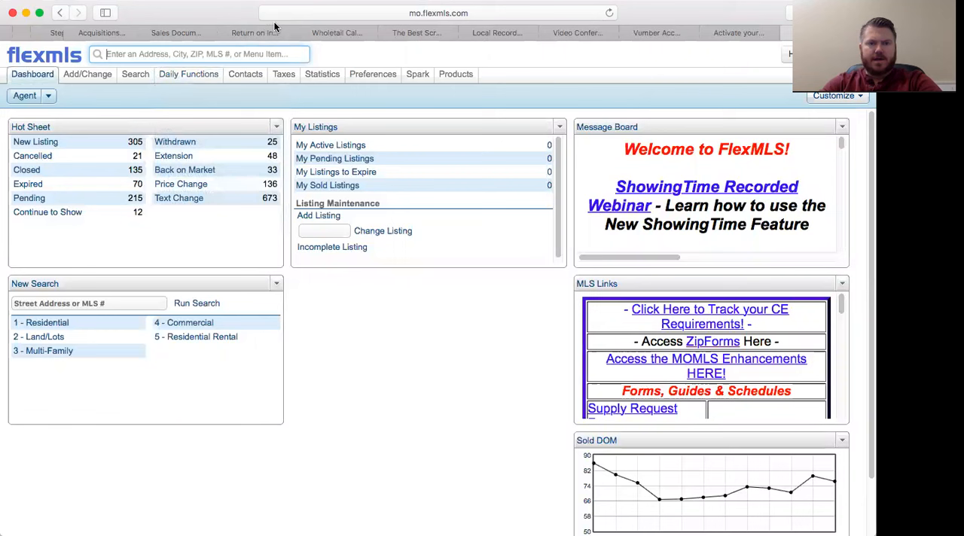
pyautogui.moveTo(126, 88)
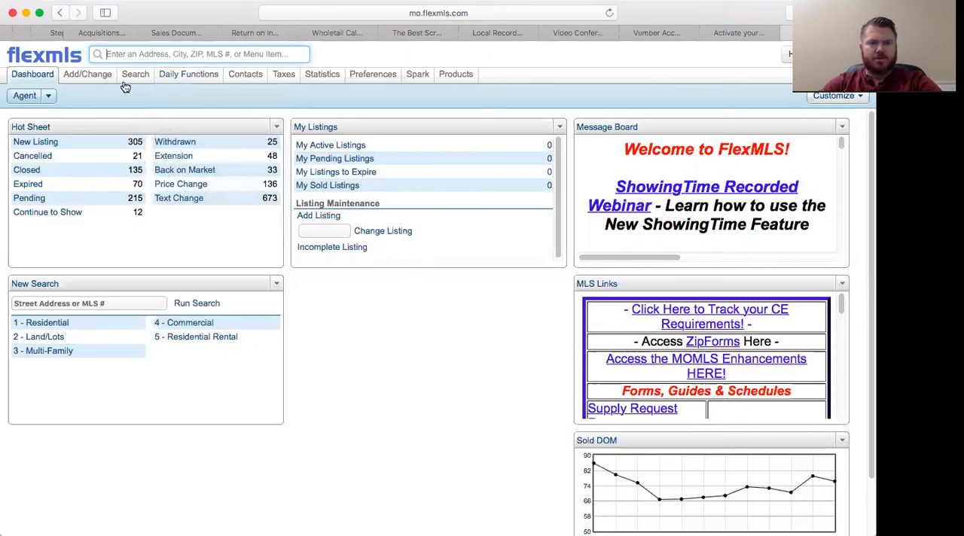
# Run the '1 - Residential' quick search from the available quick searches, returning 8,072 active listings
pyautogui.click(135, 73)
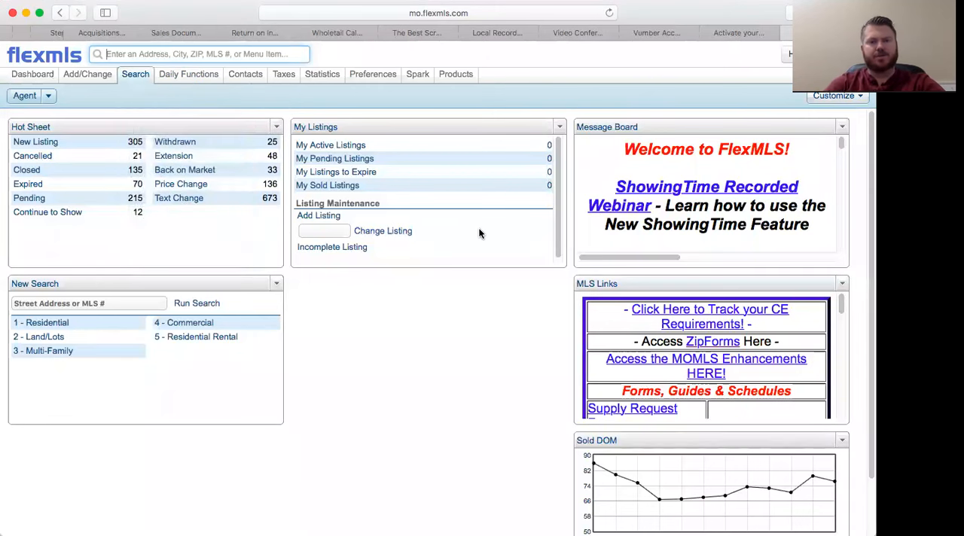
pyautogui.click(31, 74)
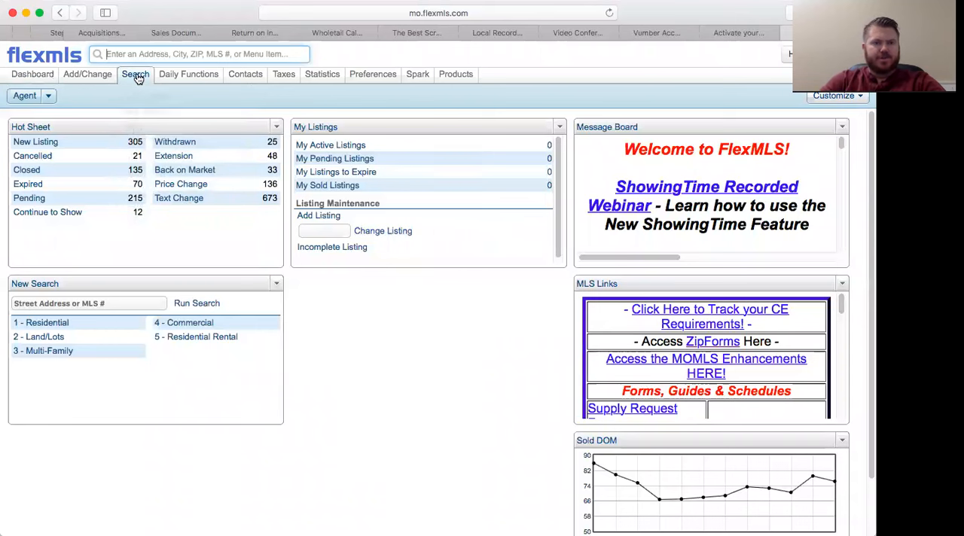
pyautogui.click(136, 74)
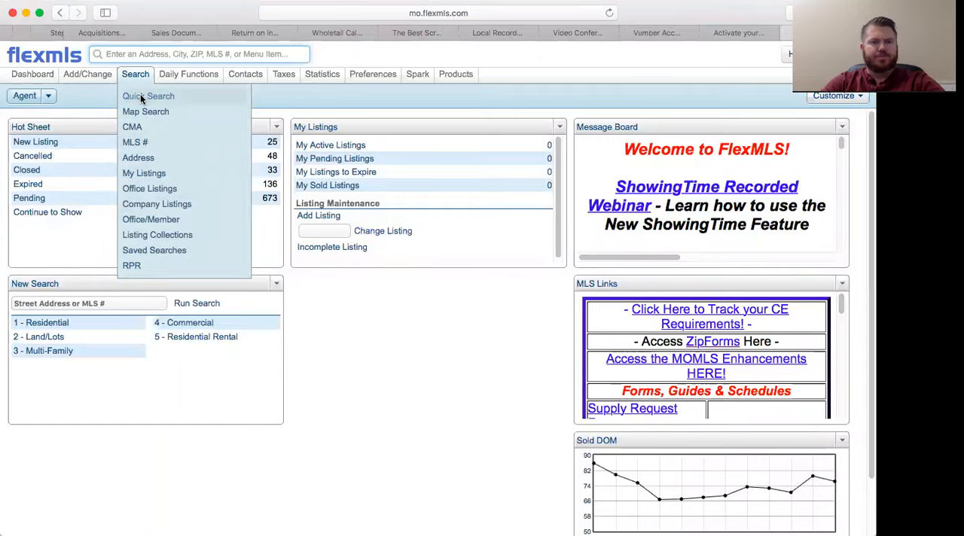
pyautogui.click(147, 97)
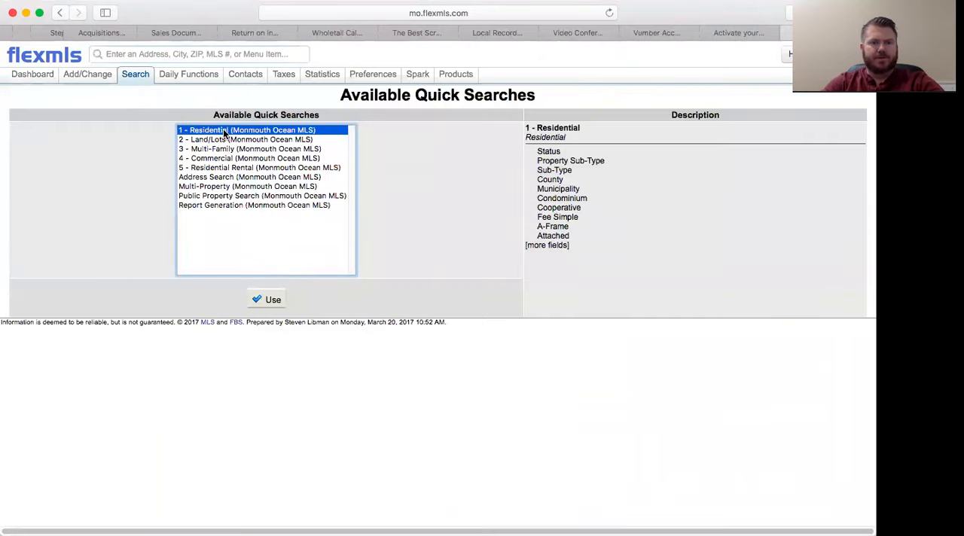
pyautogui.moveTo(229, 141)
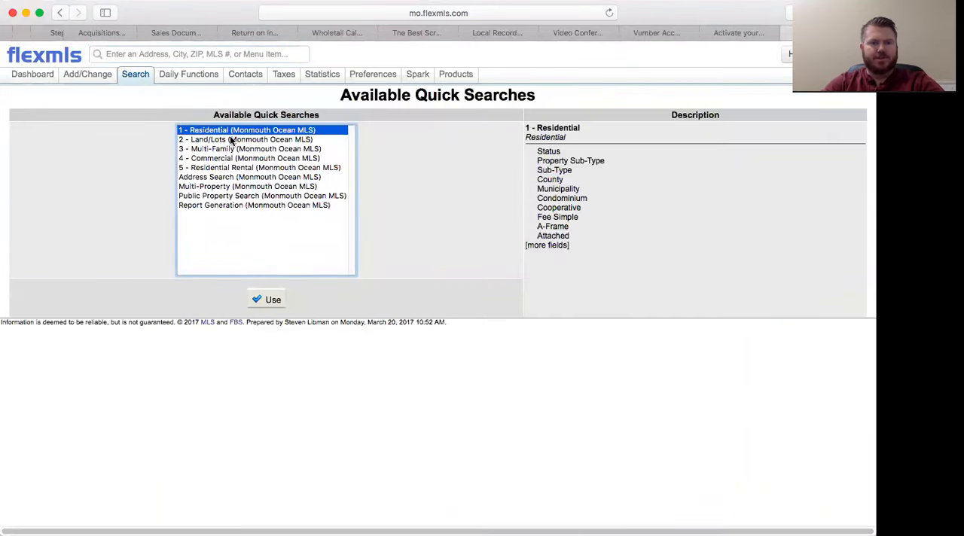
pyautogui.click(245, 138)
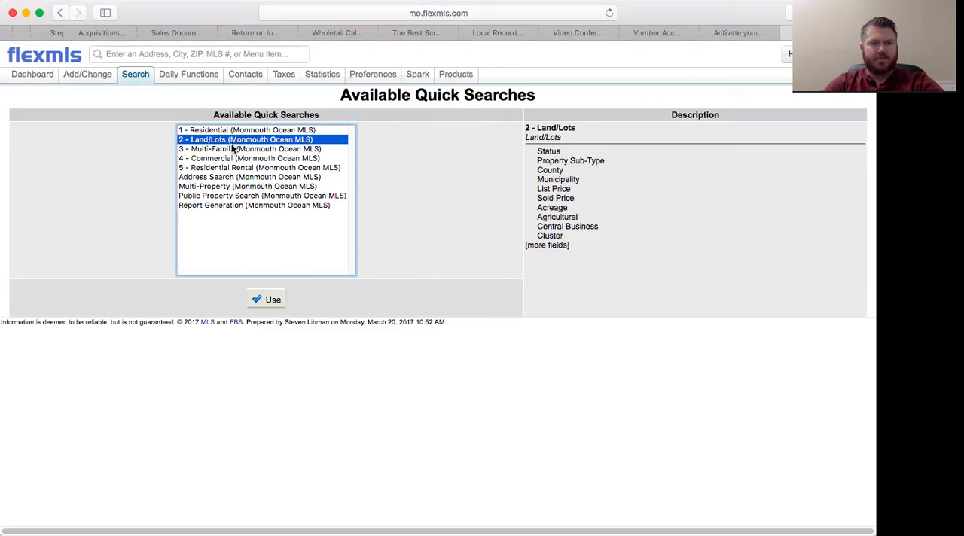
pyautogui.click(247, 130)
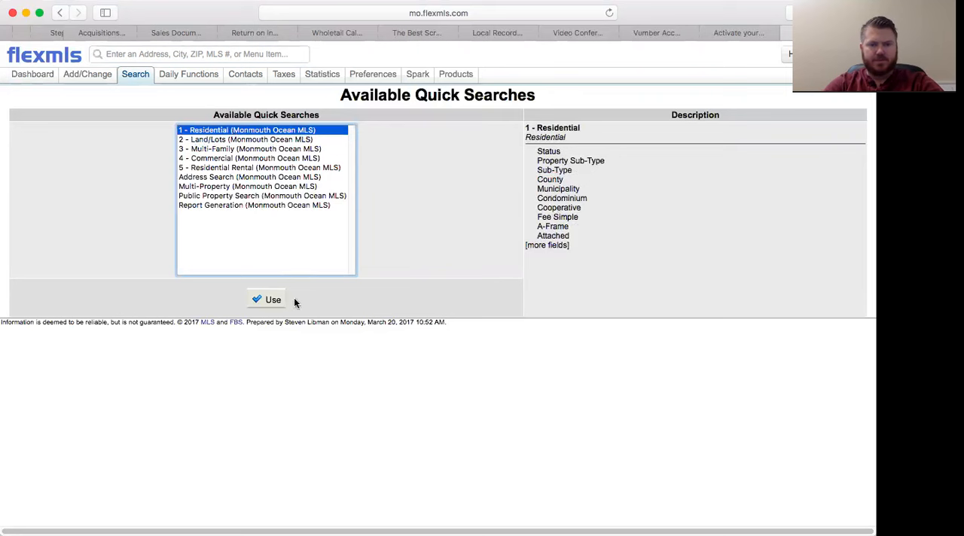
pyautogui.click(269, 300)
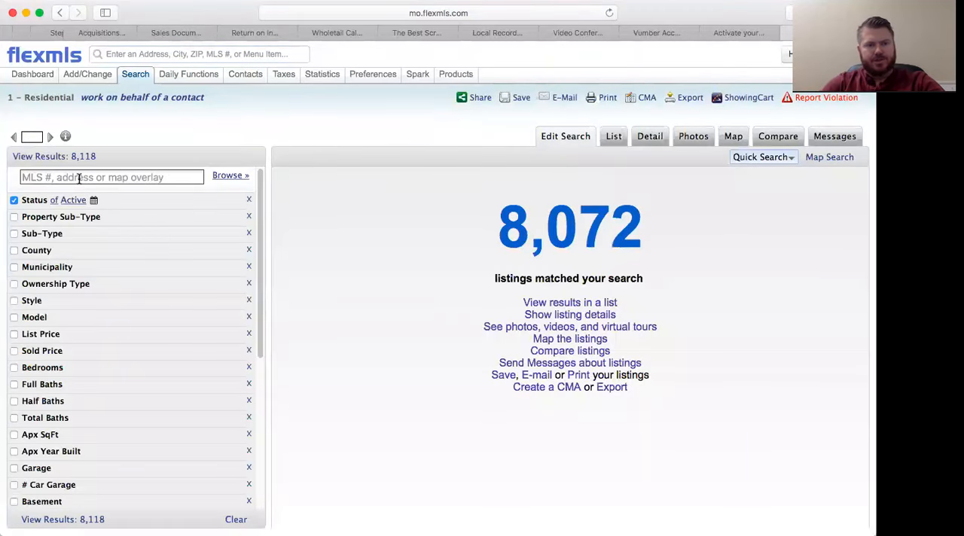
# Filter by address '16 palmetto' and show the two matching closed sales in List view
pyautogui.write('16')
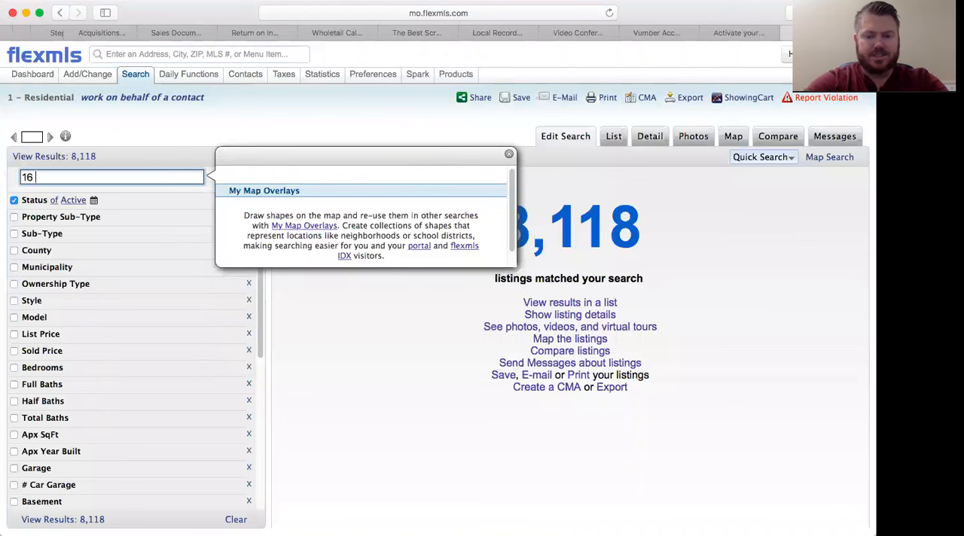
pyautogui.write('palmetto')
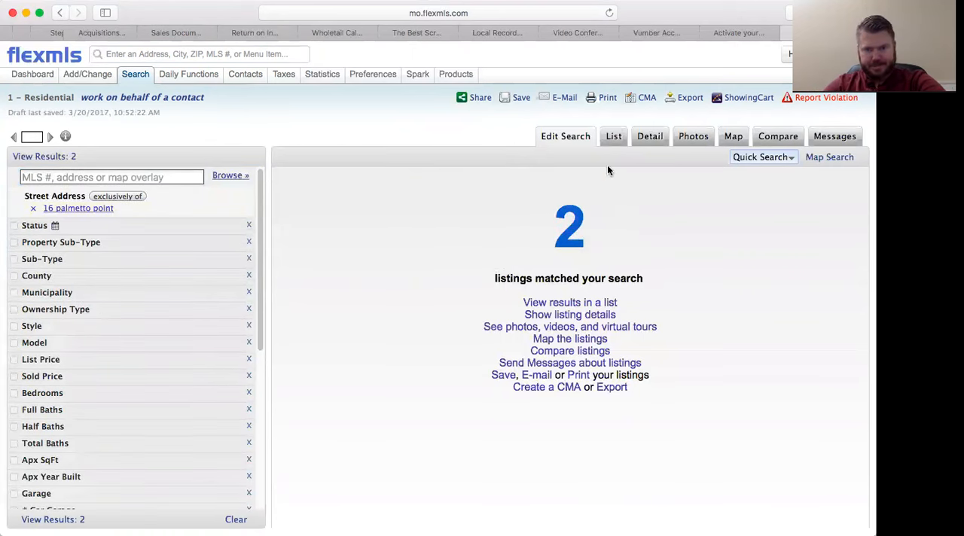
pyautogui.moveTo(569, 244)
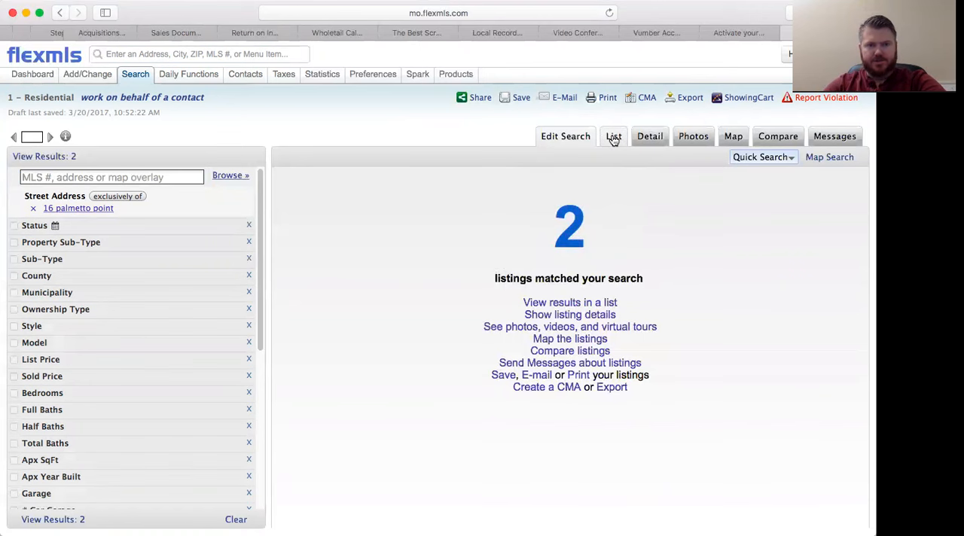
pyautogui.click(614, 136)
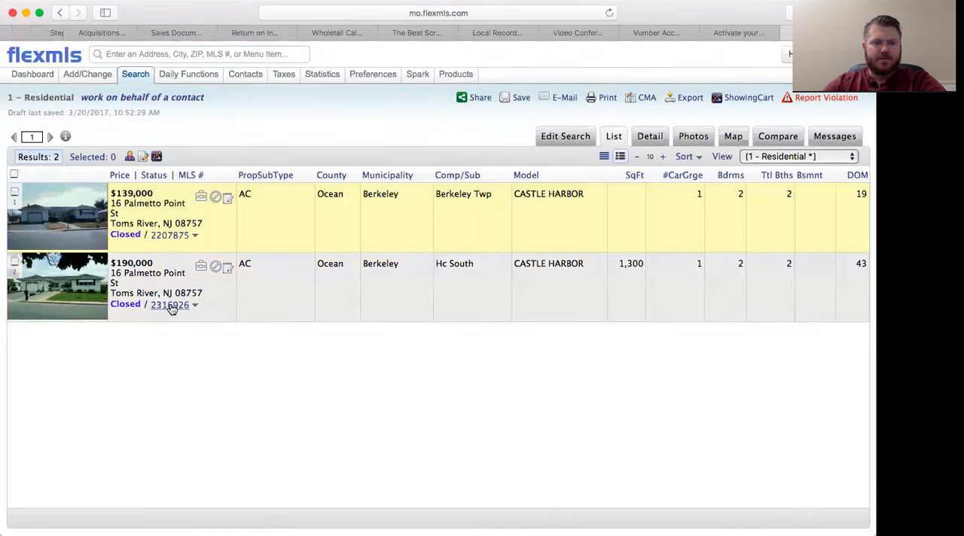
pyautogui.click(169, 305)
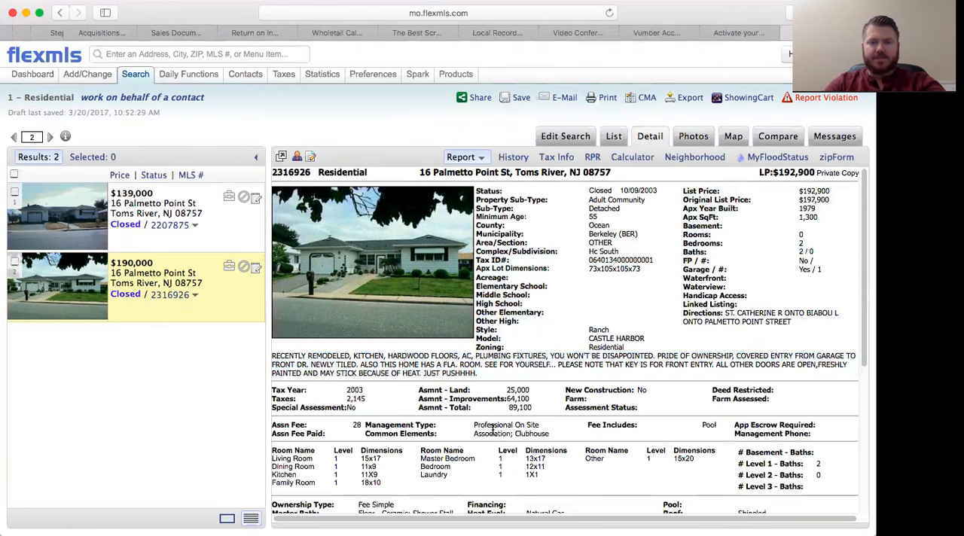
pyautogui.scroll(-3)
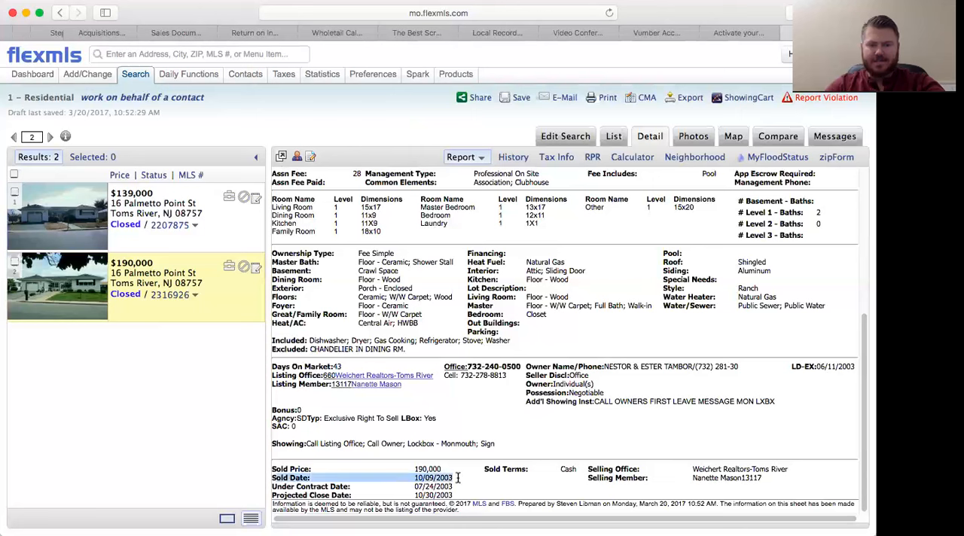
pyautogui.click(427, 470)
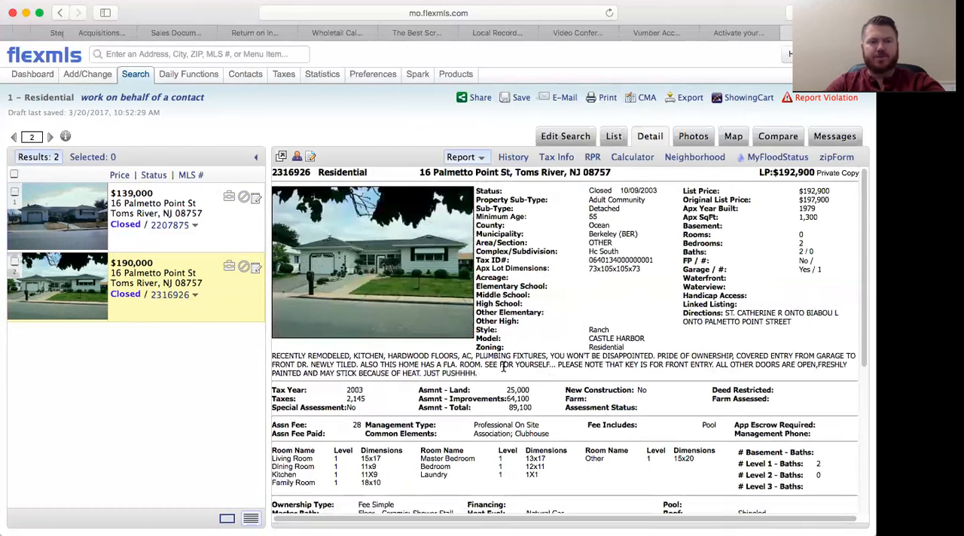
pyautogui.moveTo(681, 235)
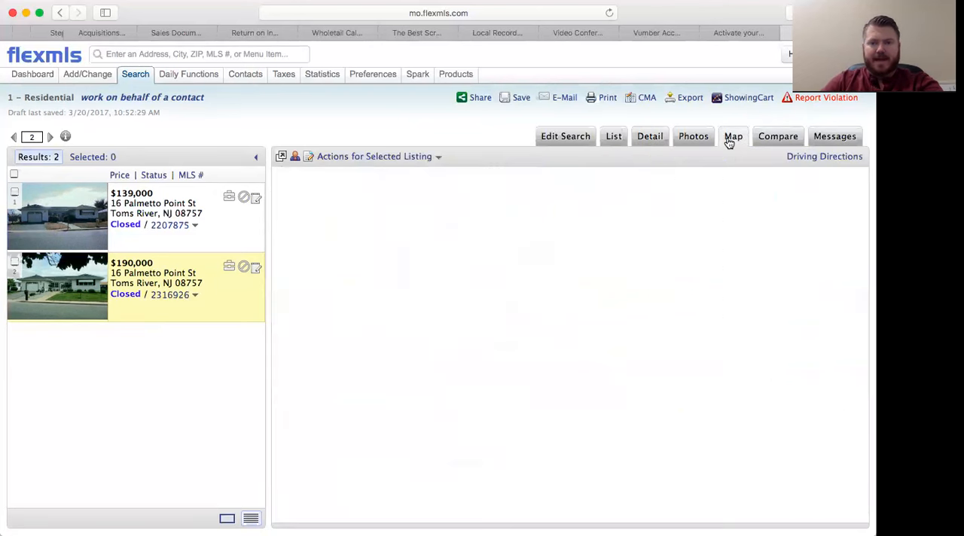
pyautogui.click(732, 136)
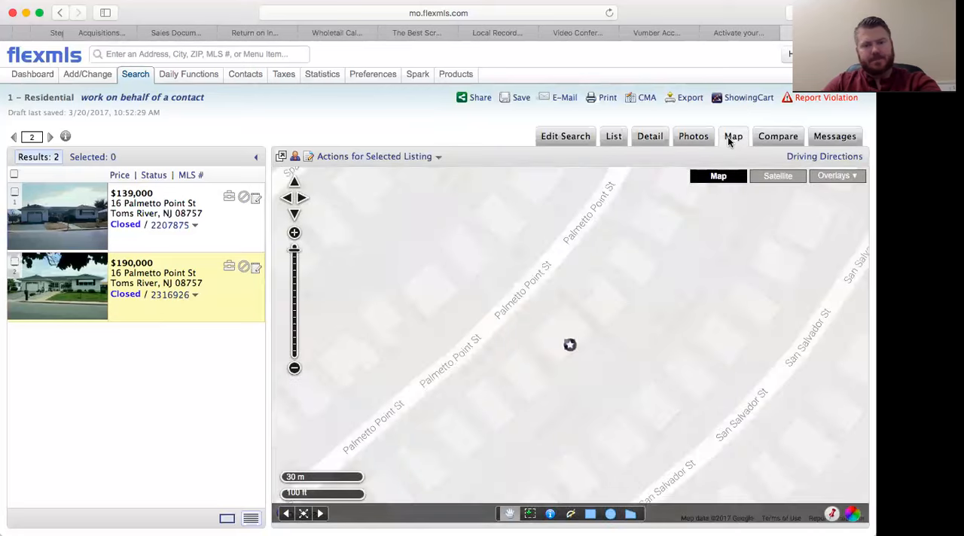
pyautogui.moveTo(509, 303)
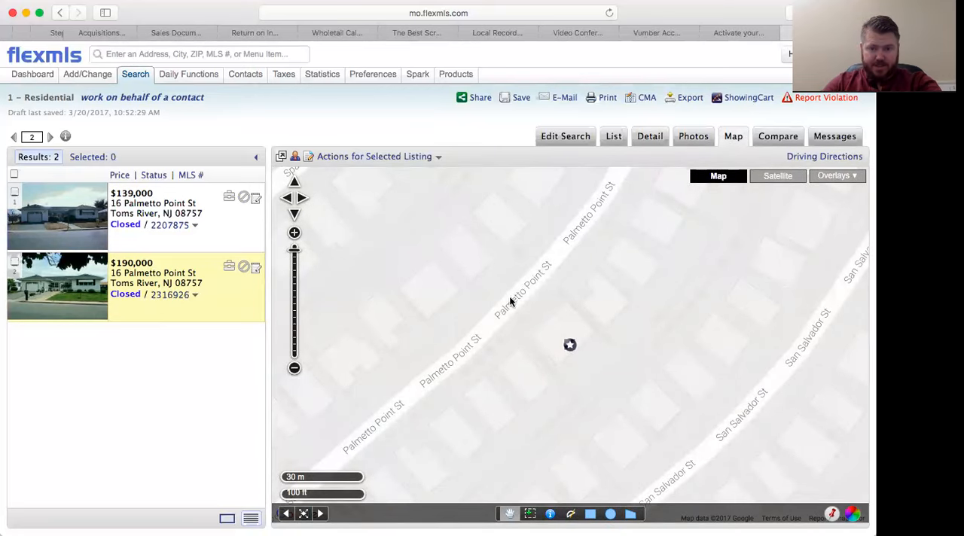
pyautogui.click(777, 174)
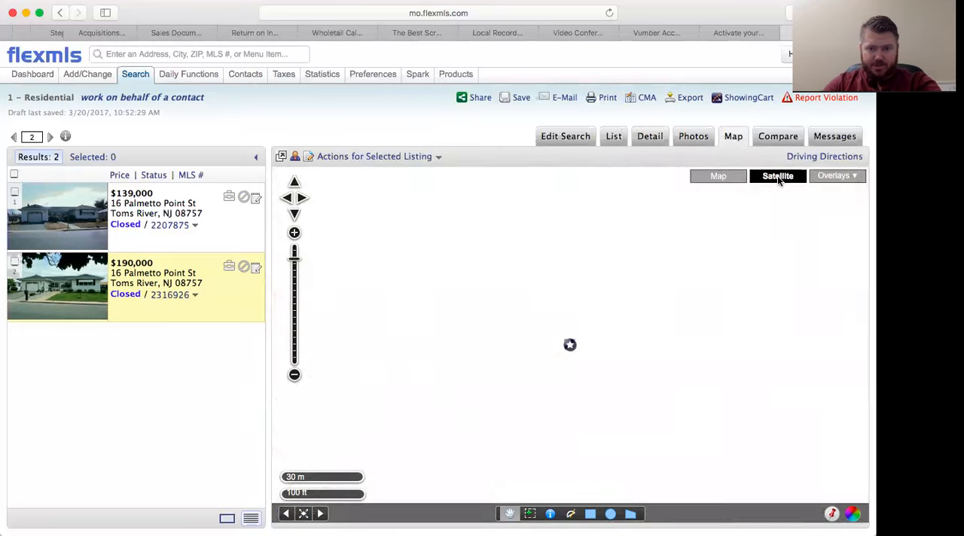
pyautogui.click(777, 175)
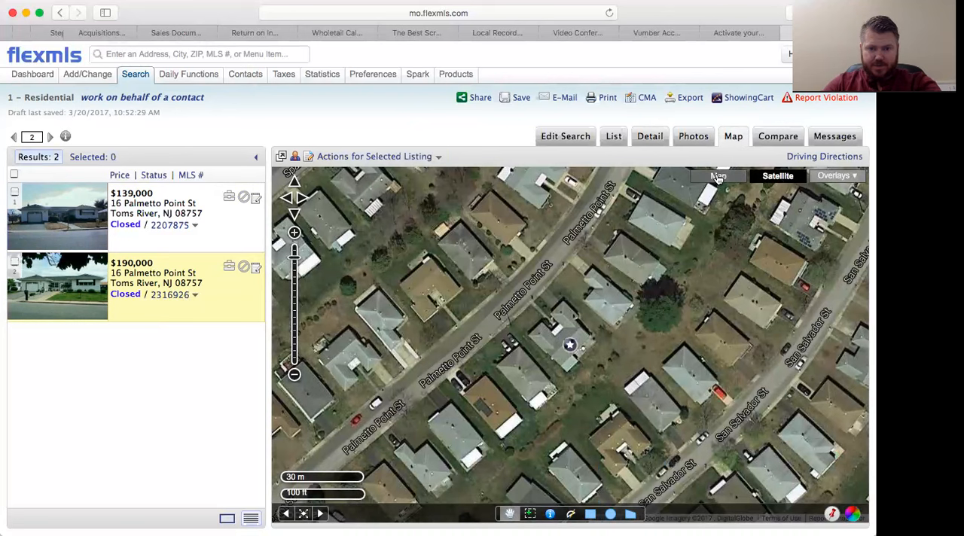
pyautogui.click(717, 175)
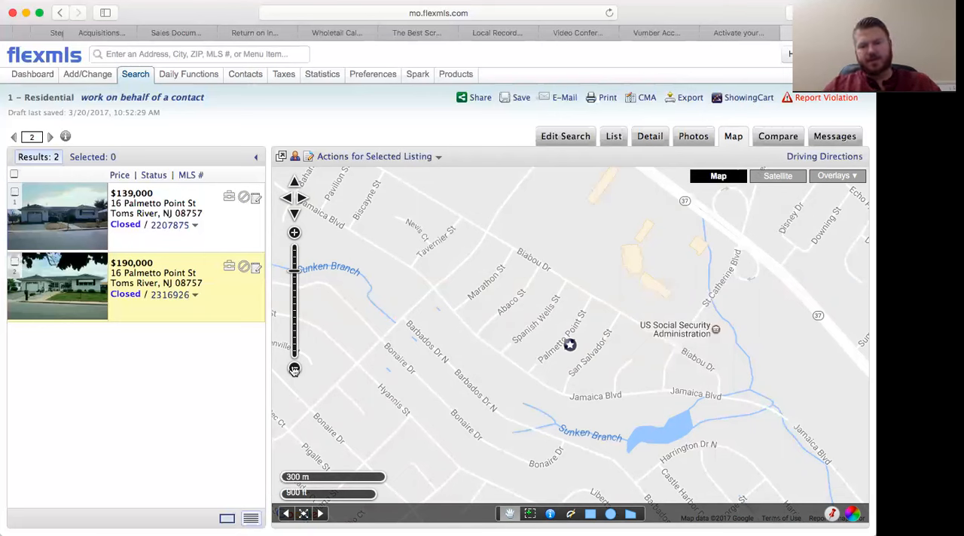
pyautogui.moveTo(307, 358)
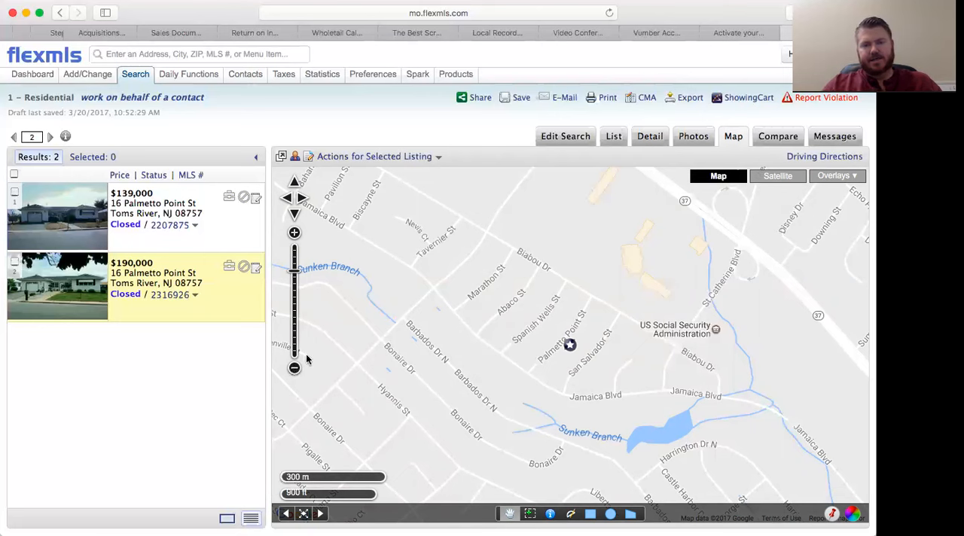
pyautogui.moveTo(548, 278)
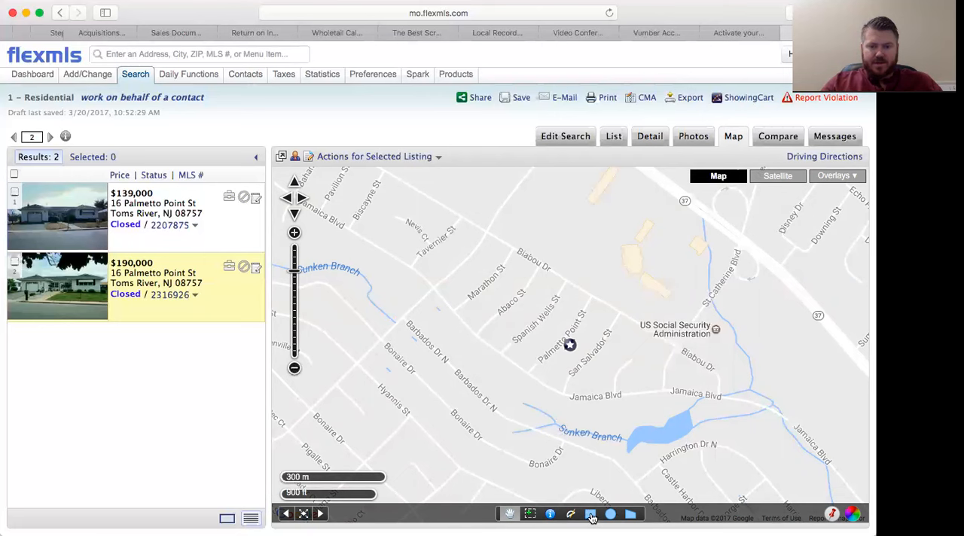
pyautogui.moveTo(610, 516)
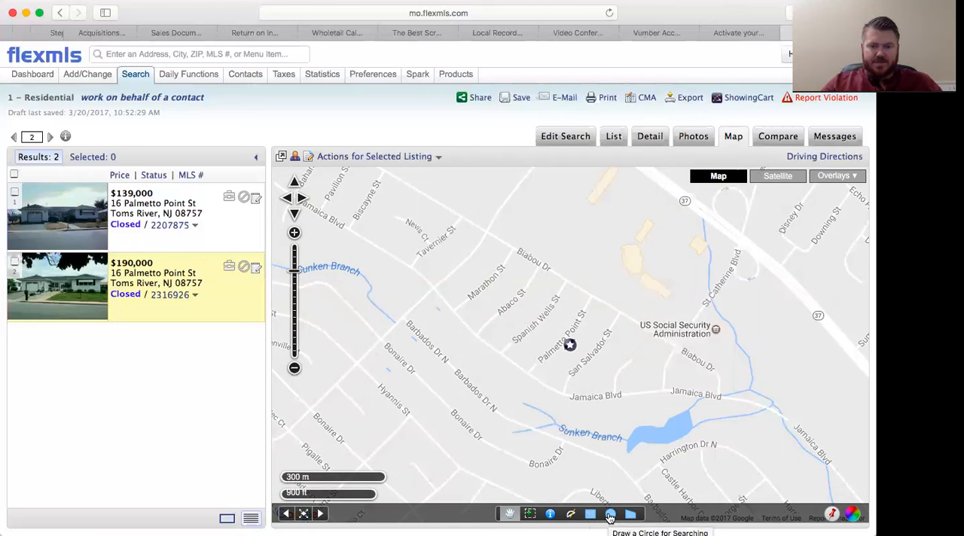
pyautogui.moveTo(631, 514)
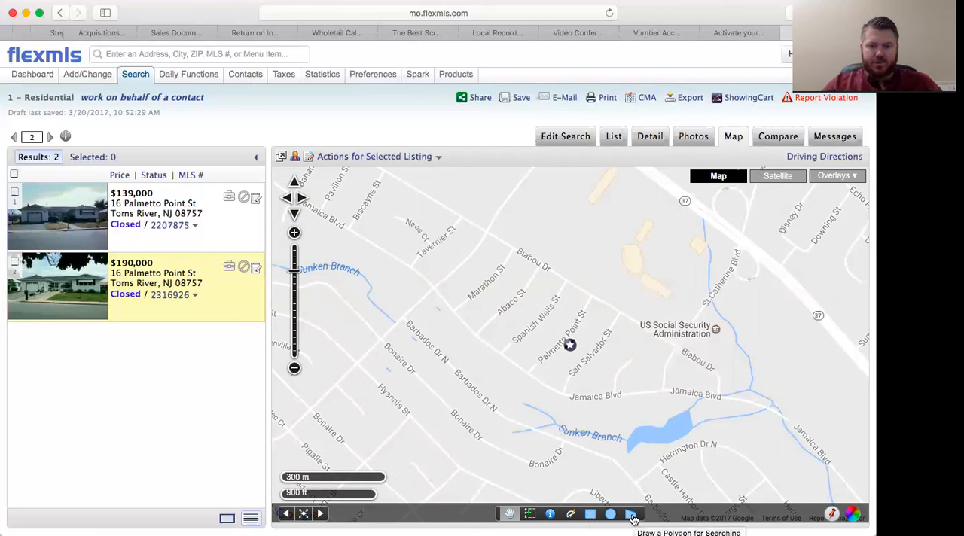
# Draw a polygon search area around the Palmetto Point St and Jamaica Blvd neighbourhood
pyautogui.click(631, 514)
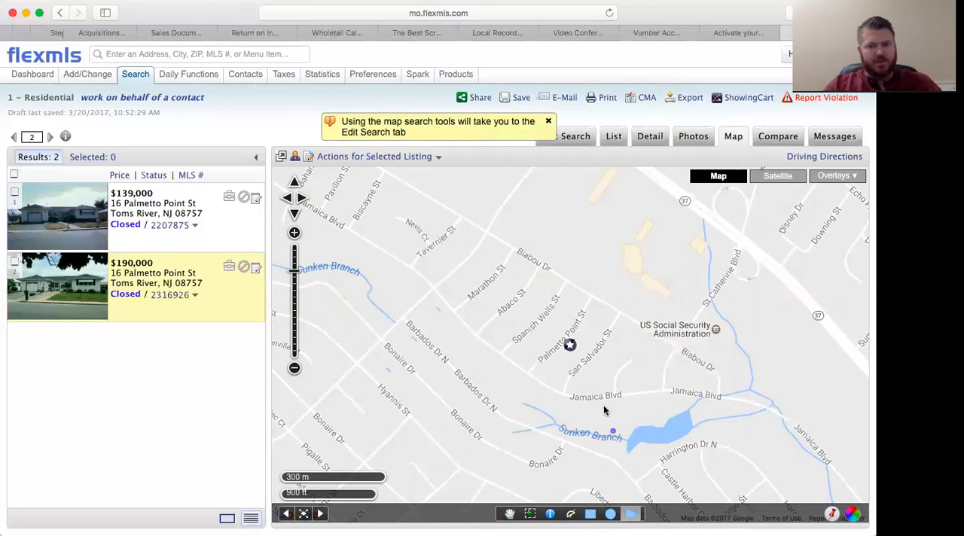
pyautogui.moveTo(497, 224)
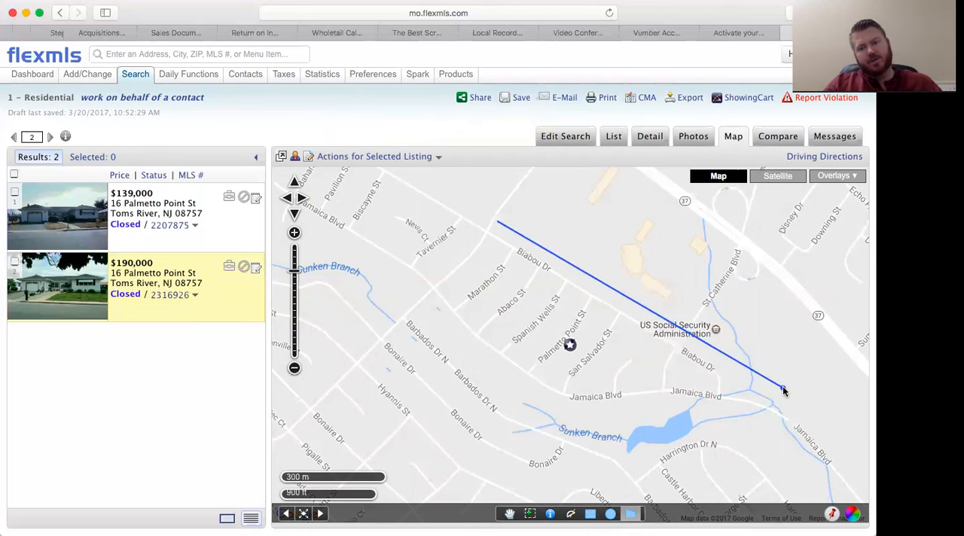
pyautogui.click(696, 440)
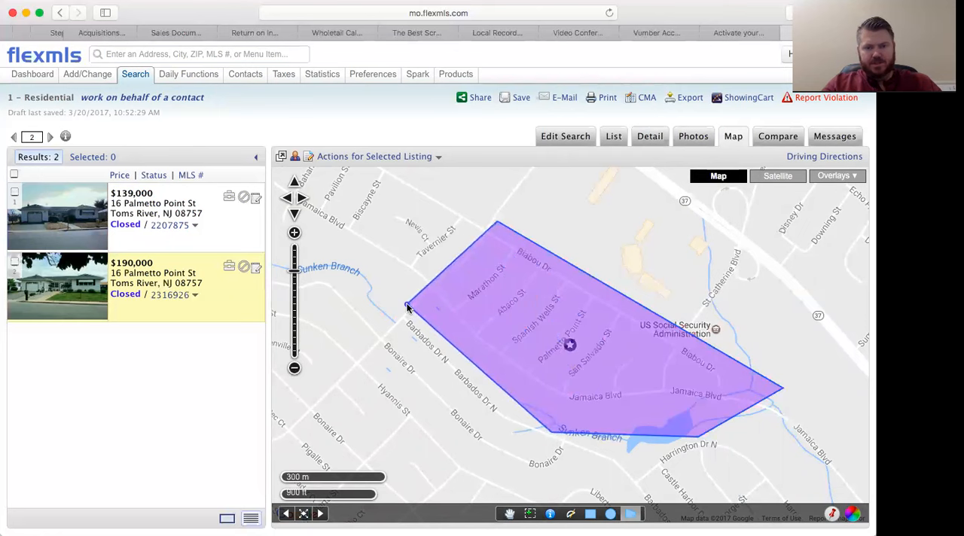
pyautogui.click(565, 136)
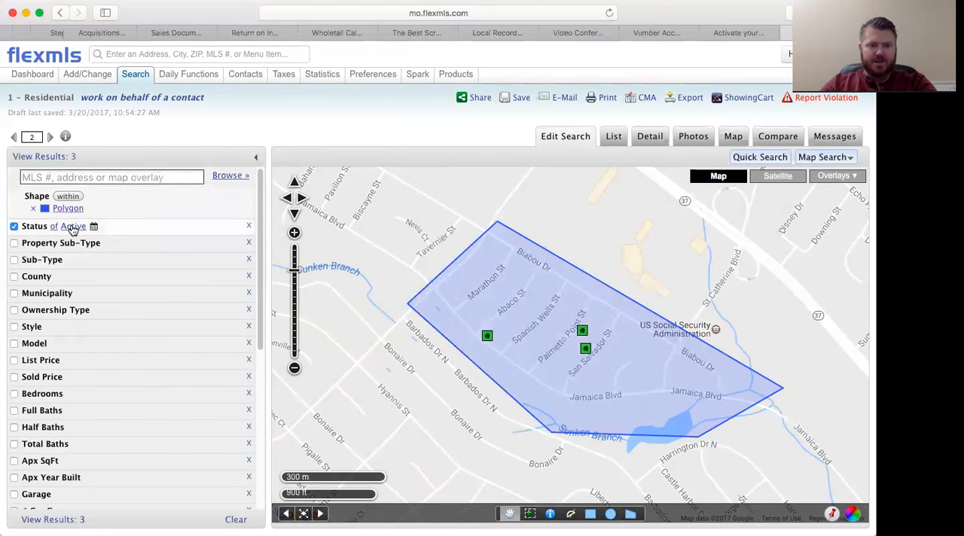
# Add Under Contract and Closed to the Active status filter, giving 35 results
pyautogui.click(72, 226)
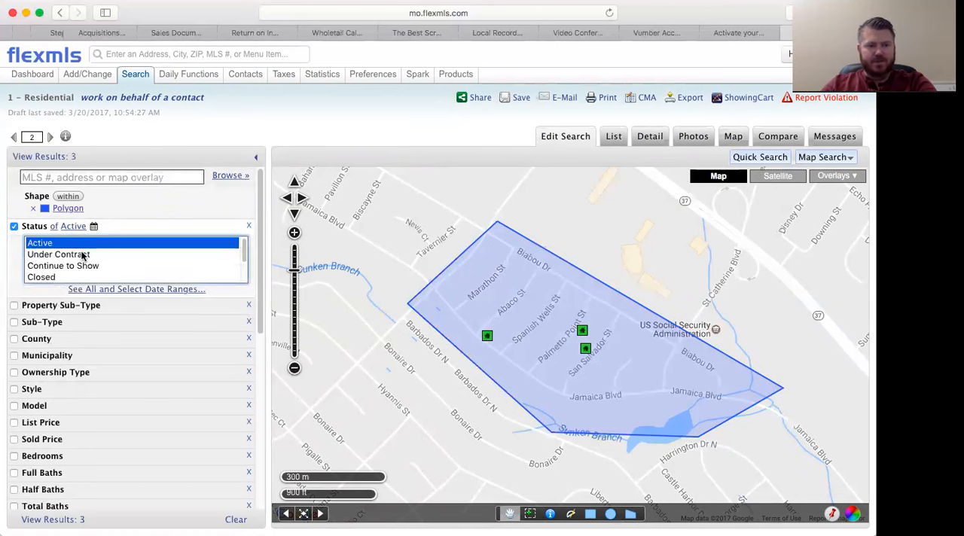
pyautogui.click(57, 253)
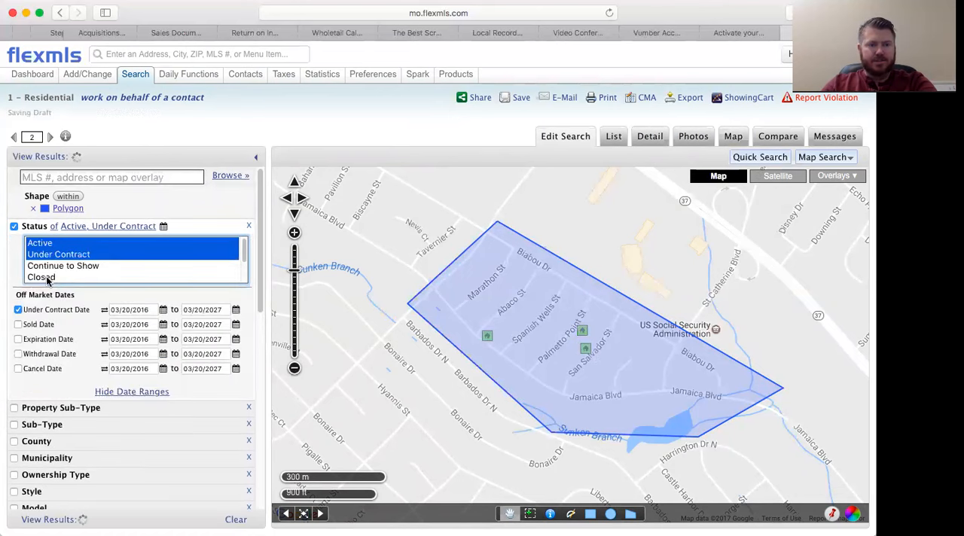
pyautogui.click(43, 278)
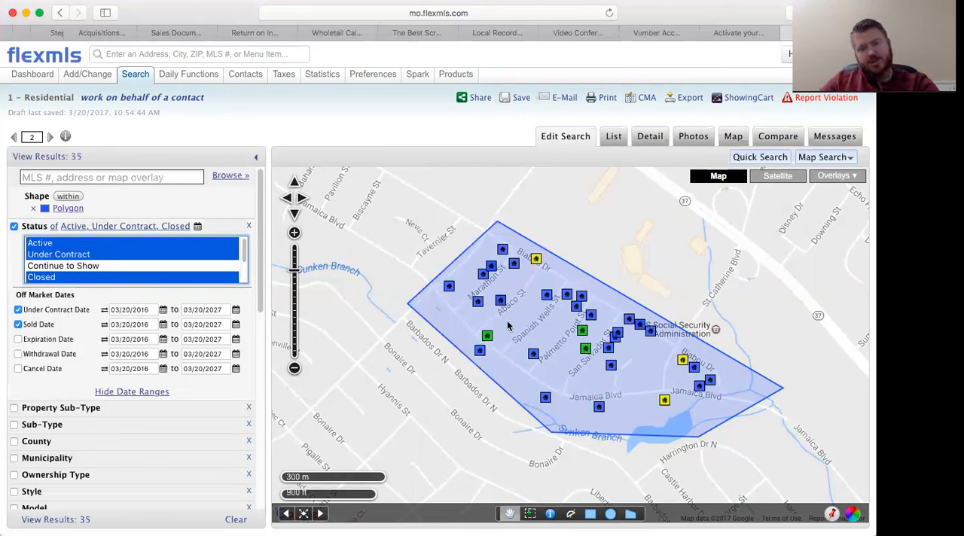
pyautogui.moveTo(596, 292)
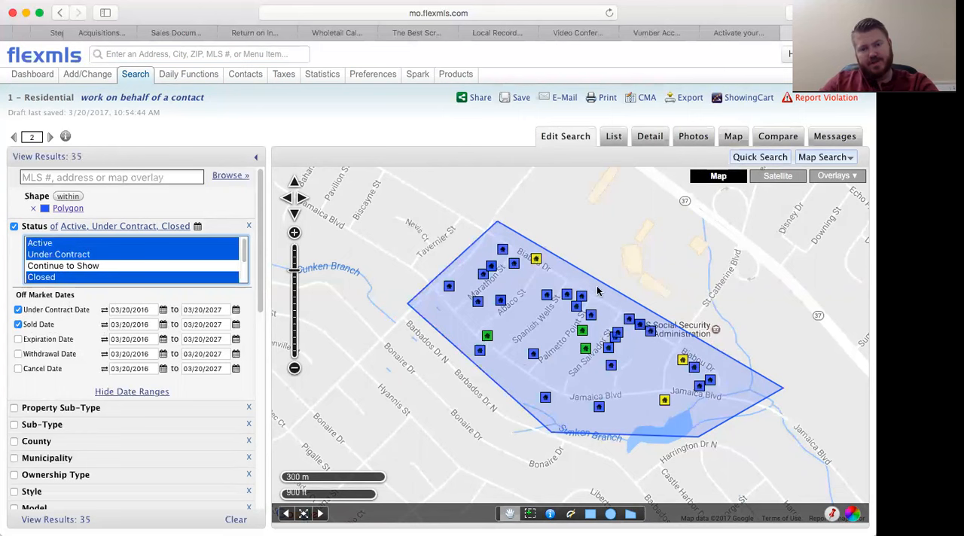
pyautogui.moveTo(440, 274)
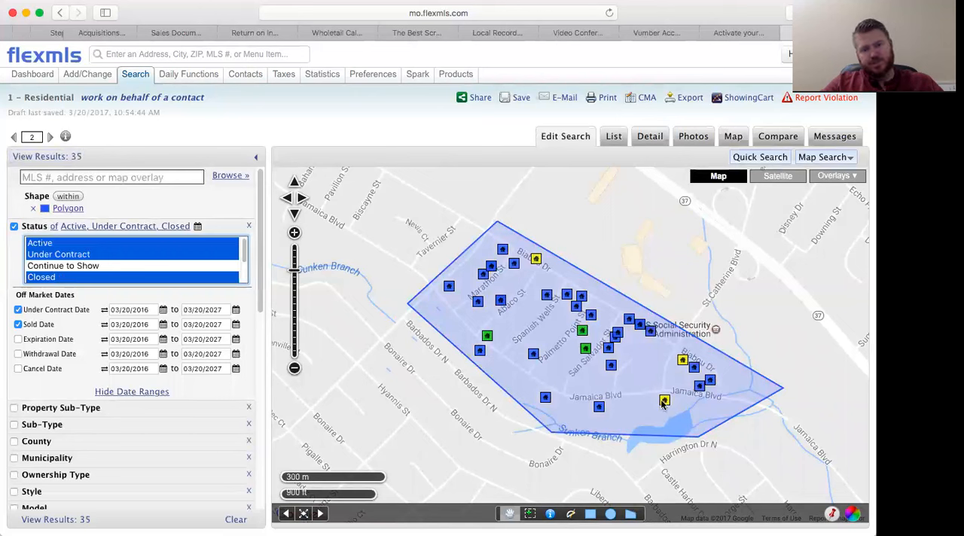
pyautogui.moveTo(474, 341)
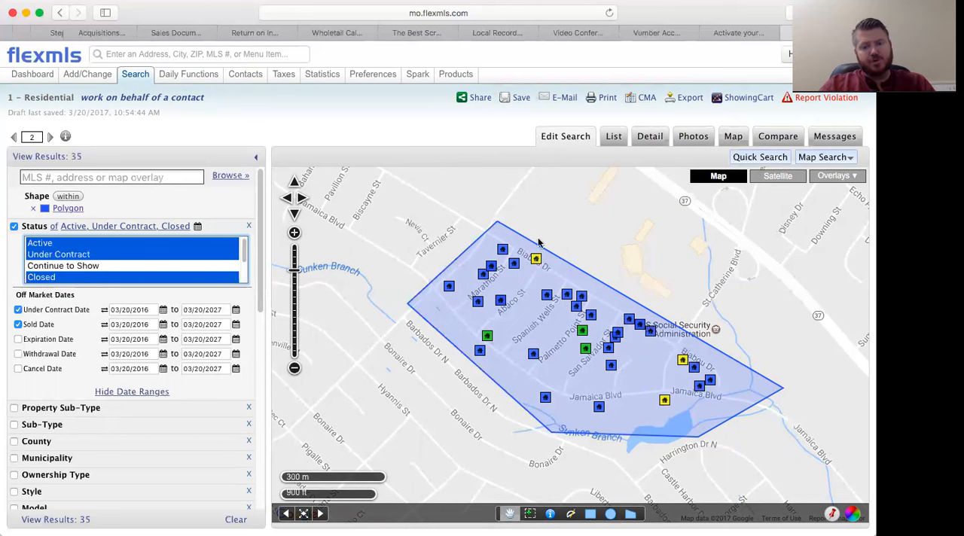
pyautogui.moveTo(665, 362)
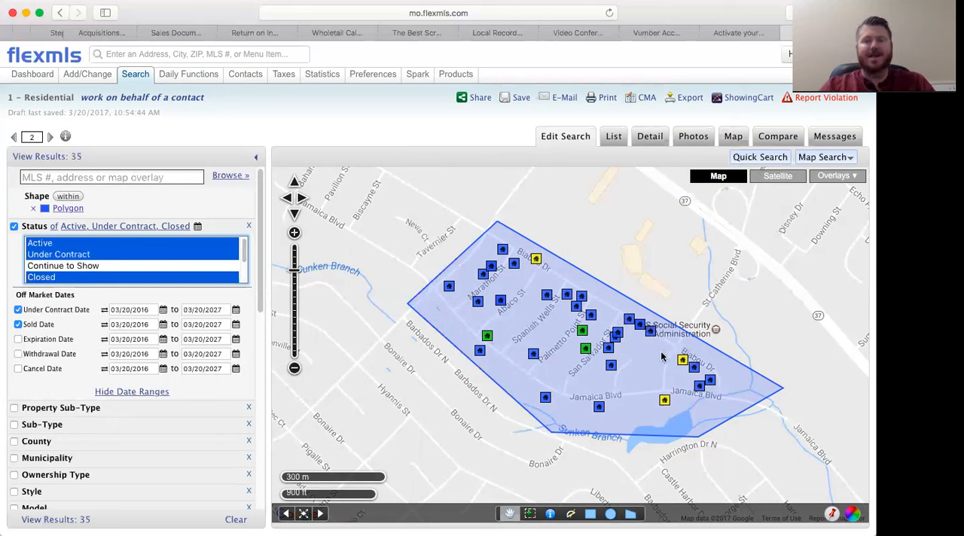
pyautogui.moveTo(675, 328)
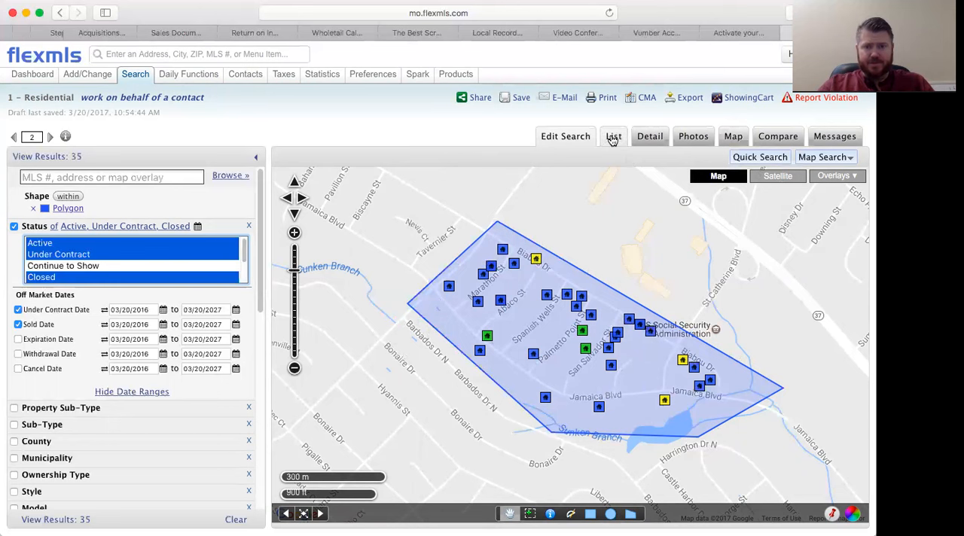
# Show the 35 comparables as a list and work down through the rows
pyautogui.click(613, 136)
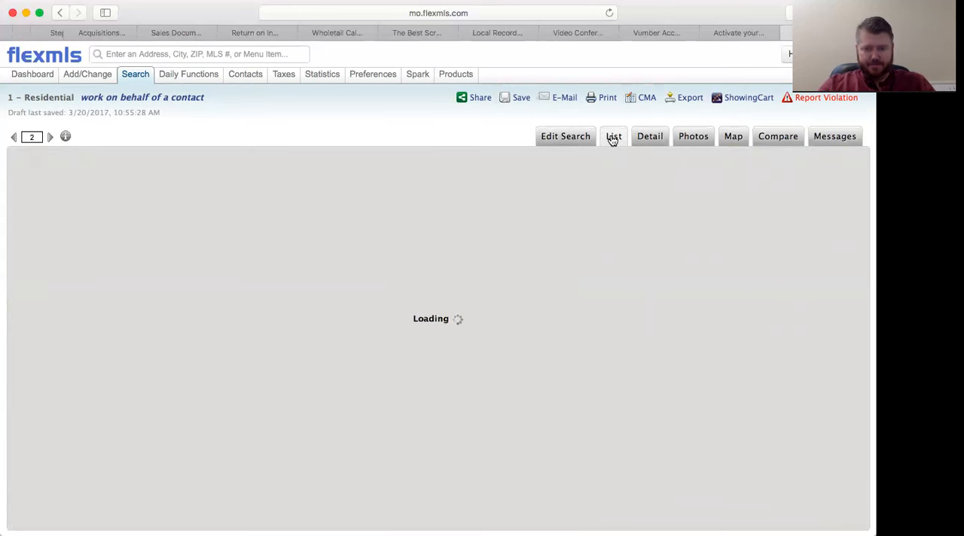
pyautogui.click(615, 136)
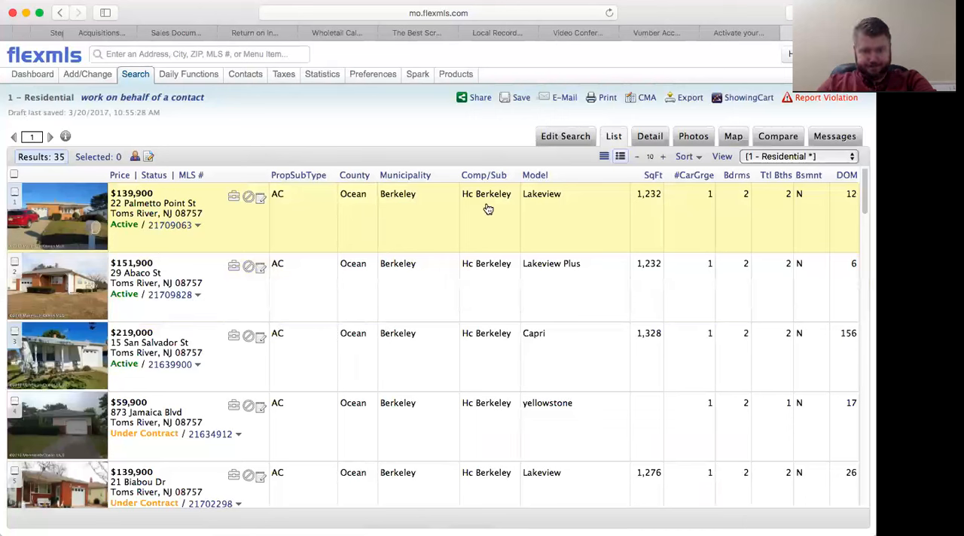
pyautogui.moveTo(560, 205)
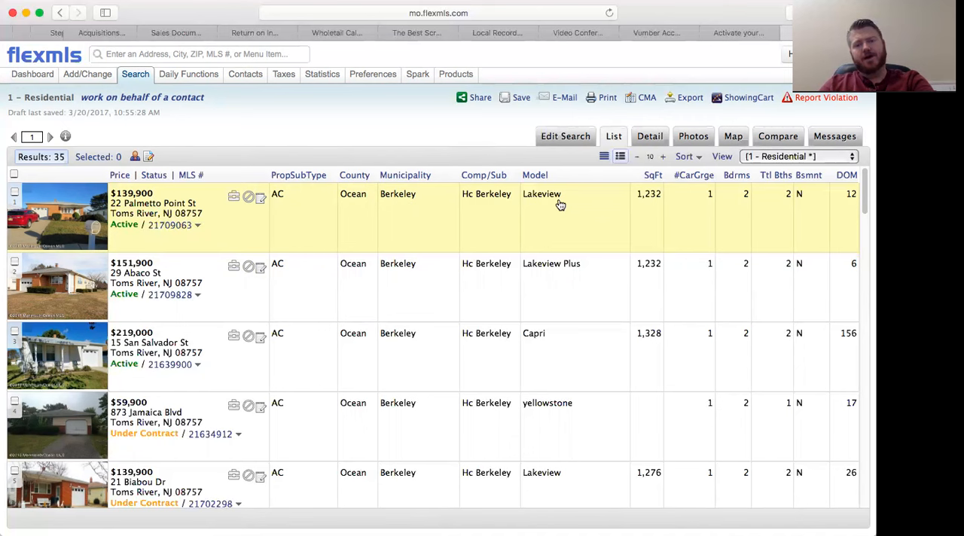
pyautogui.moveTo(674, 211)
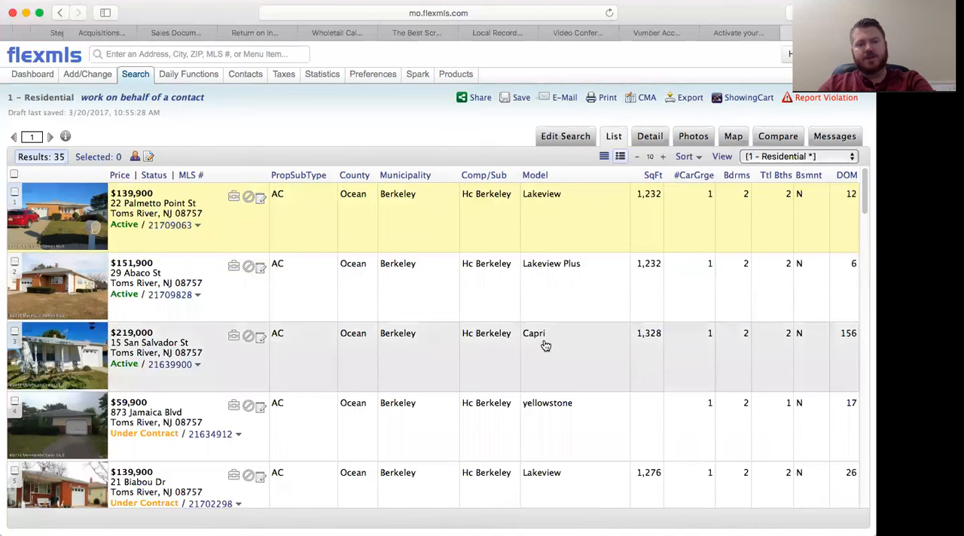
pyautogui.moveTo(169, 365)
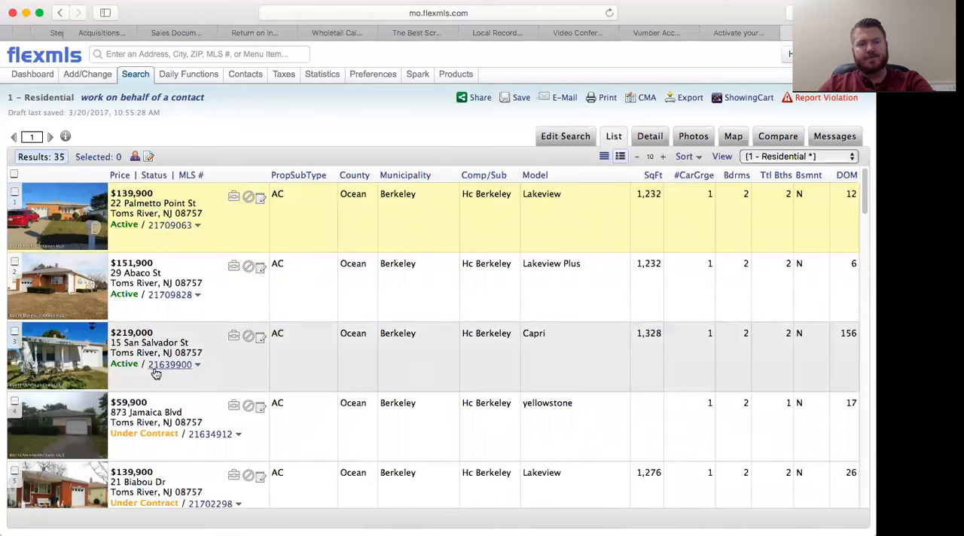
pyautogui.moveTo(217, 354)
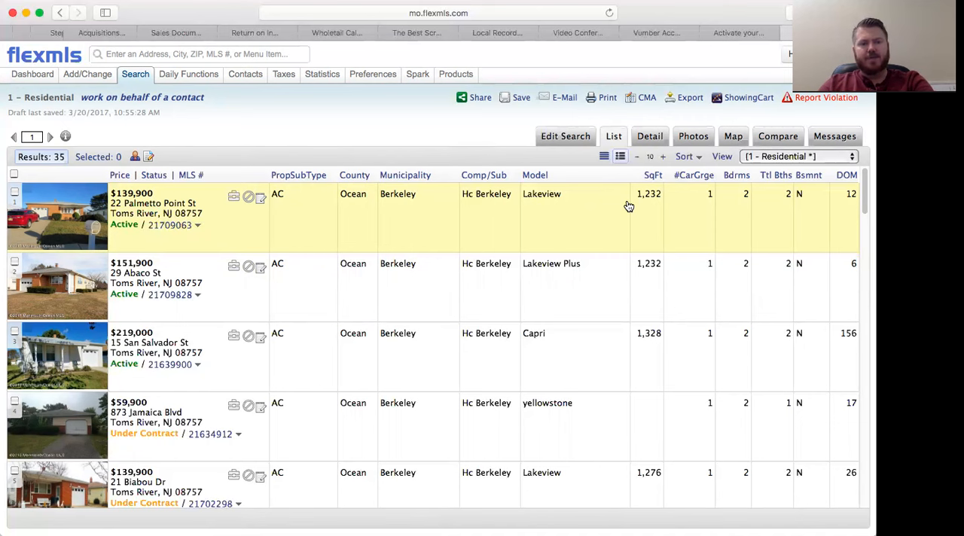
pyautogui.scroll(-3)
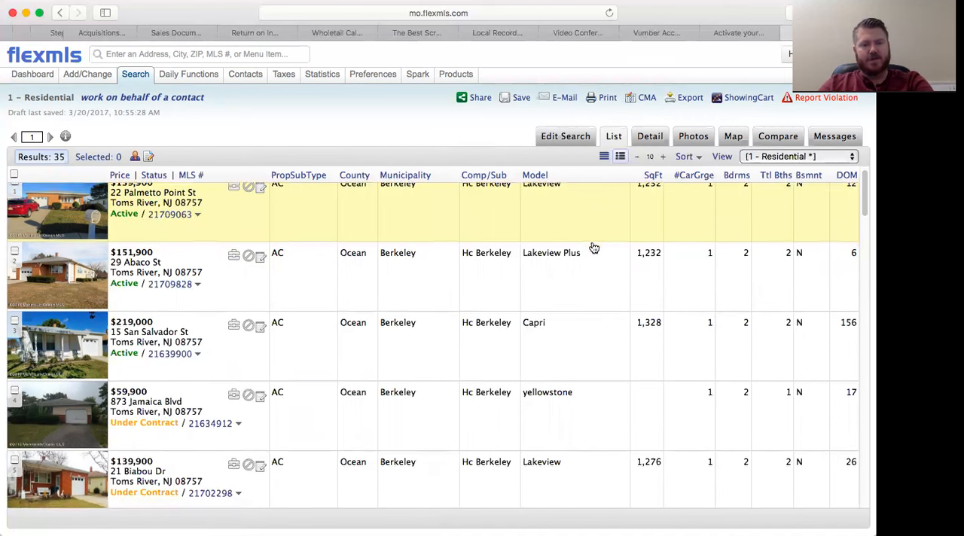
pyautogui.scroll(-3)
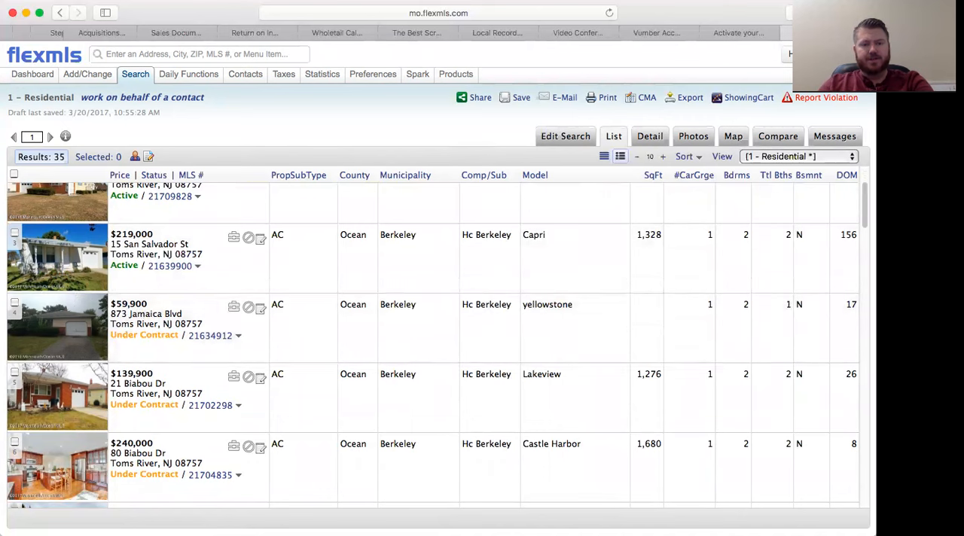
pyautogui.moveTo(97, 322)
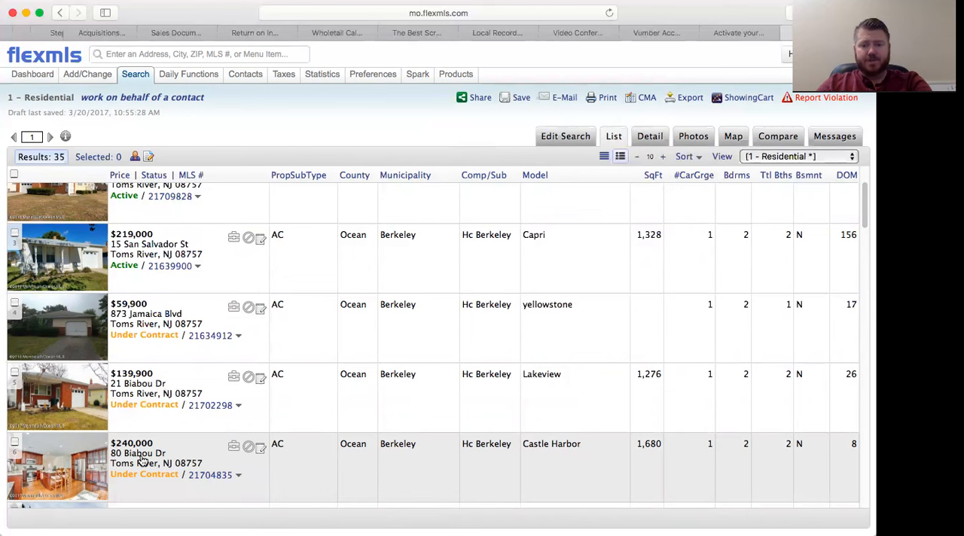
pyautogui.moveTo(533, 454)
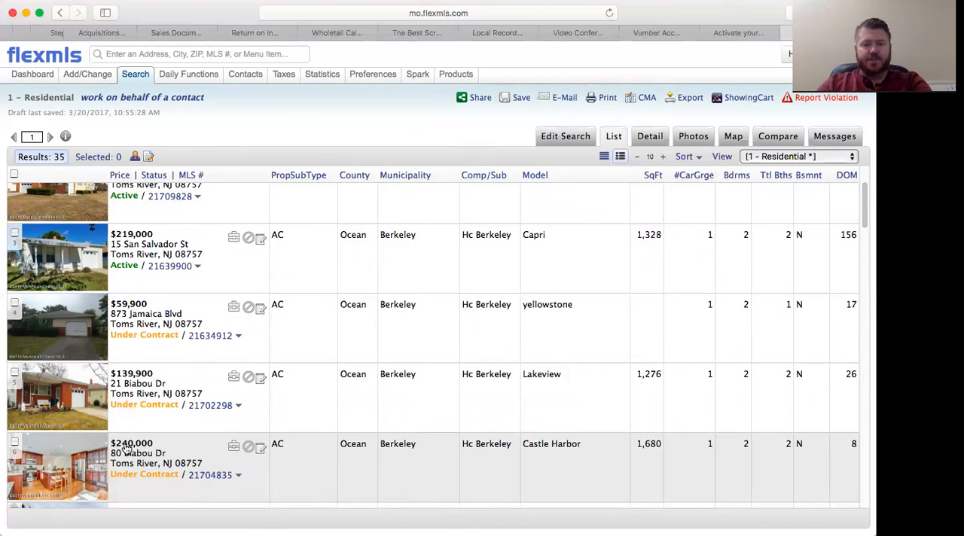
pyautogui.scroll(-3)
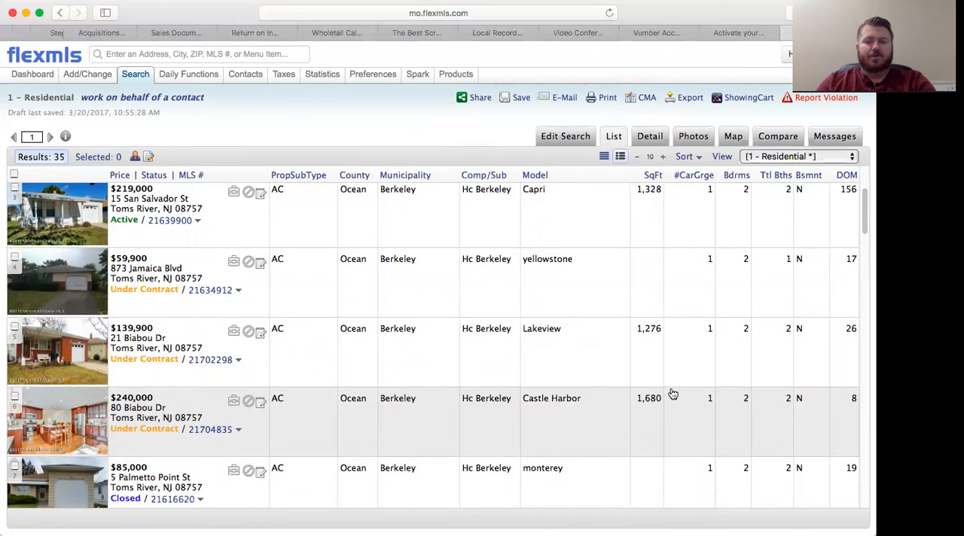
pyautogui.moveTo(437, 431)
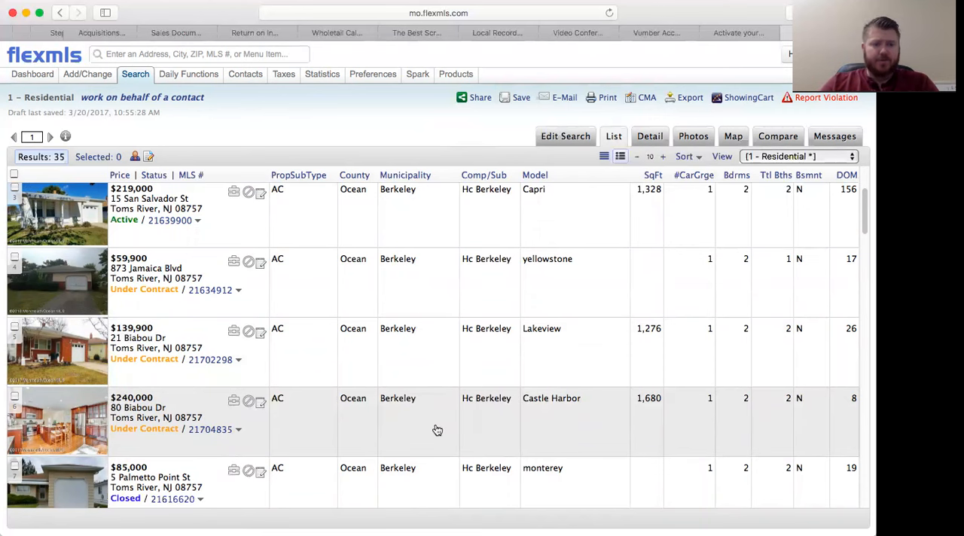
pyautogui.scroll(-3)
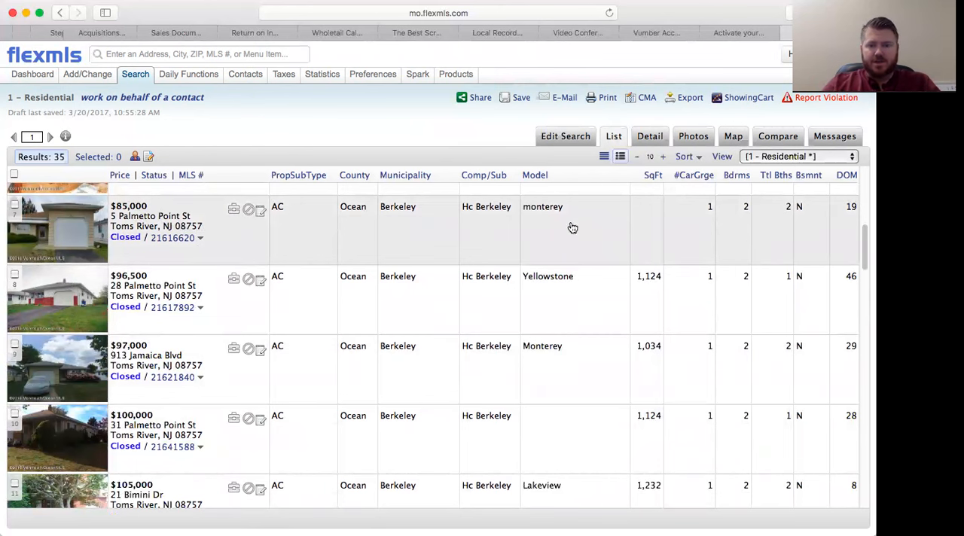
pyautogui.scroll(-3)
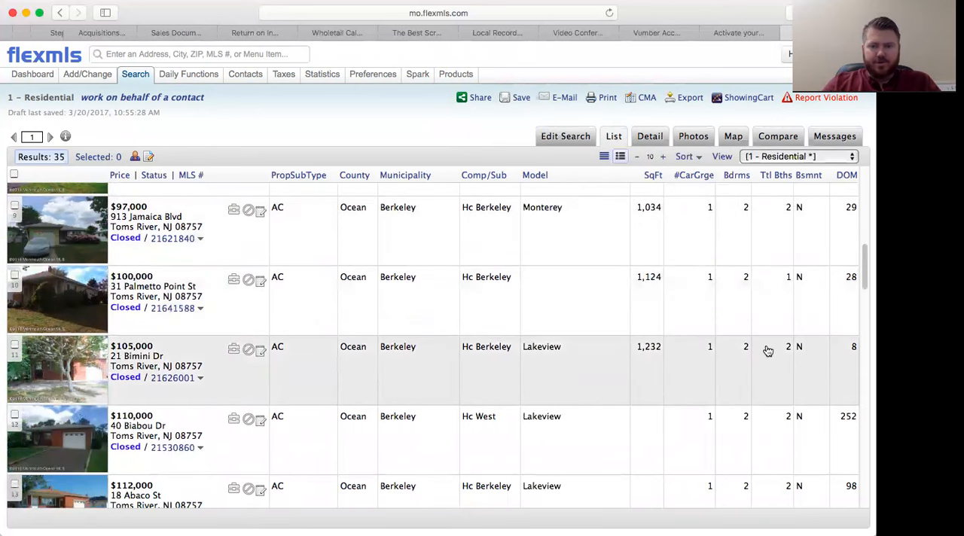
pyautogui.moveTo(554, 367)
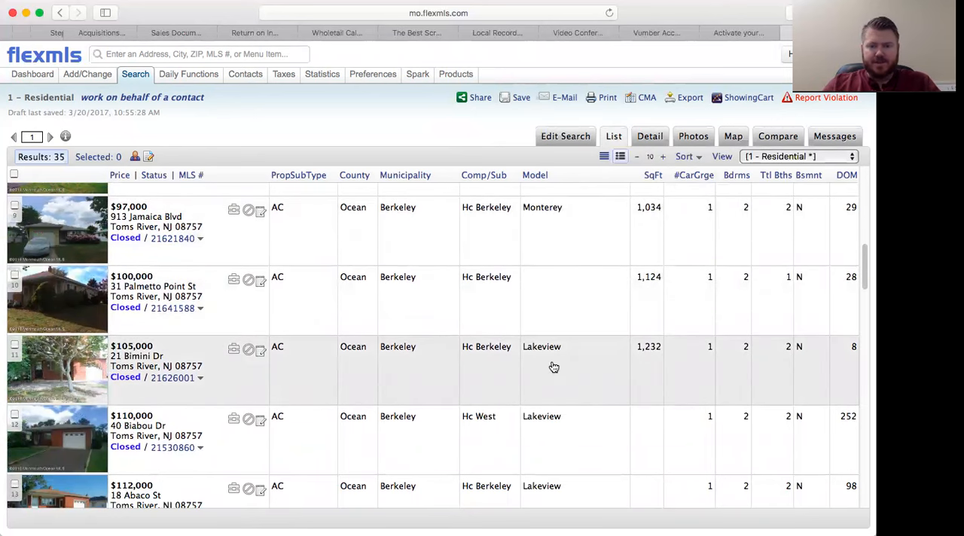
# Reach 20 San Salvador St and bring up its $140,000 closed-sale detail report
pyautogui.scroll(-3)
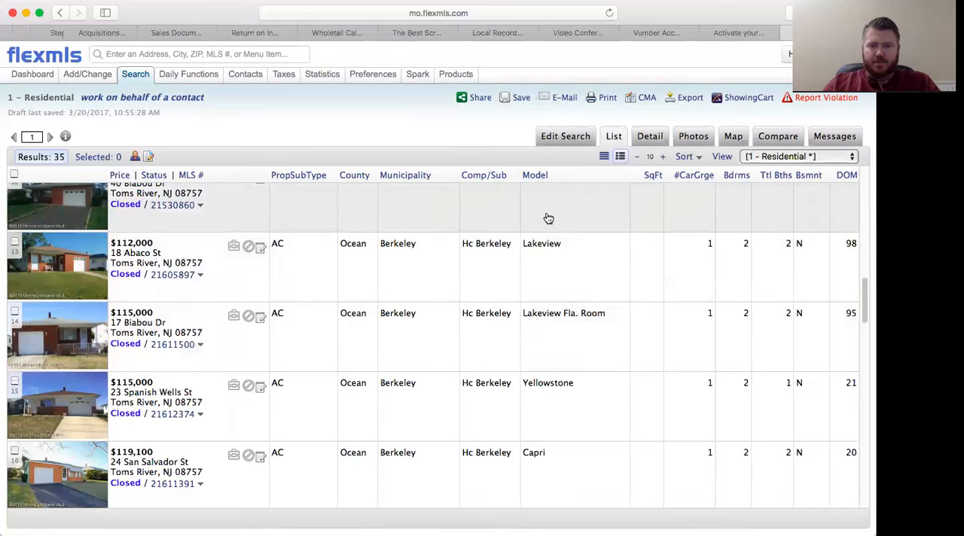
pyautogui.scroll(-3)
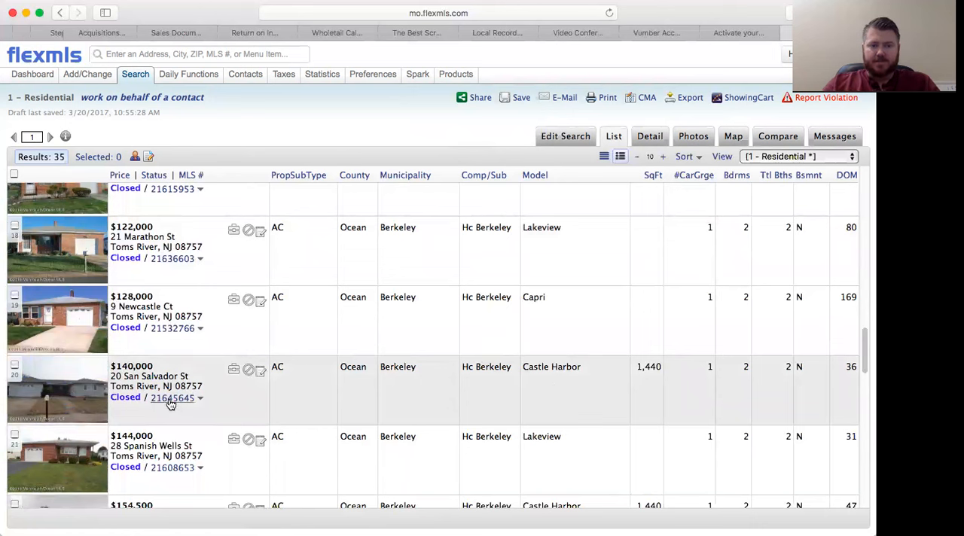
pyautogui.moveTo(172, 398)
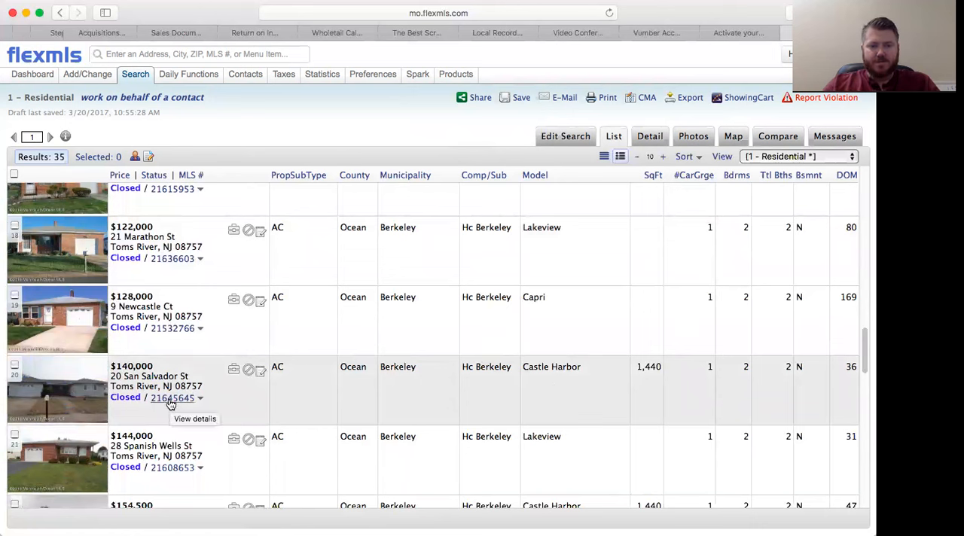
pyautogui.click(171, 398)
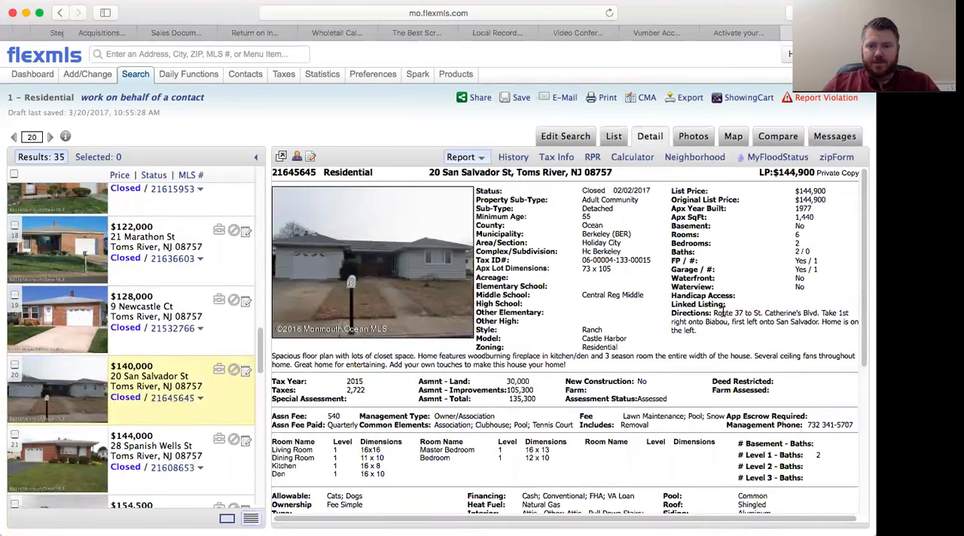
pyautogui.scroll(-3)
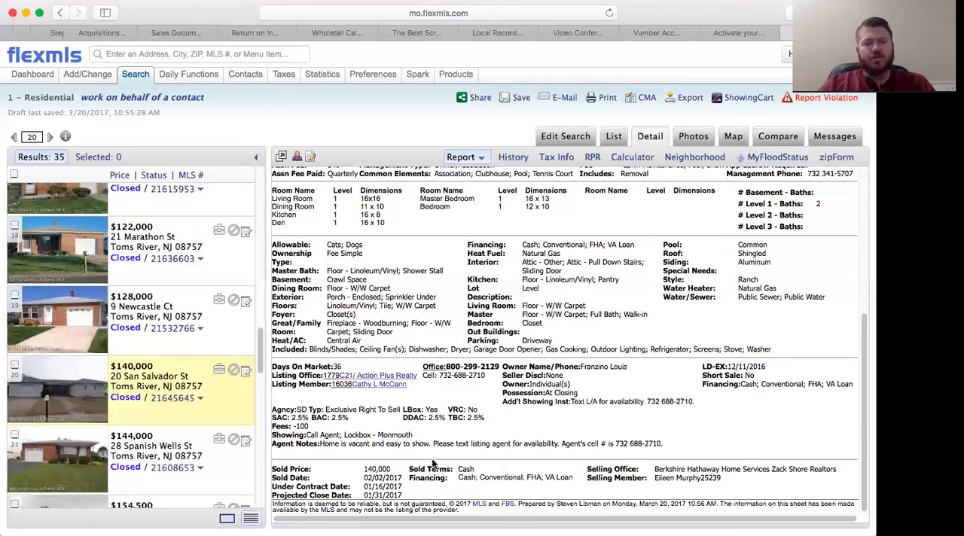
pyautogui.moveTo(526, 413)
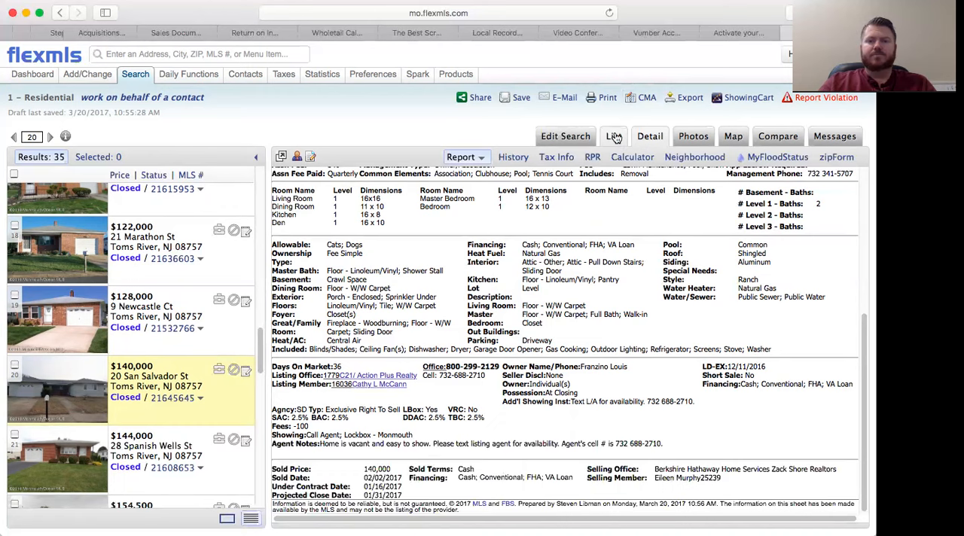
pyautogui.click(615, 136)
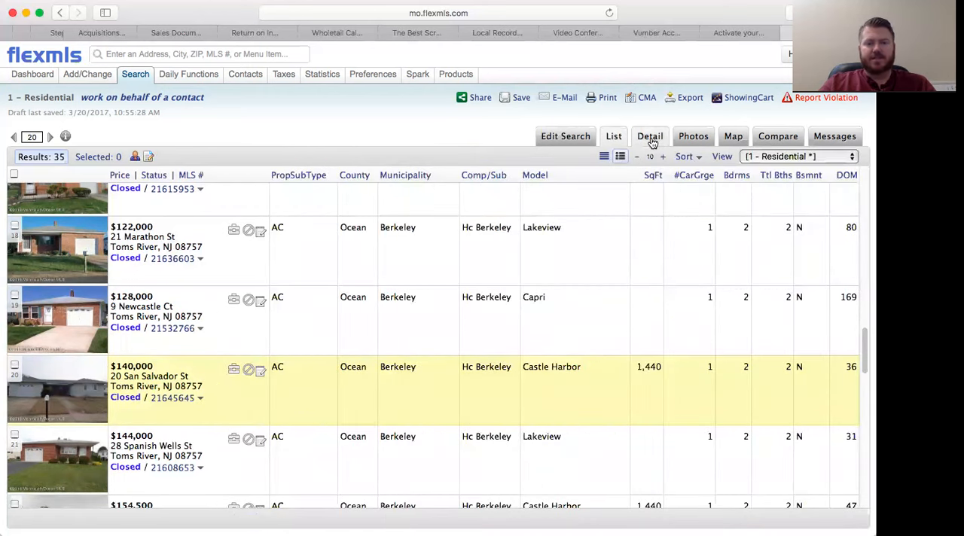
pyautogui.scroll(-3)
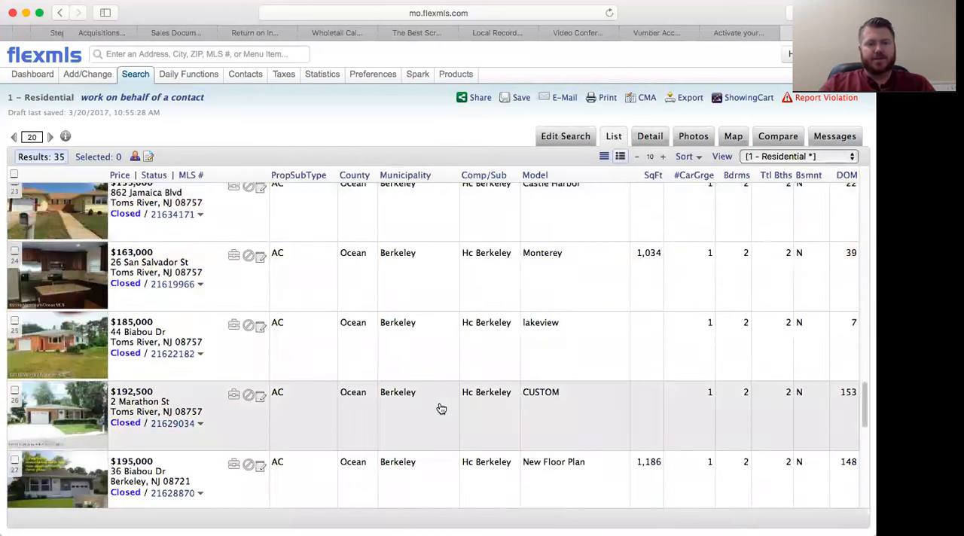
pyautogui.scroll(-3)
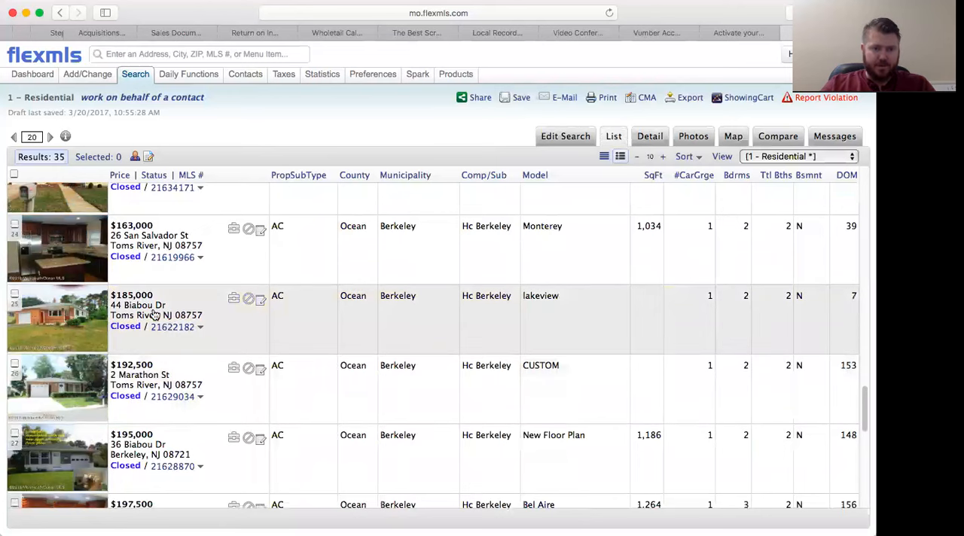
pyautogui.scroll(-3)
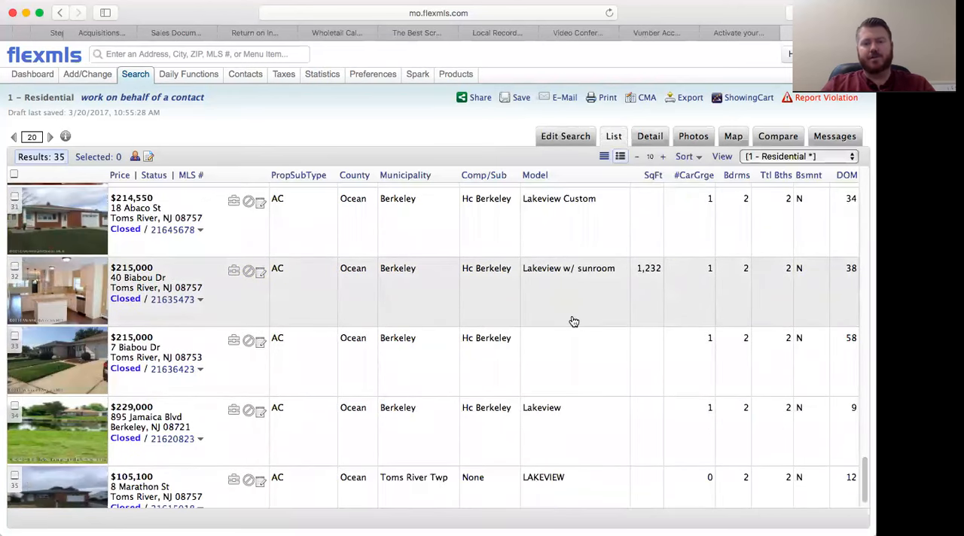
pyautogui.scroll(-3)
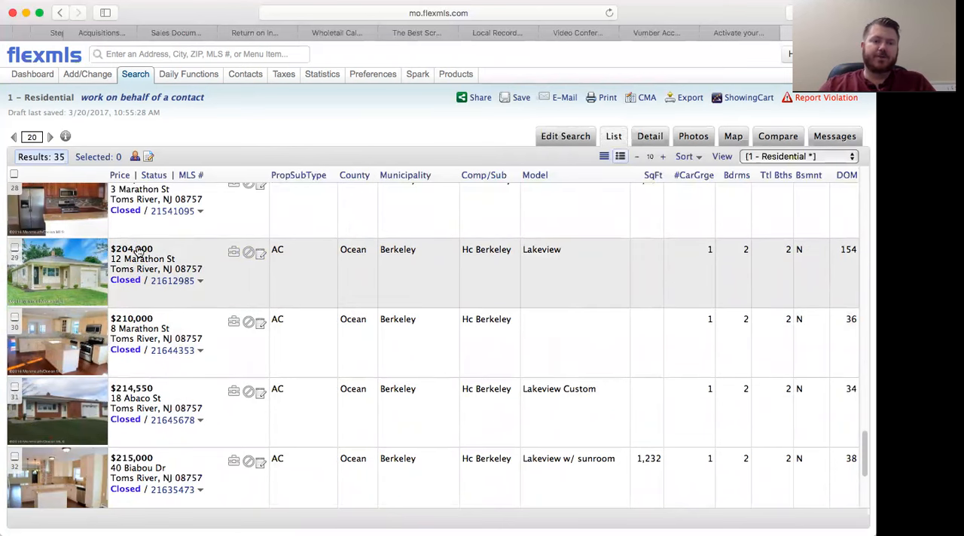
pyautogui.scroll(3)
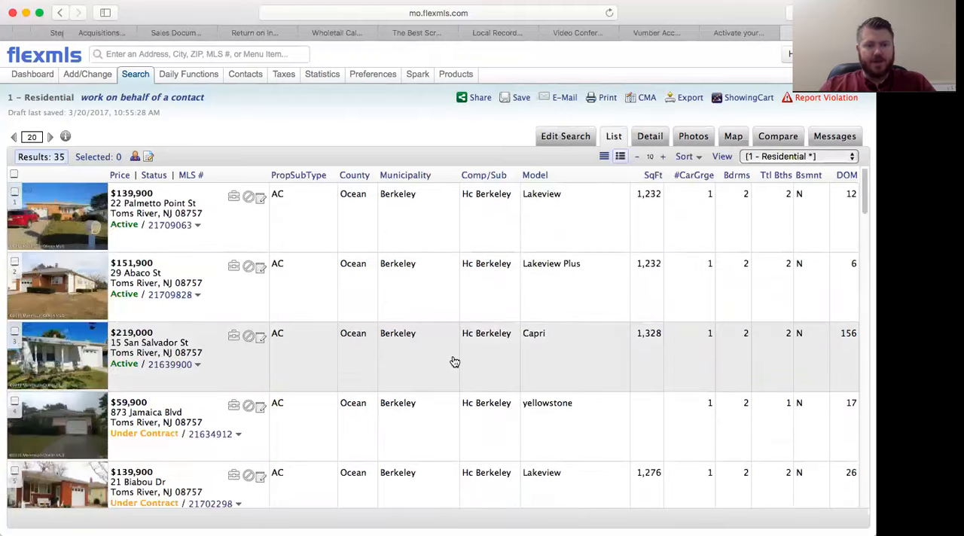
pyautogui.scroll(-3)
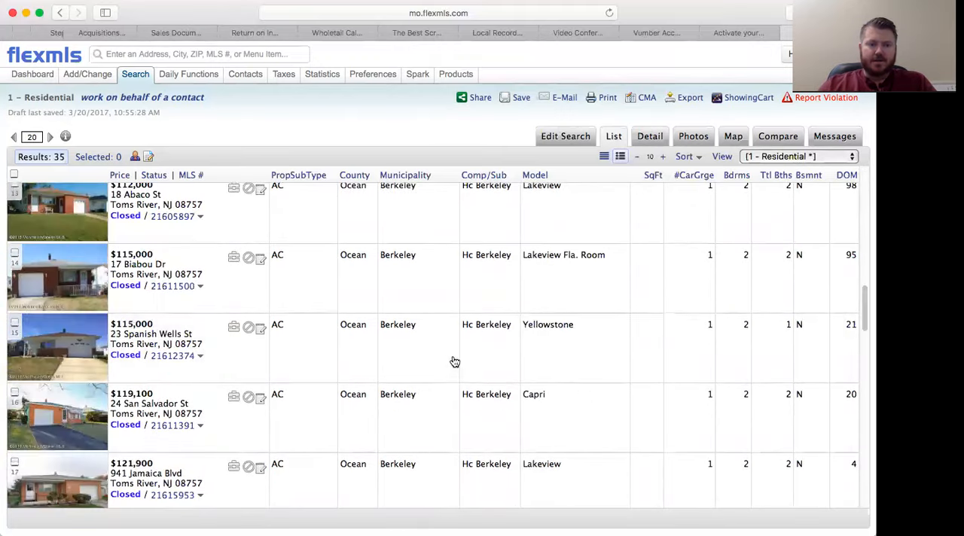
pyautogui.scroll(-3)
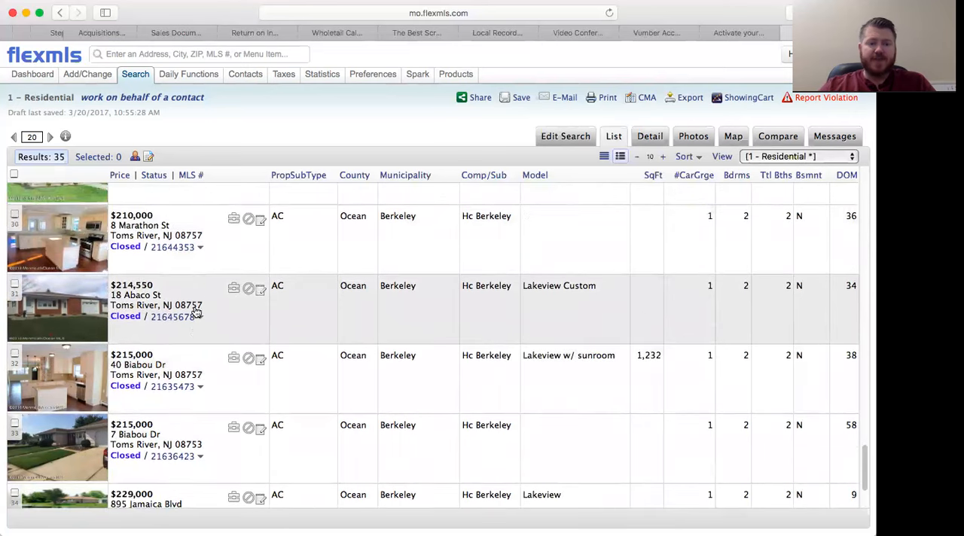
pyautogui.scroll(-3)
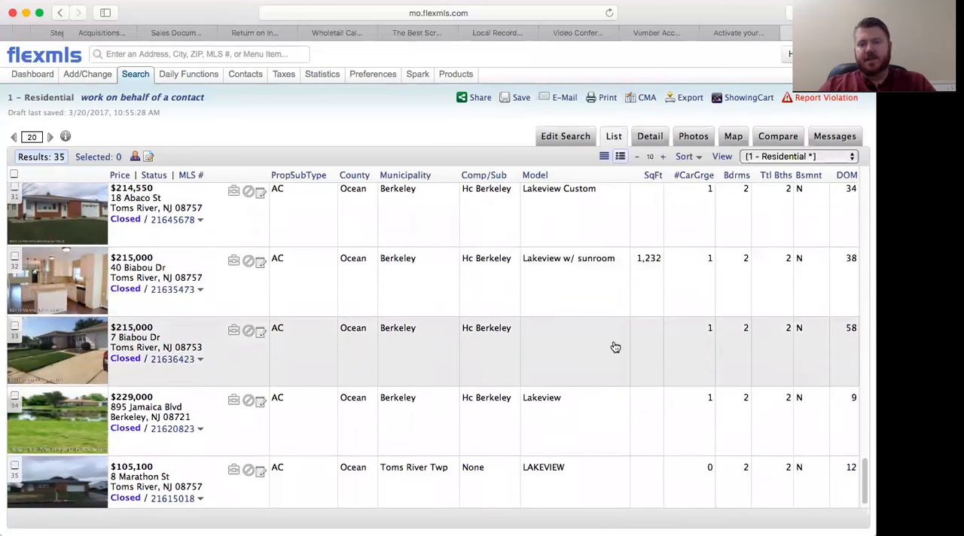
pyautogui.moveTo(606, 274)
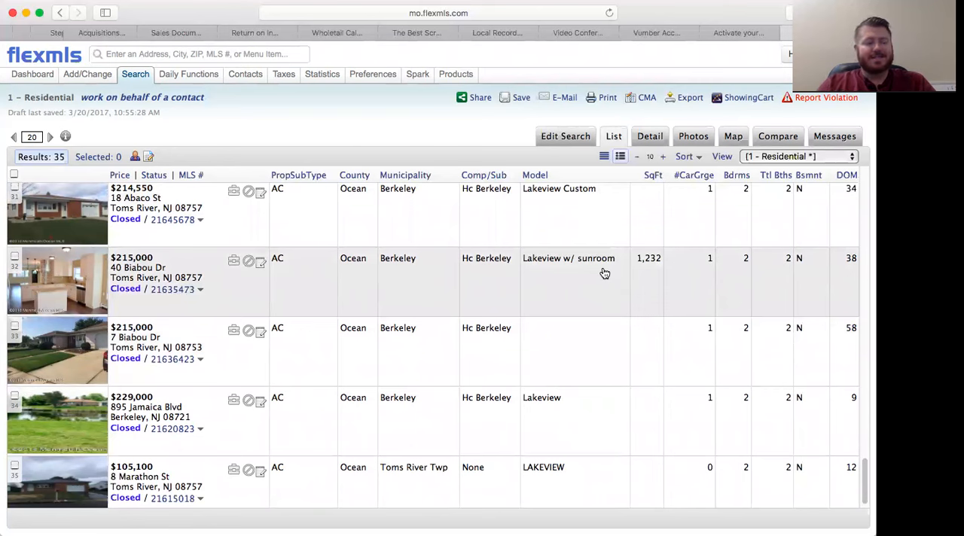
pyautogui.moveTo(283, 286)
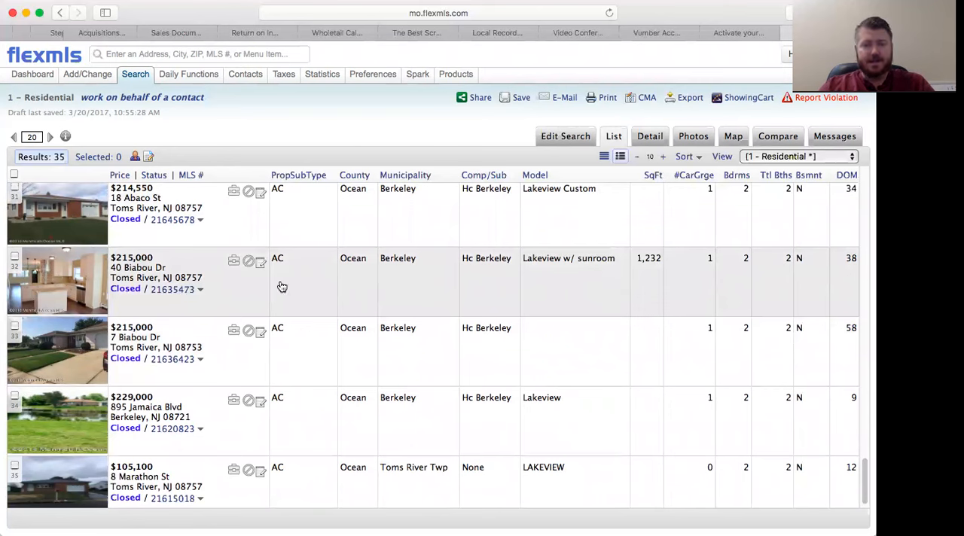
pyautogui.moveTo(686, 284)
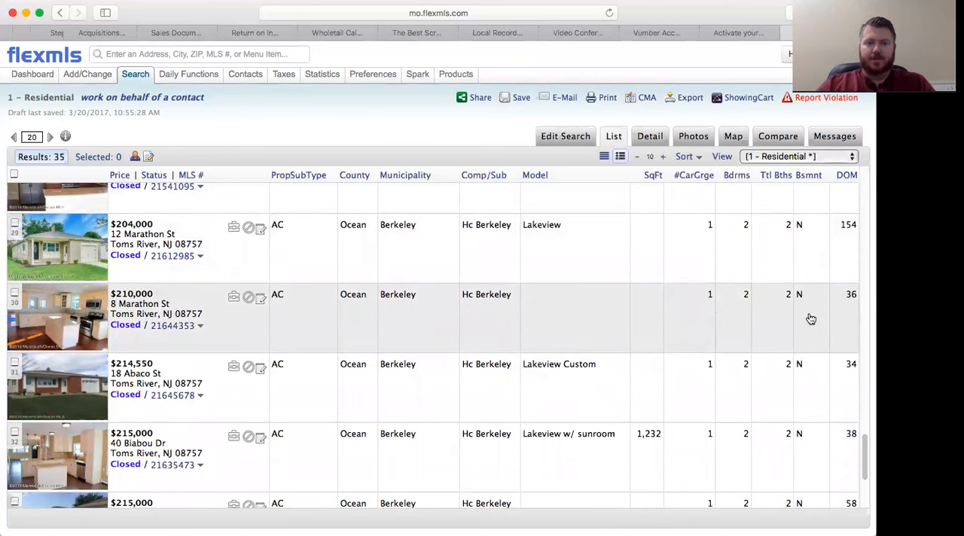
pyautogui.moveTo(831, 310)
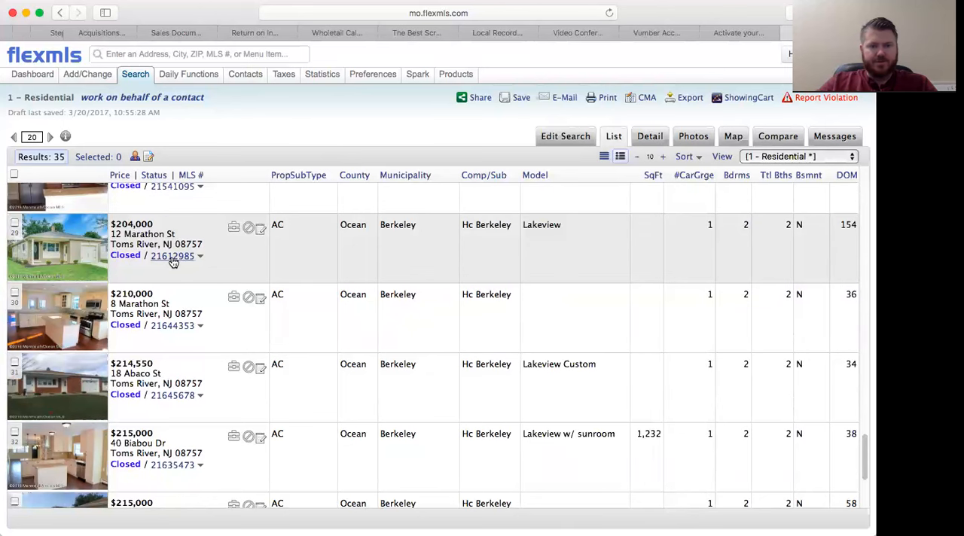
pyautogui.click(172, 256)
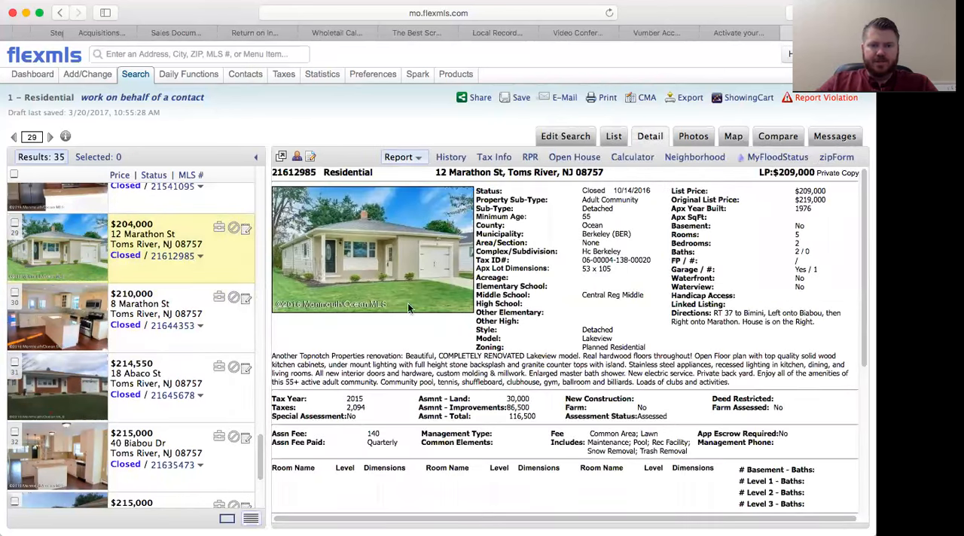
pyautogui.scroll(-3)
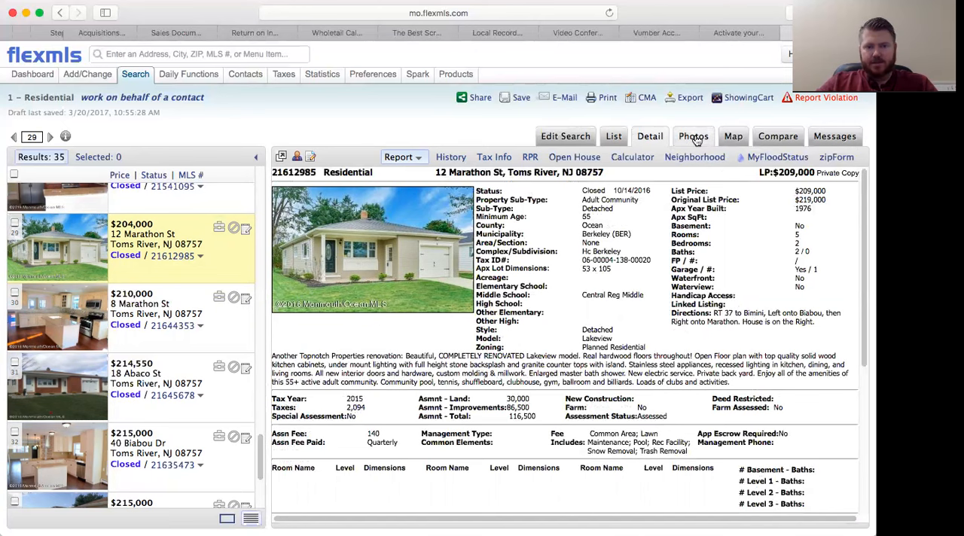
pyautogui.click(693, 136)
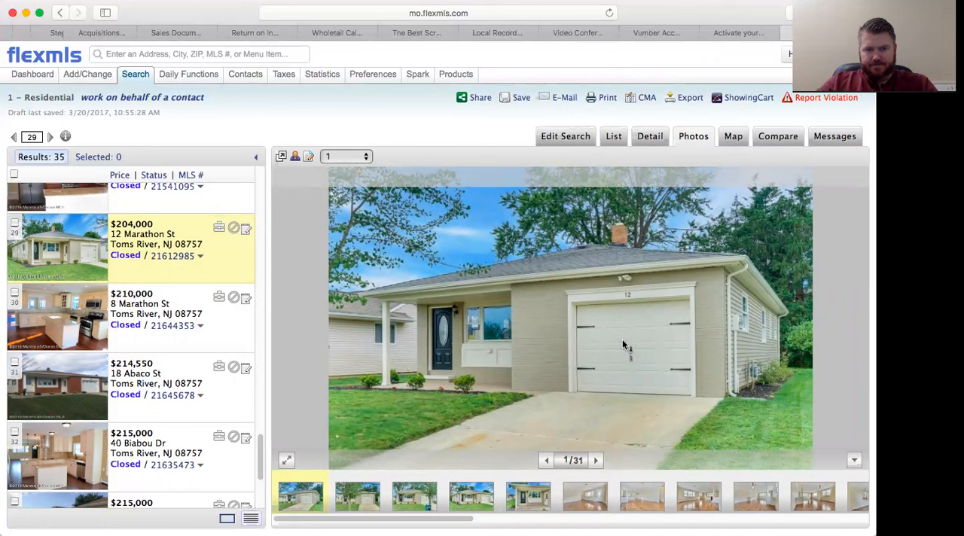
pyautogui.moveTo(584, 333)
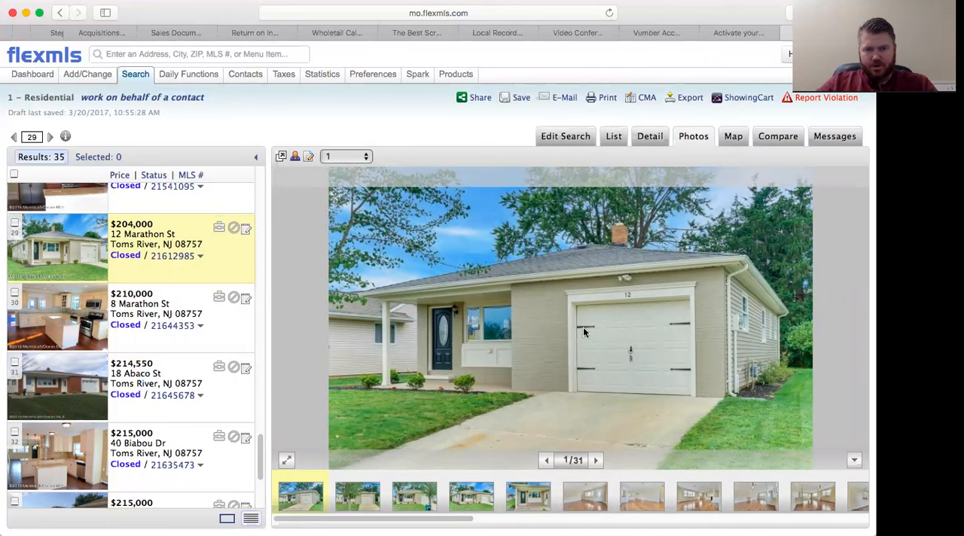
pyautogui.moveTo(466, 359)
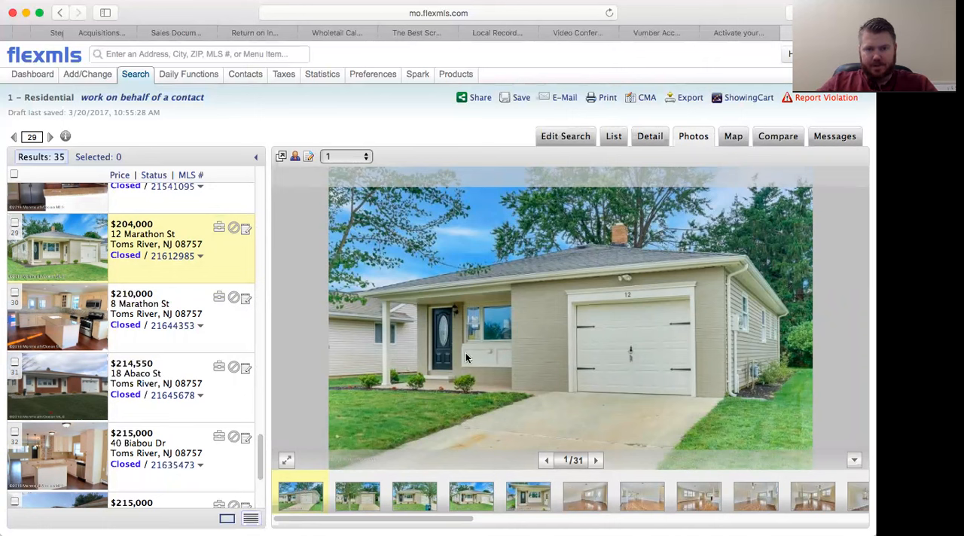
pyautogui.moveTo(506, 363)
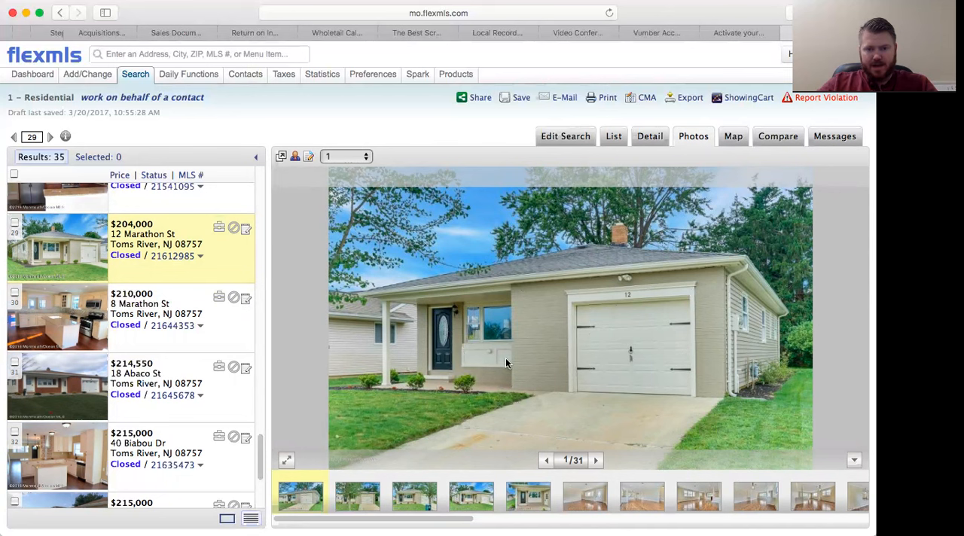
pyautogui.click(597, 461)
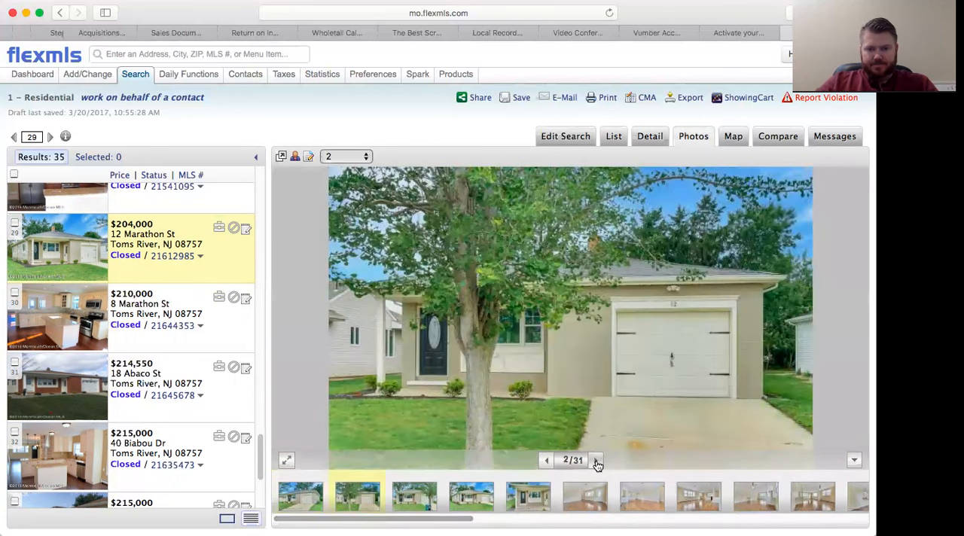
pyautogui.click(597, 461)
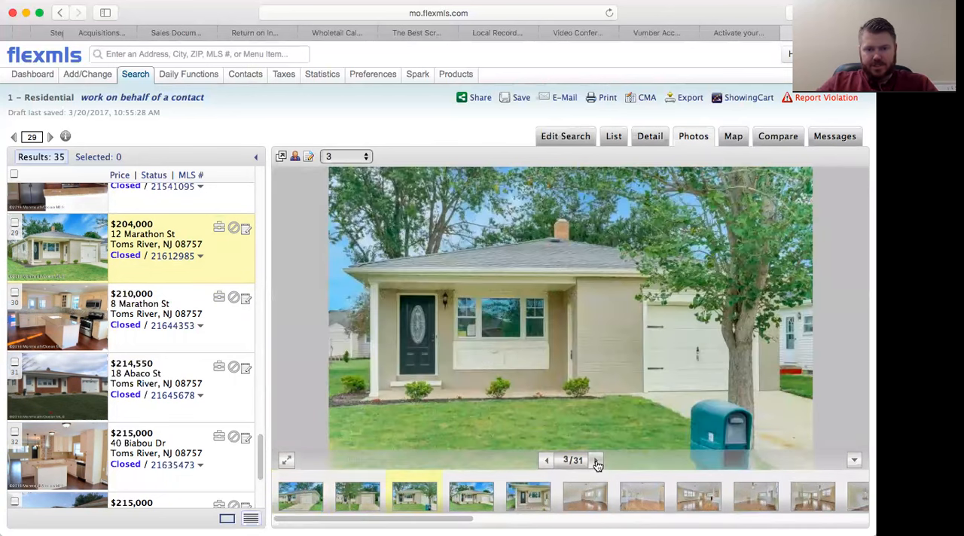
pyautogui.click(596, 461)
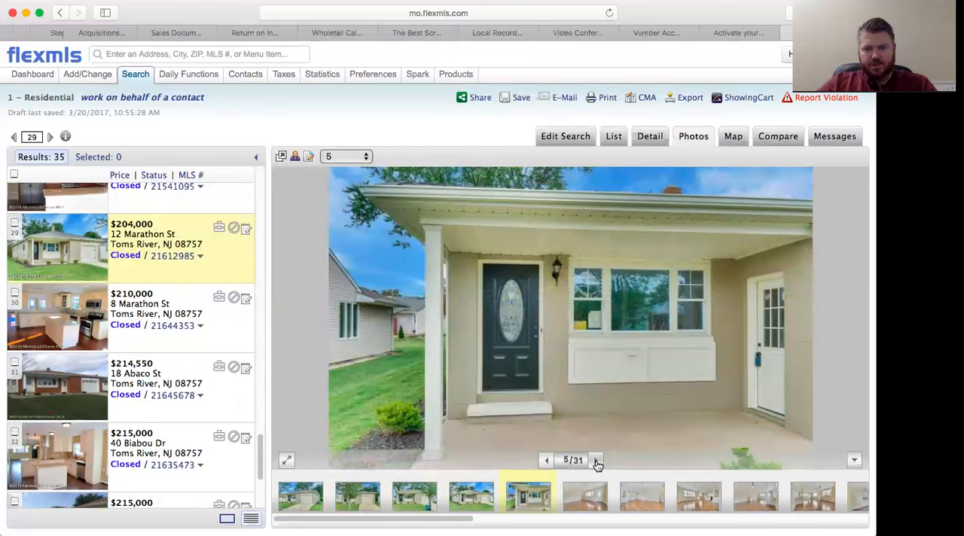
pyautogui.click(596, 461)
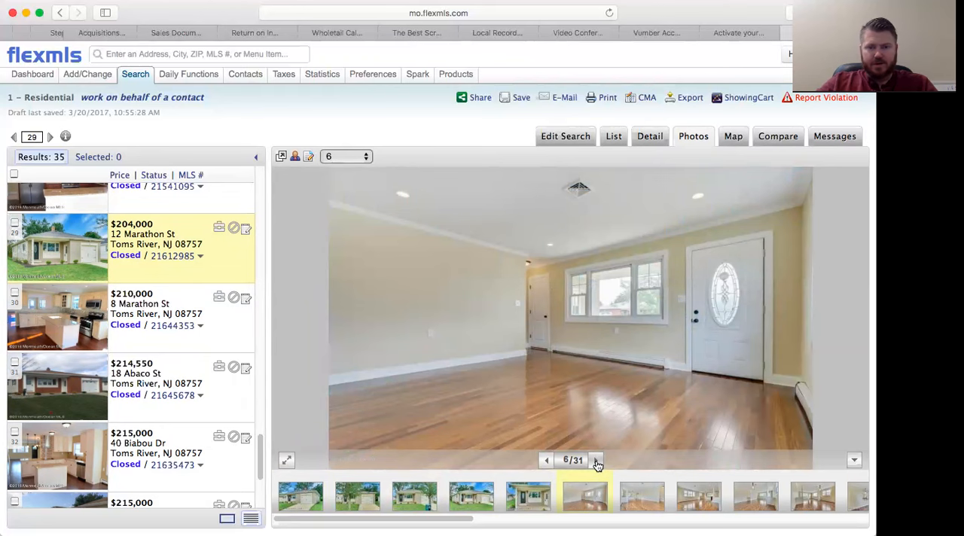
pyautogui.click(596, 461)
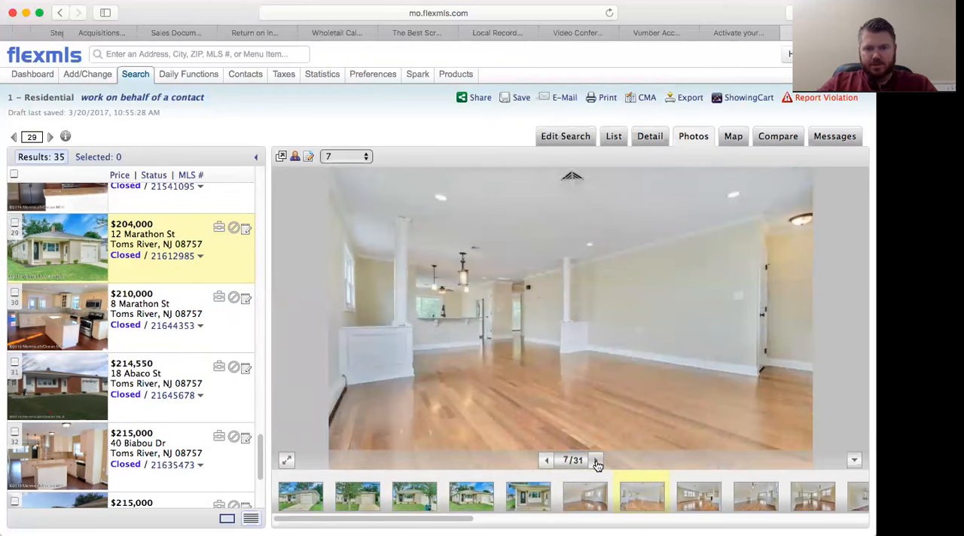
pyautogui.click(597, 461)
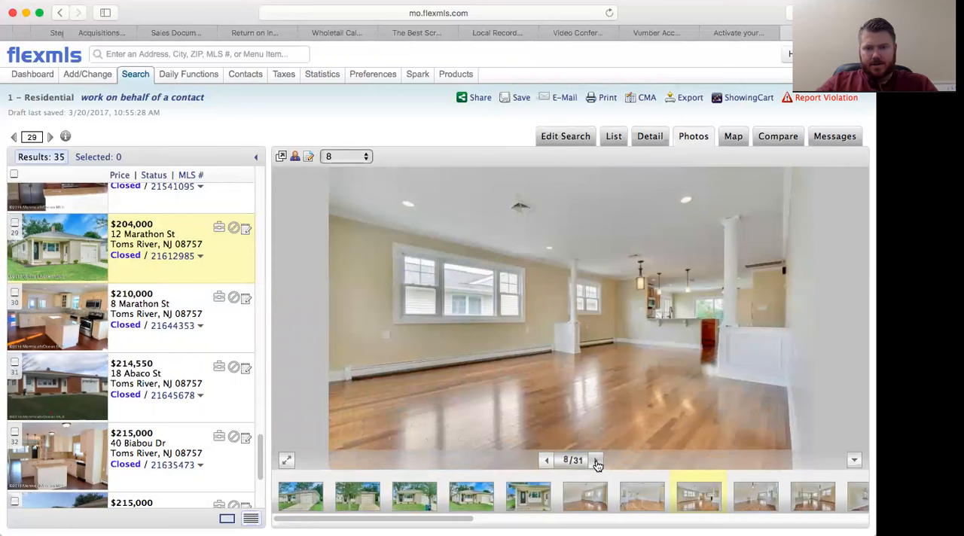
pyautogui.click(596, 461)
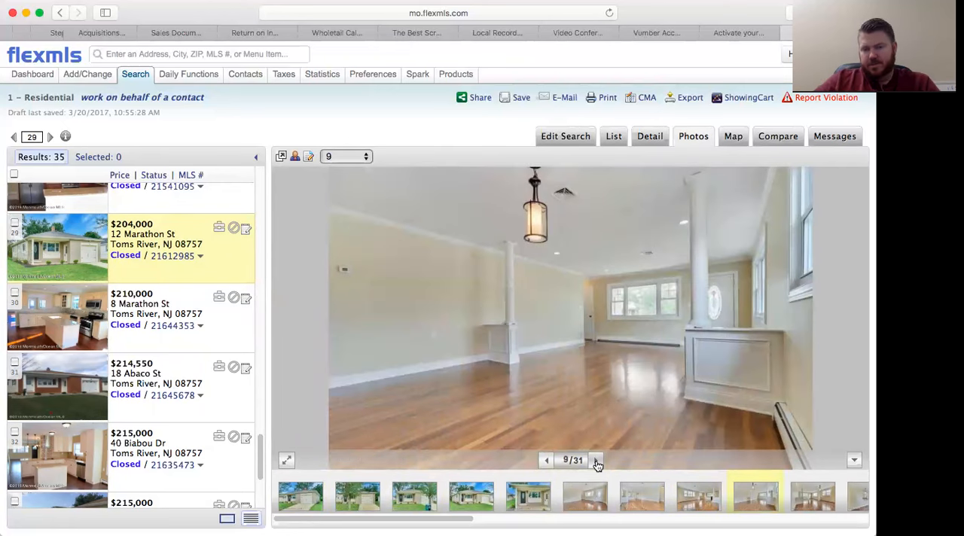
pyautogui.click(596, 461)
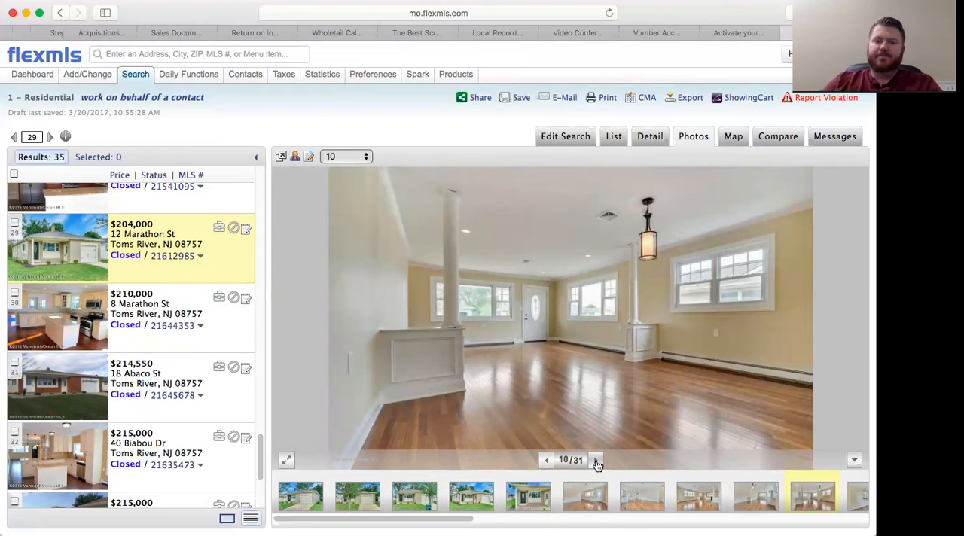
pyautogui.click(597, 461)
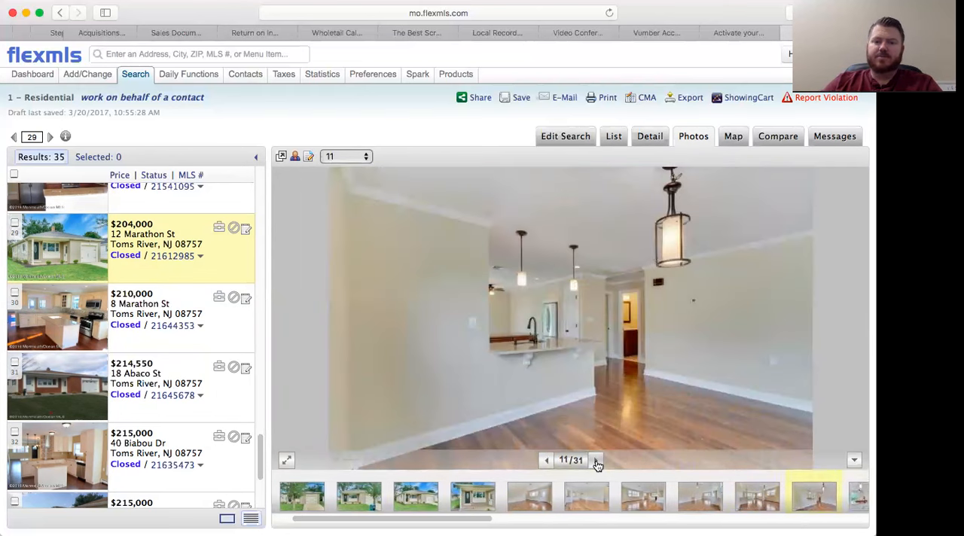
pyautogui.click(596, 461)
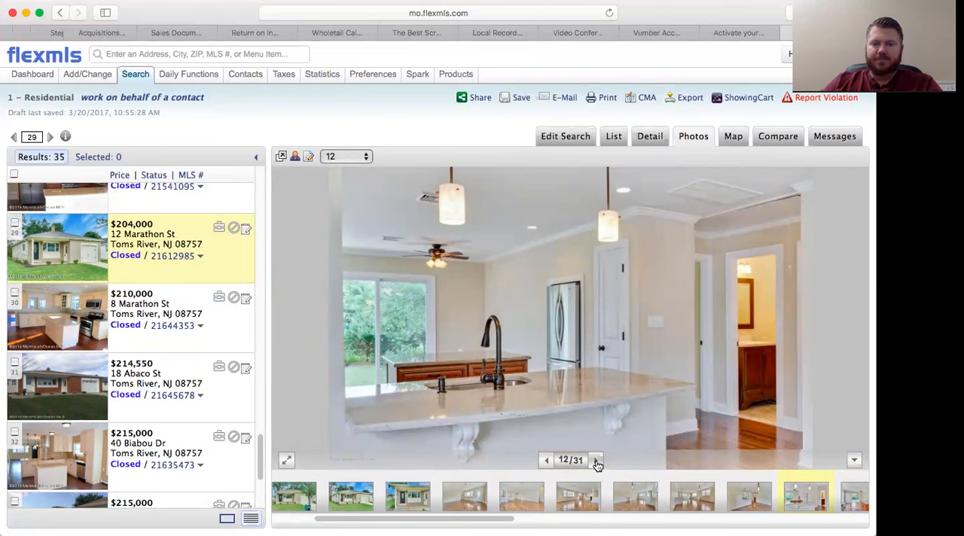
# Continue through the kitchen, bathroom, bedroom and backyard photos to the final image, 31 of 31
pyautogui.click(596, 461)
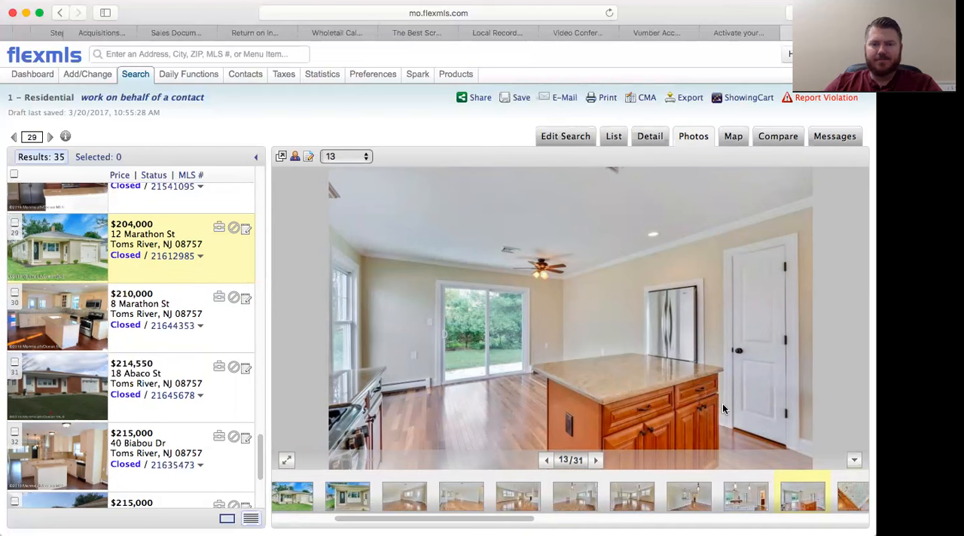
pyautogui.moveTo(652, 476)
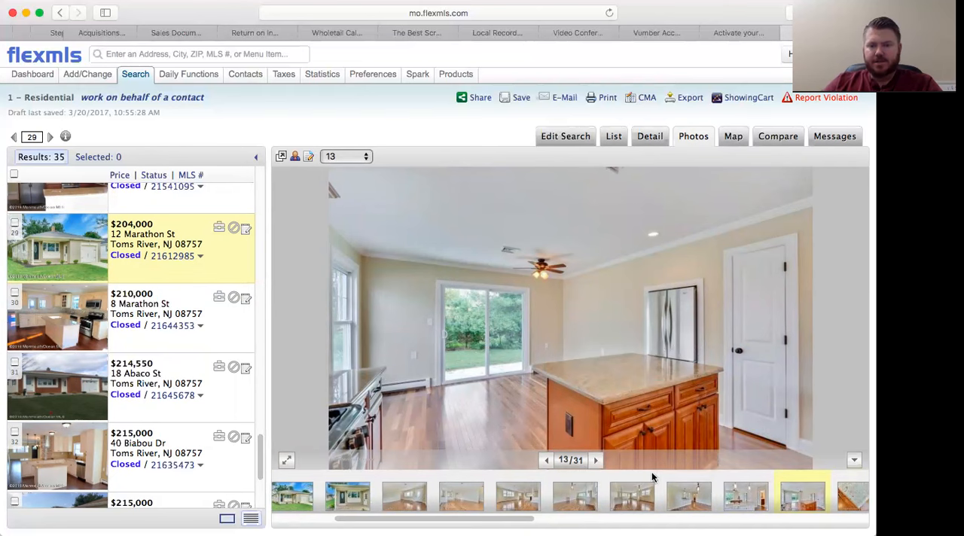
pyautogui.click(597, 460)
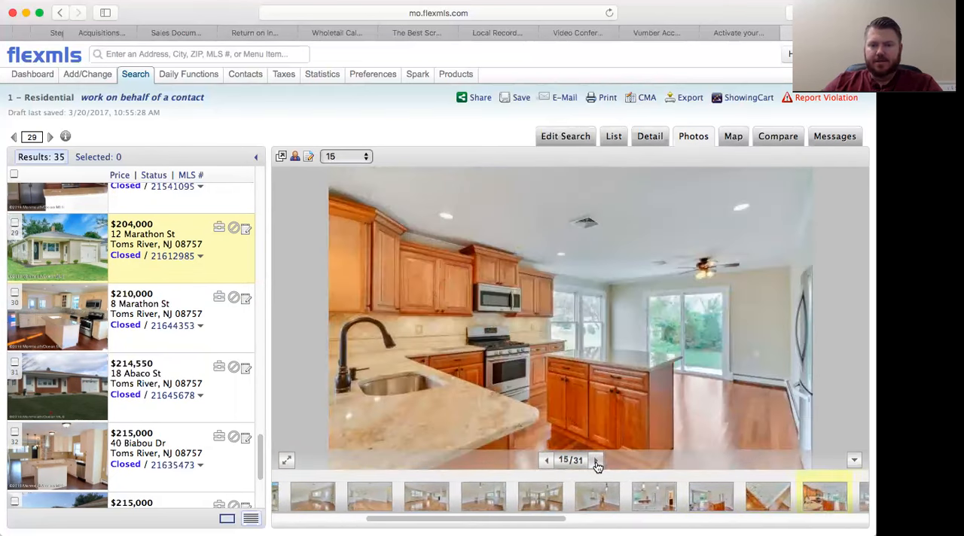
pyautogui.click(596, 461)
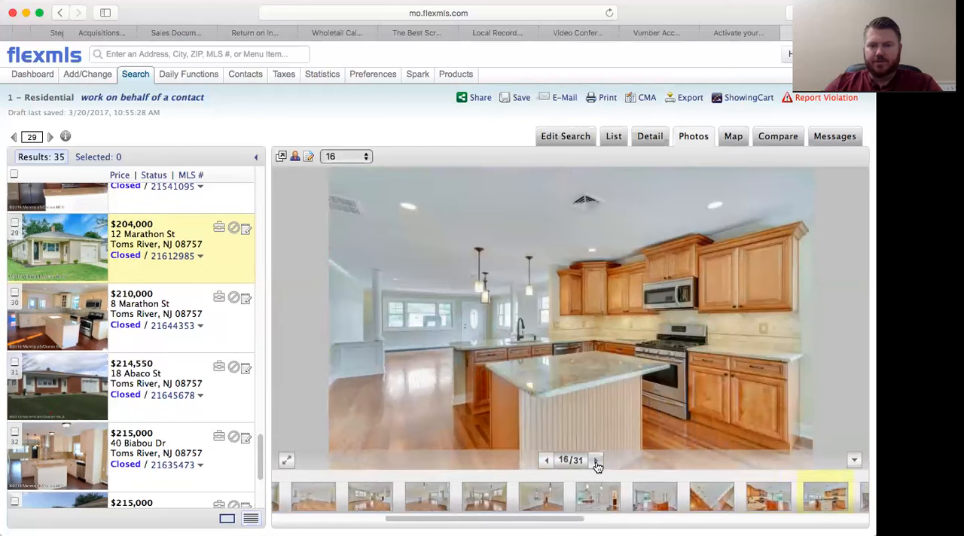
pyautogui.click(596, 461)
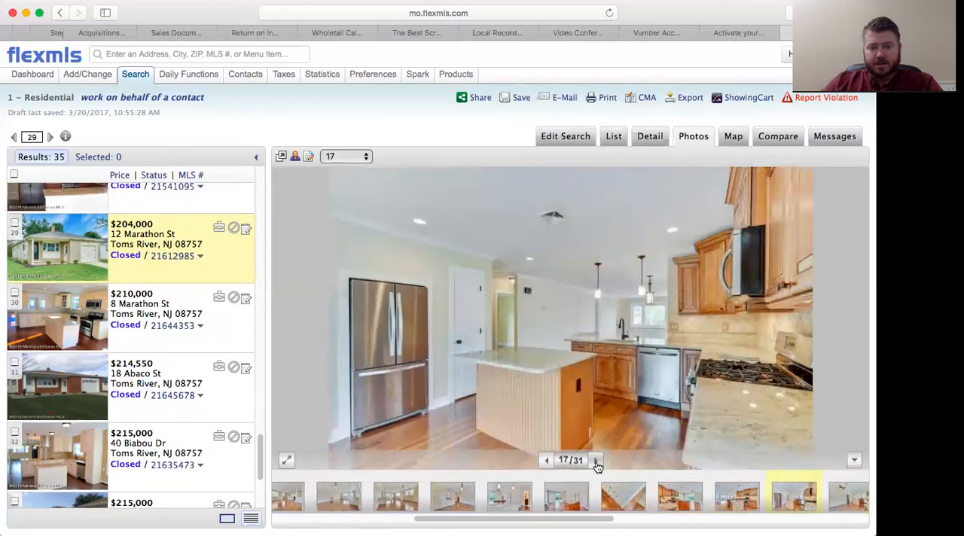
pyautogui.click(597, 461)
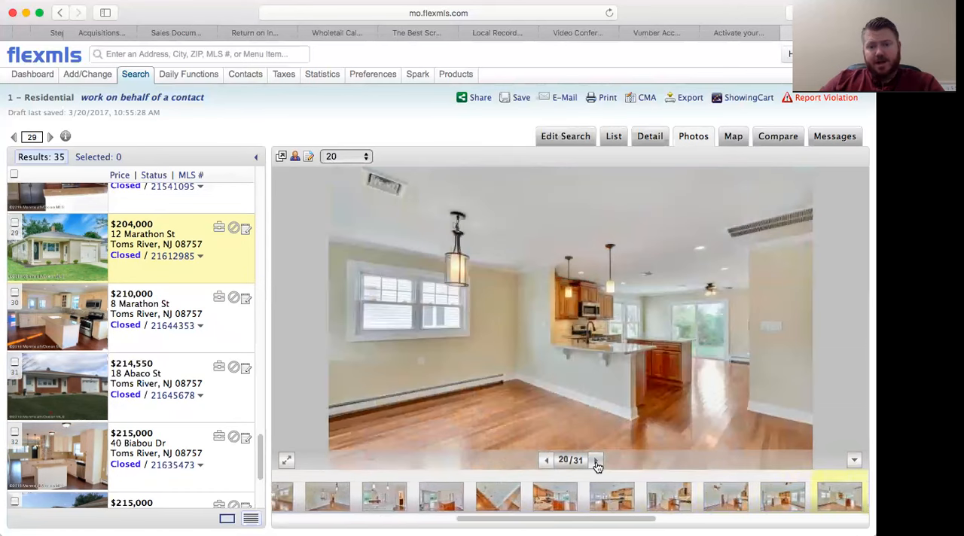
pyautogui.click(597, 461)
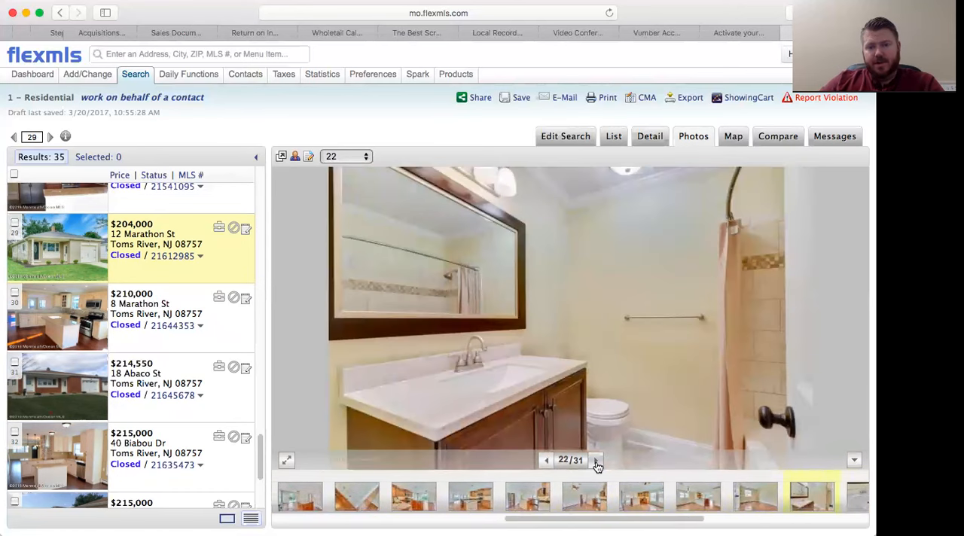
pyautogui.click(596, 461)
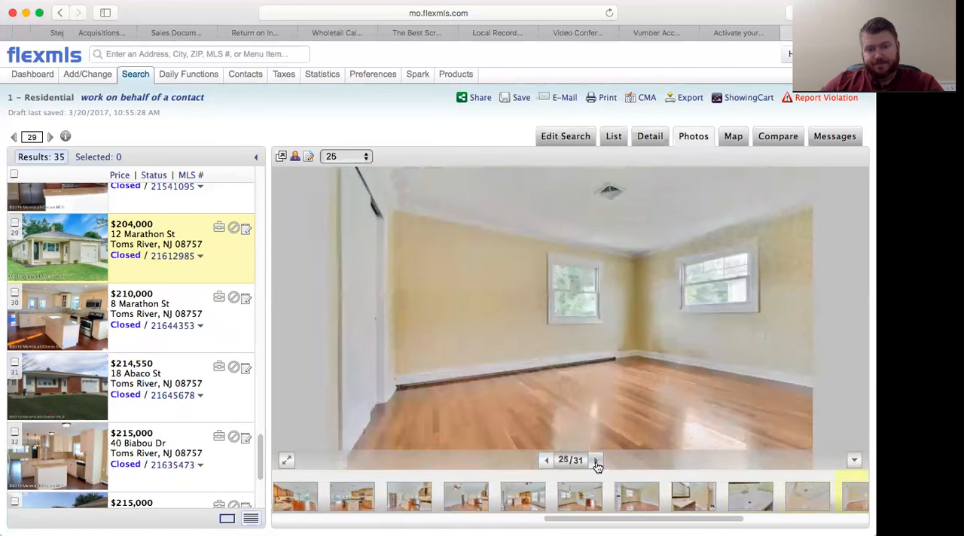
pyautogui.click(597, 461)
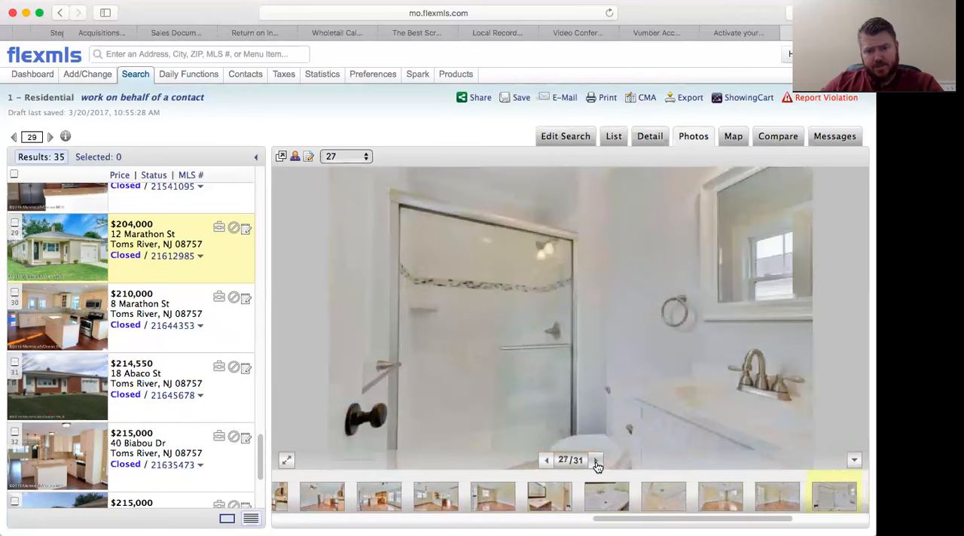
pyautogui.click(597, 461)
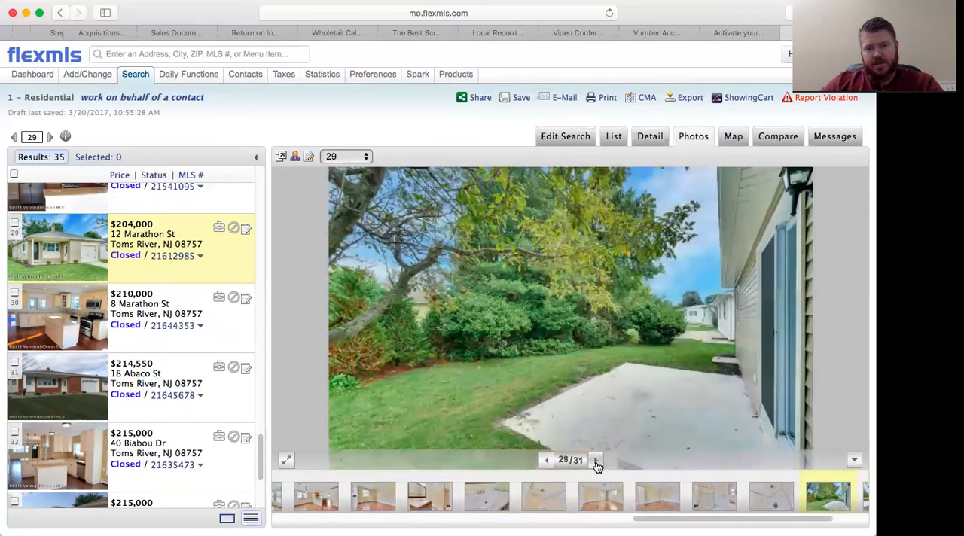
pyautogui.click(597, 461)
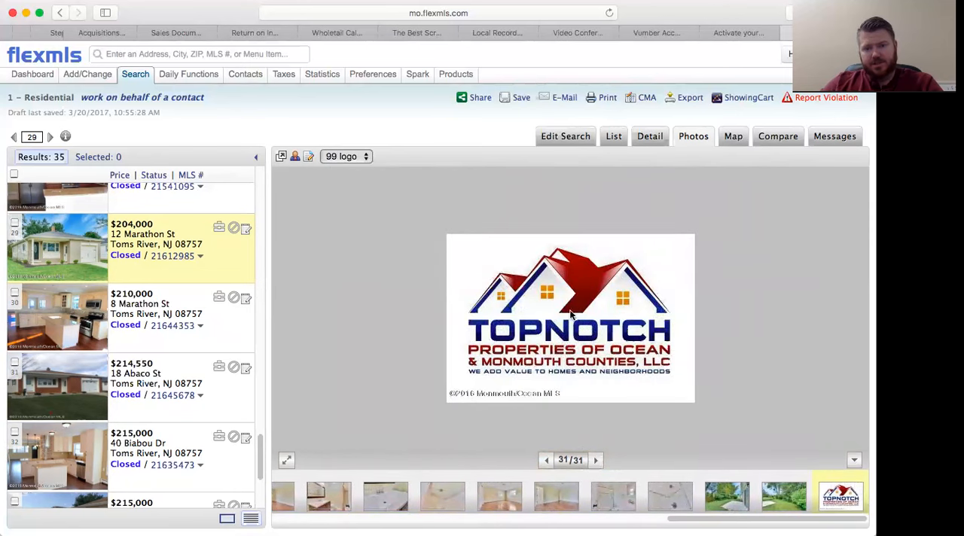
pyautogui.moveTo(772, 326)
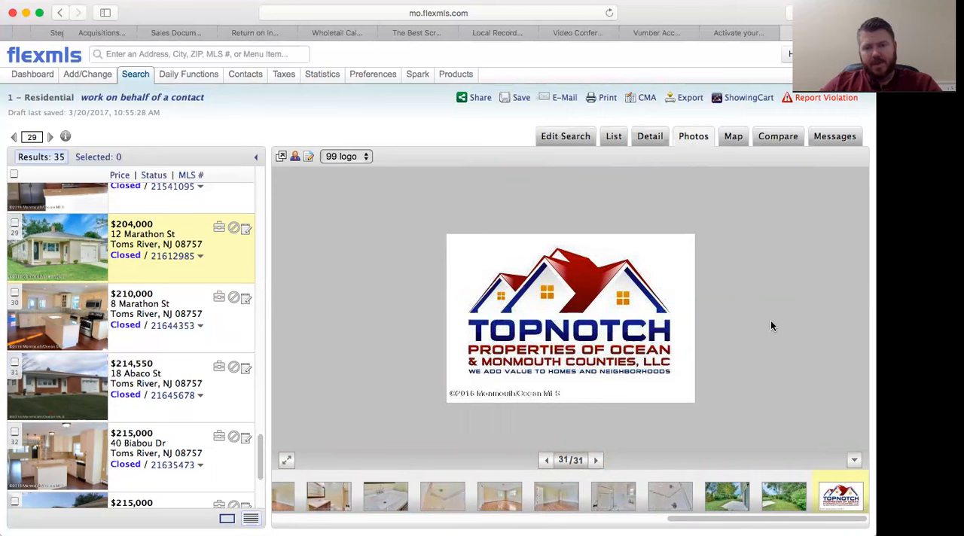
pyautogui.moveTo(546, 336)
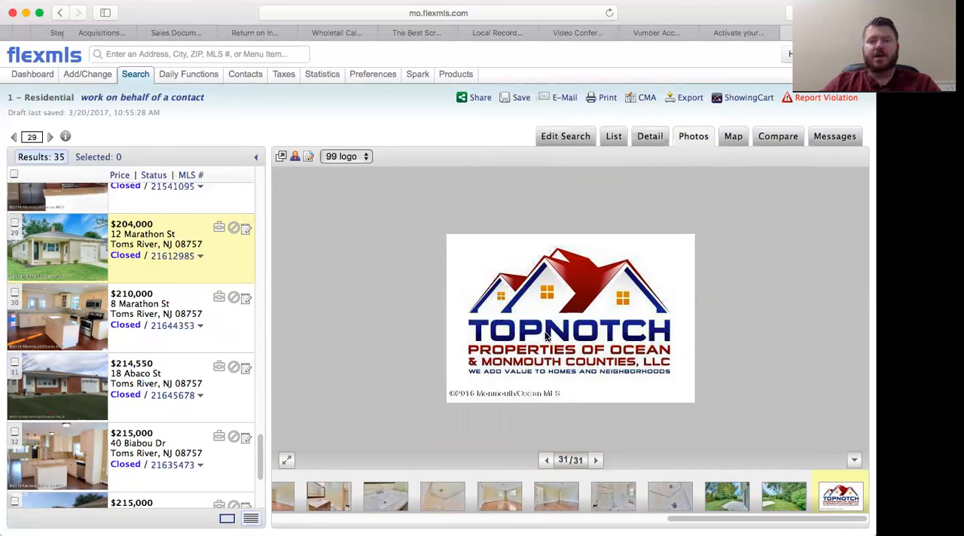
pyautogui.moveTo(539, 192)
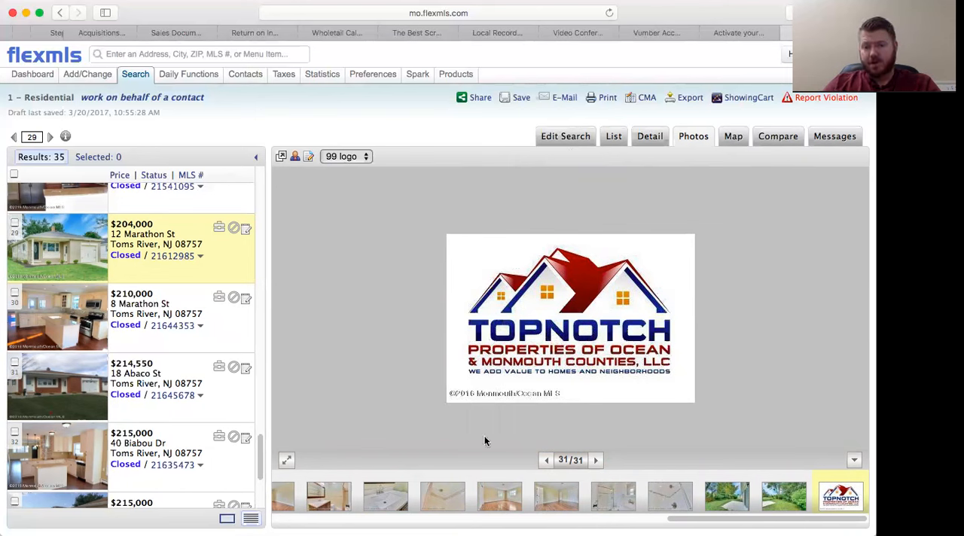
pyautogui.moveTo(609, 259)
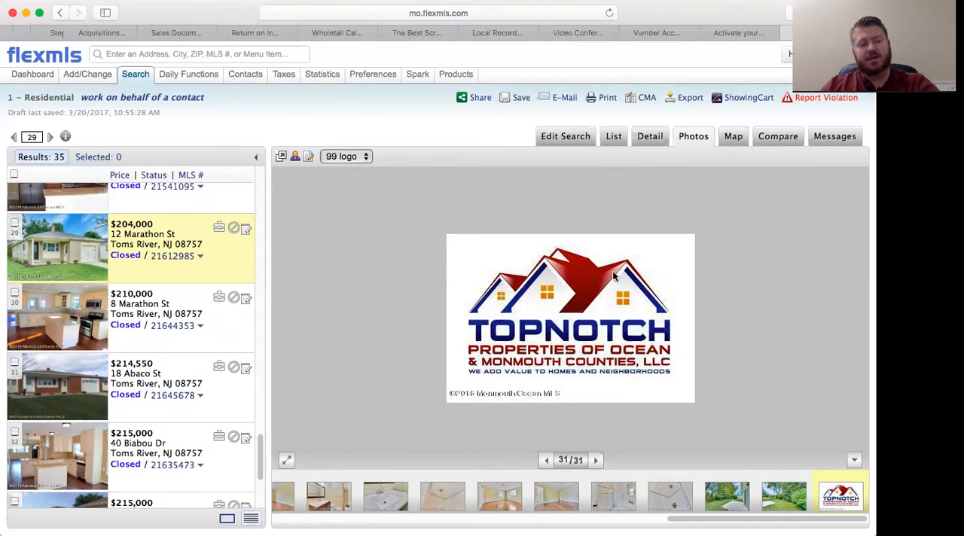
pyautogui.moveTo(610, 292)
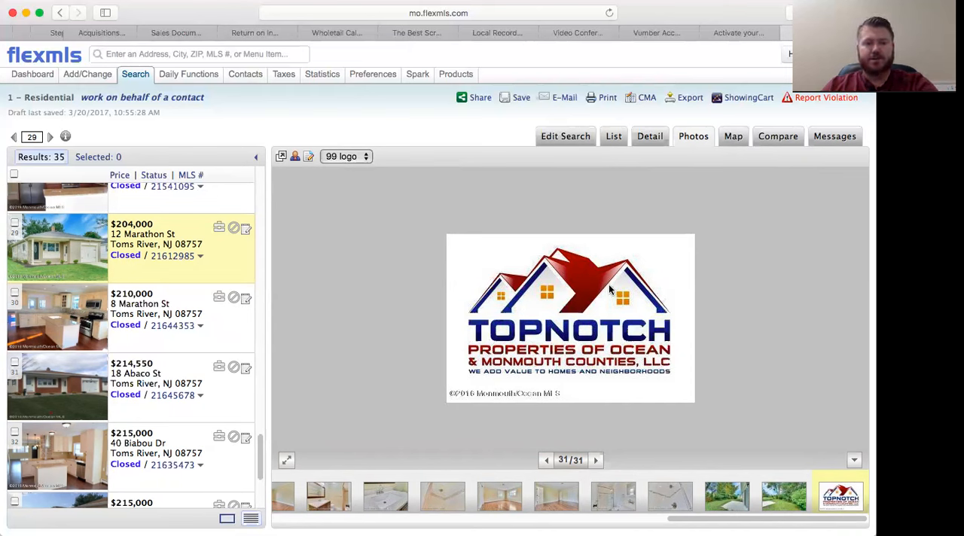
pyautogui.moveTo(676, 169)
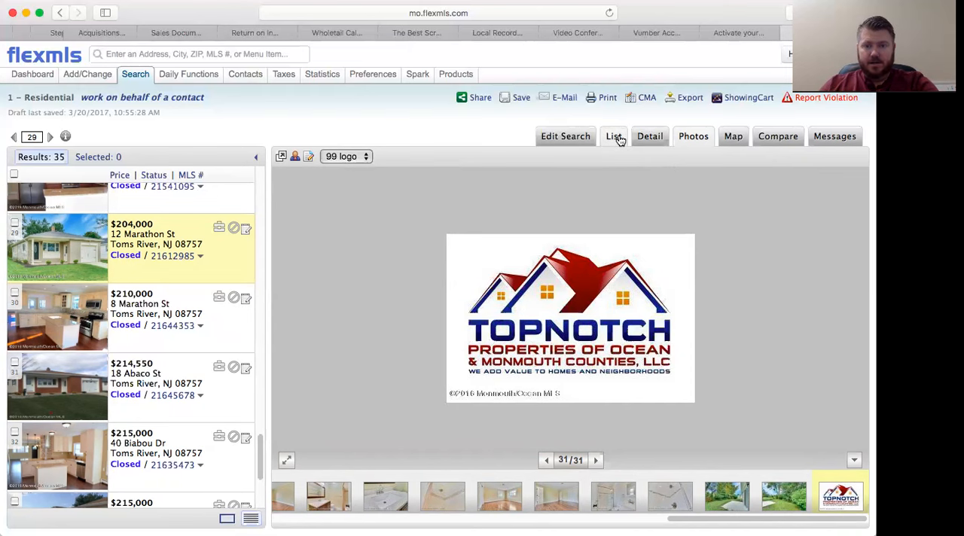
# Return to the results table and scroll down toward the 80 Biabou Dr listing
pyautogui.click(615, 136)
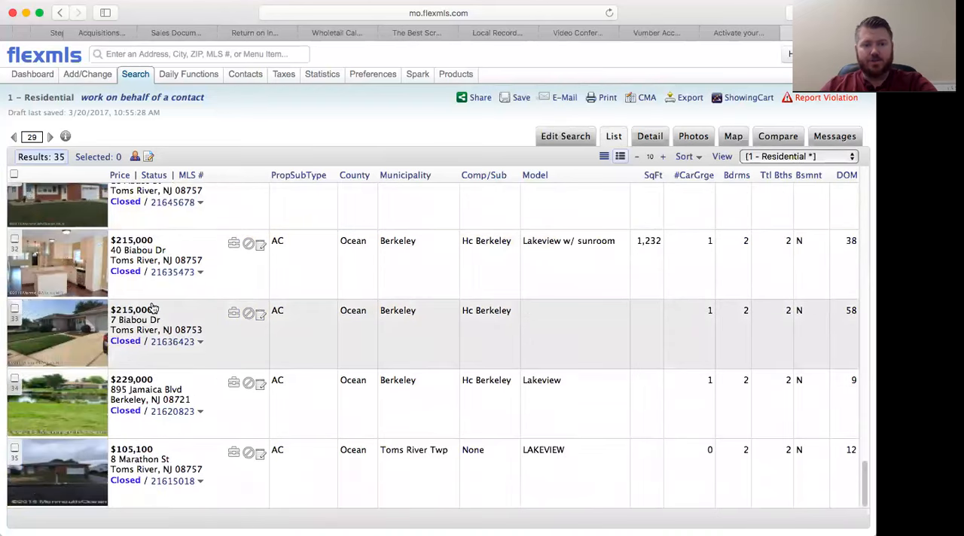
pyautogui.moveTo(274, 323)
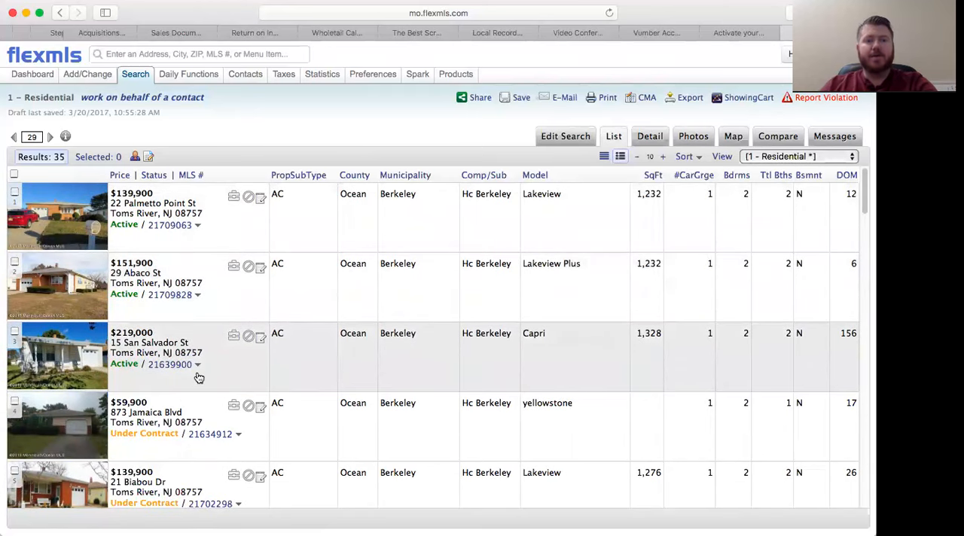
pyautogui.scroll(-3)
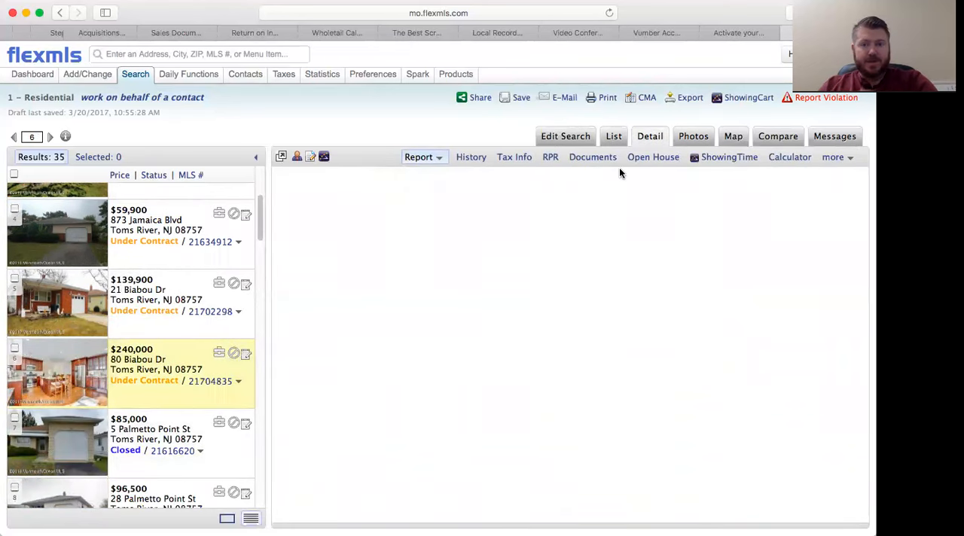
pyautogui.click(57, 374)
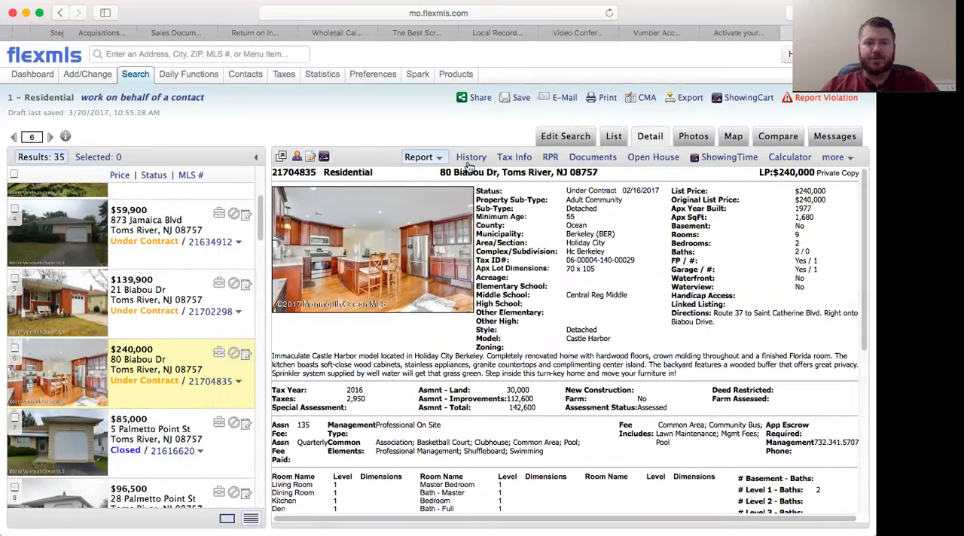
pyautogui.moveTo(470, 157)
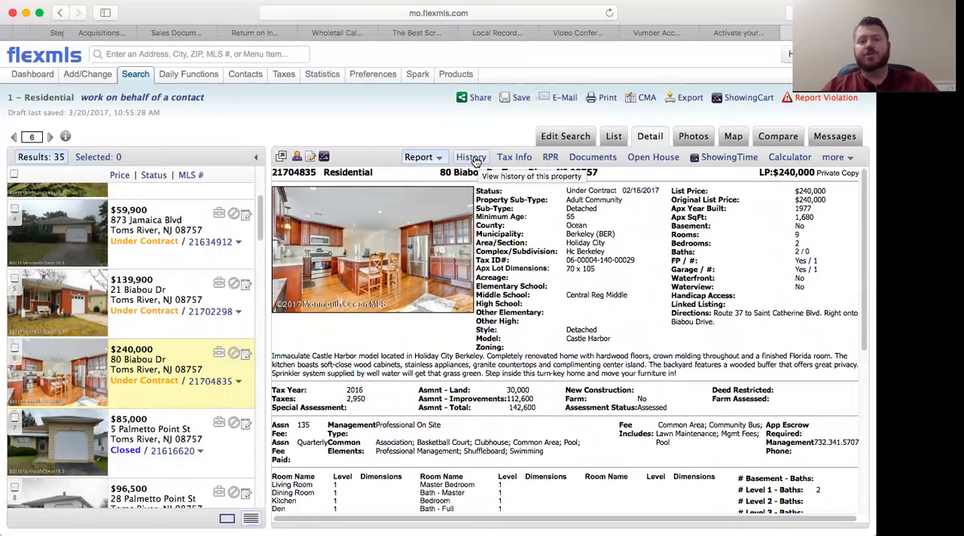
pyautogui.moveTo(515, 157)
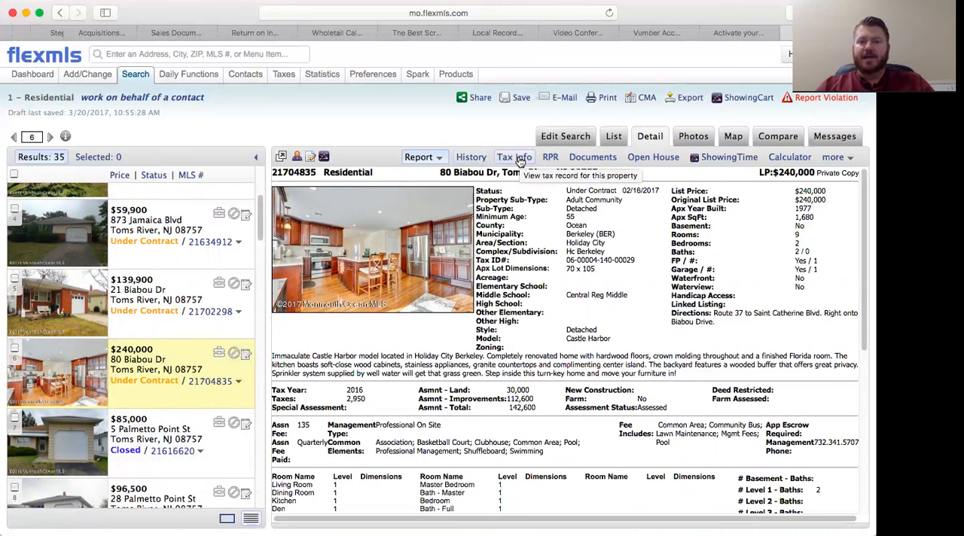
pyautogui.click(515, 156)
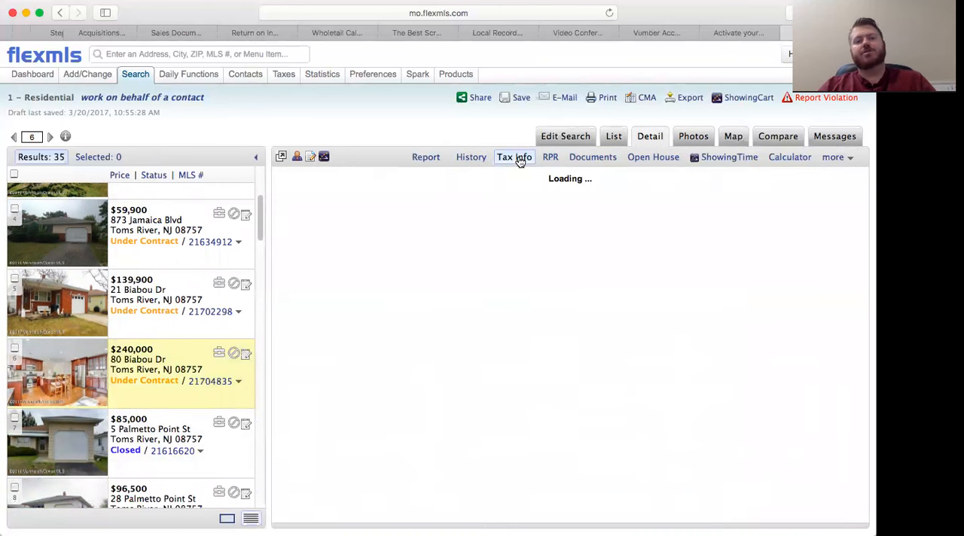
pyautogui.click(515, 156)
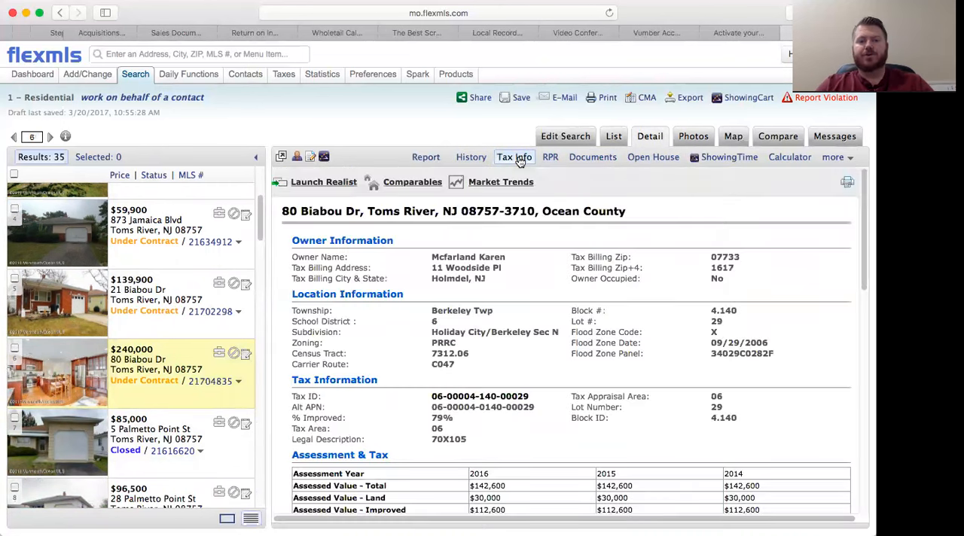
pyautogui.doubleClick(467, 256)
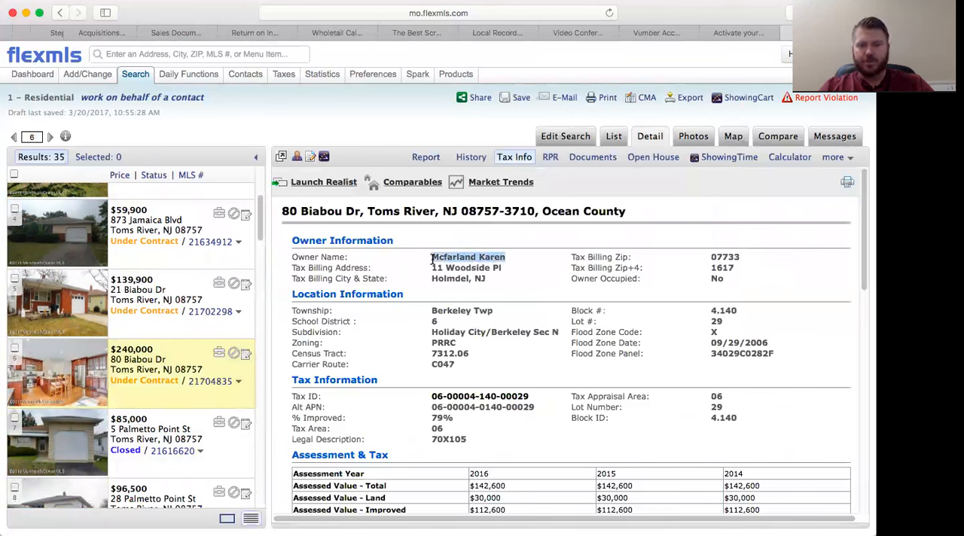
pyautogui.scroll(-3)
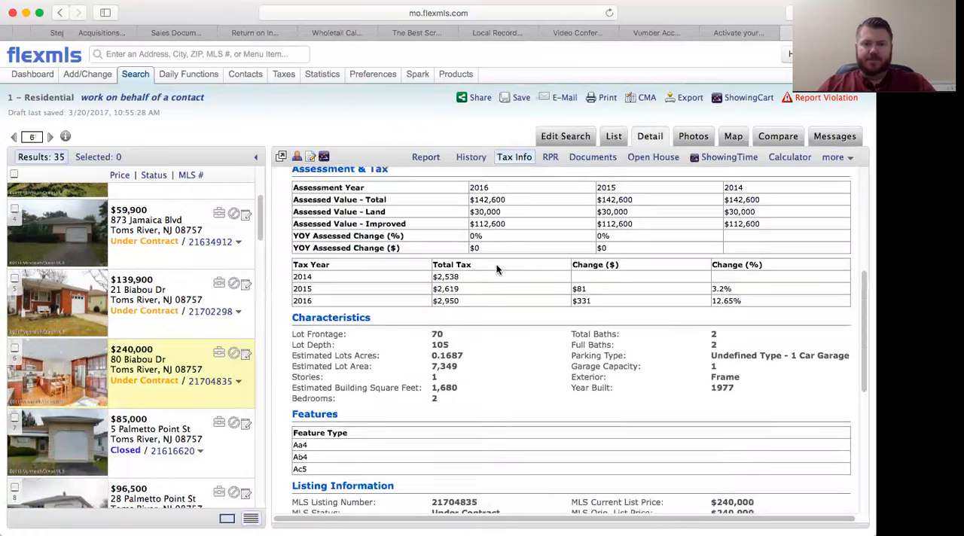
pyautogui.scroll(-3)
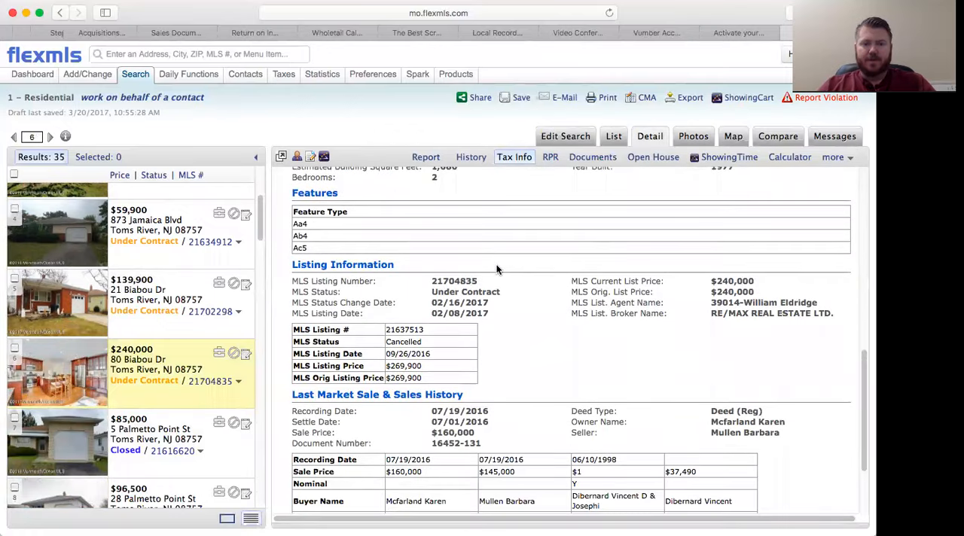
pyautogui.scroll(-3)
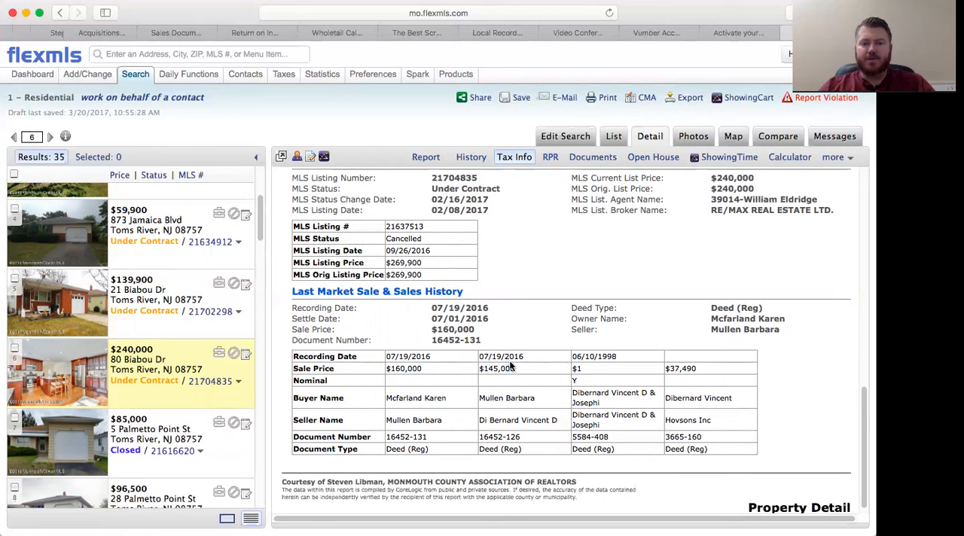
pyautogui.moveTo(540, 368)
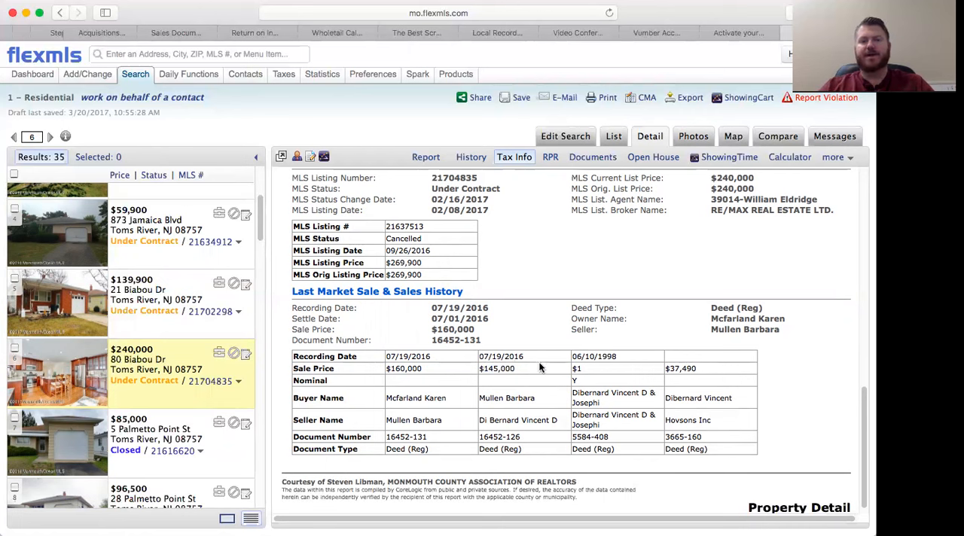
pyautogui.moveTo(534, 356)
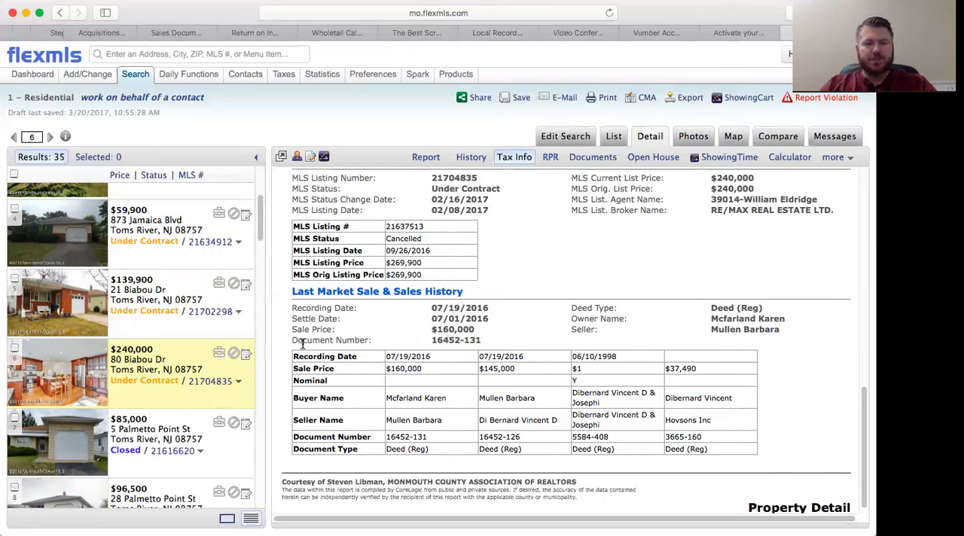
# Scroll the results list down to bring later comparables into view
pyautogui.scroll(-3)
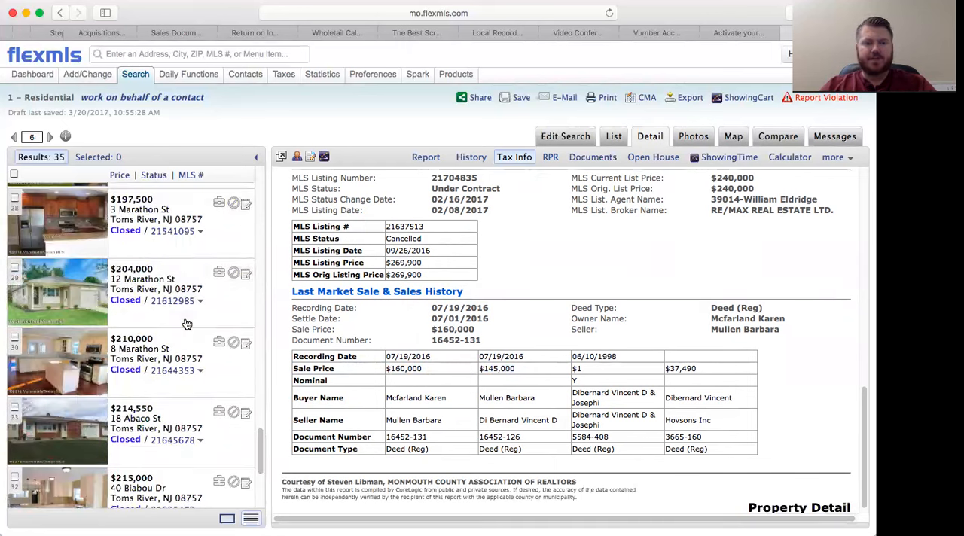
pyautogui.scroll(-3)
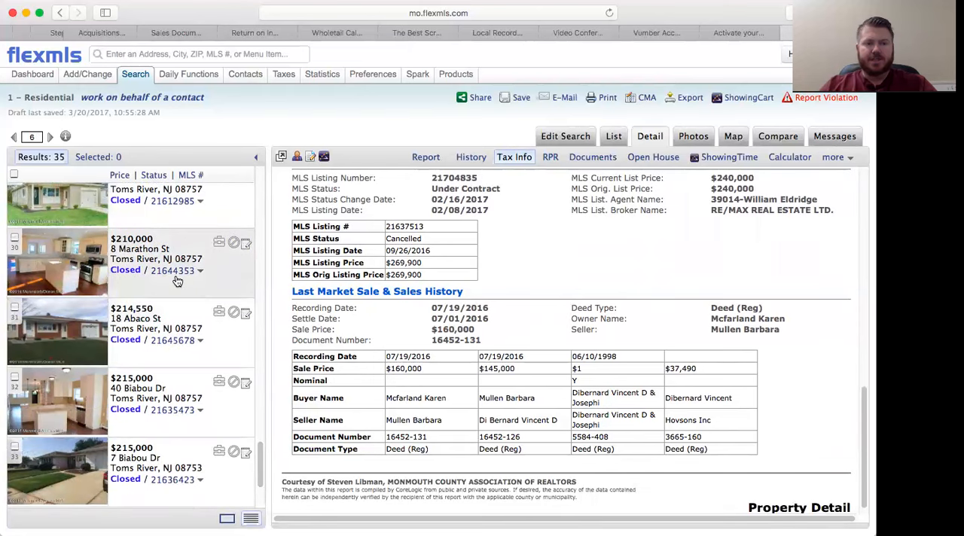
# Show the 8 Marathon St detail report ($210,000 closed sale) and go to its Tax Info
pyautogui.click(139, 259)
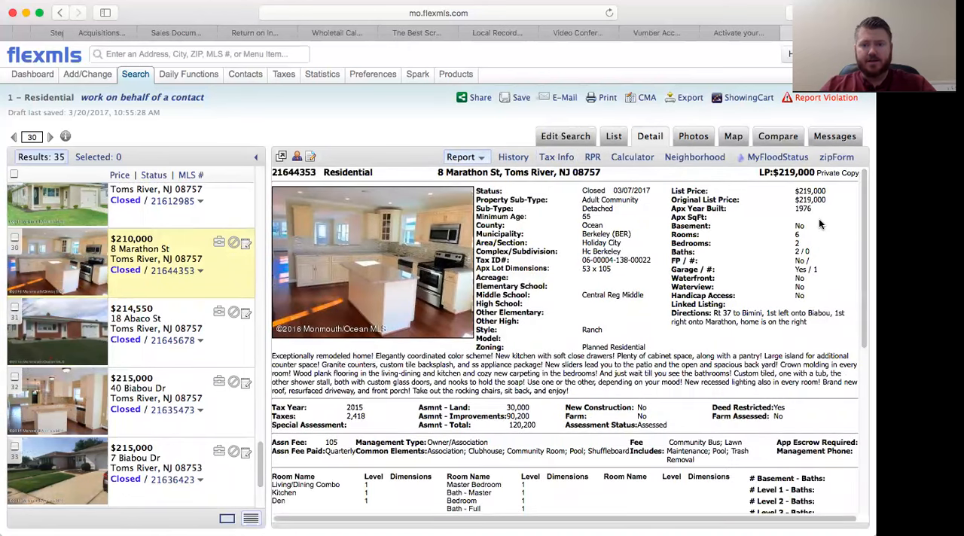
pyautogui.moveTo(625, 312)
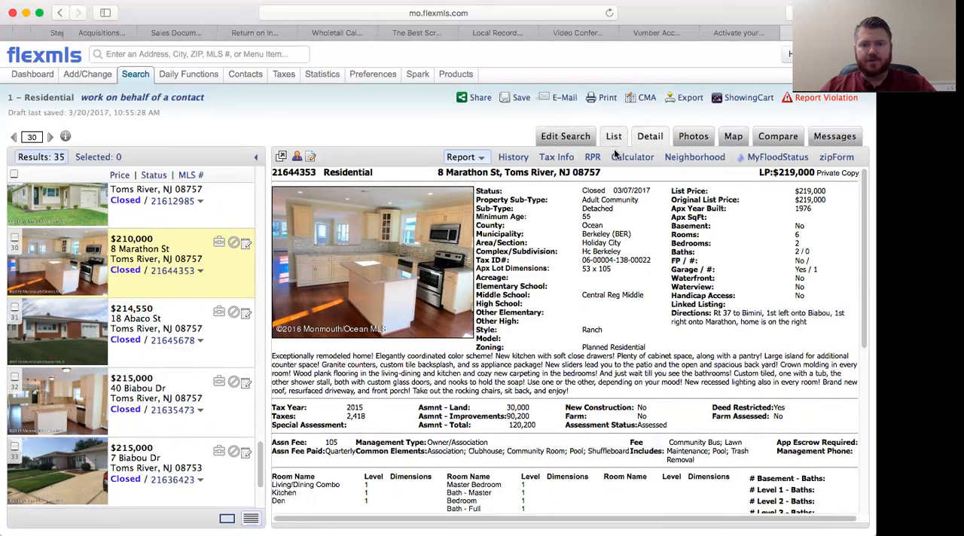
pyautogui.click(556, 157)
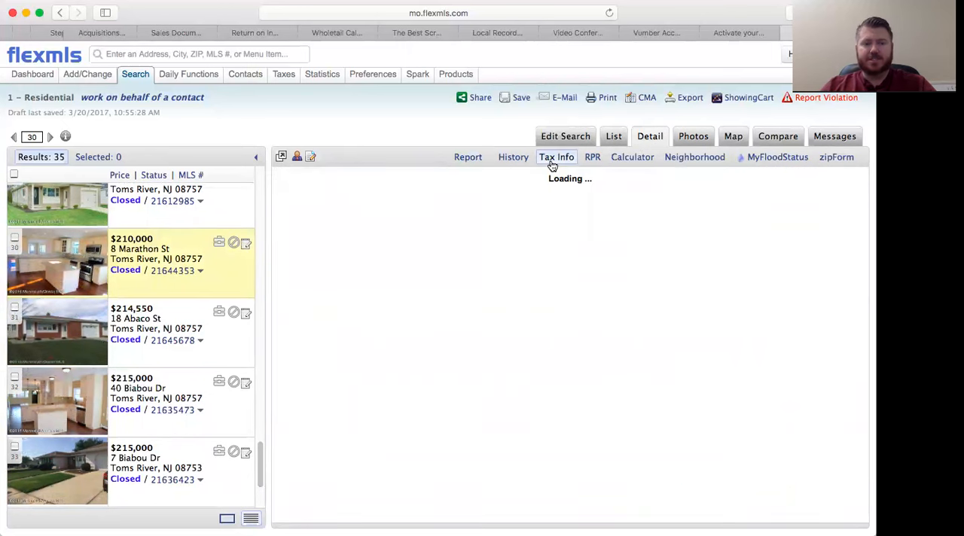
pyautogui.click(556, 157)
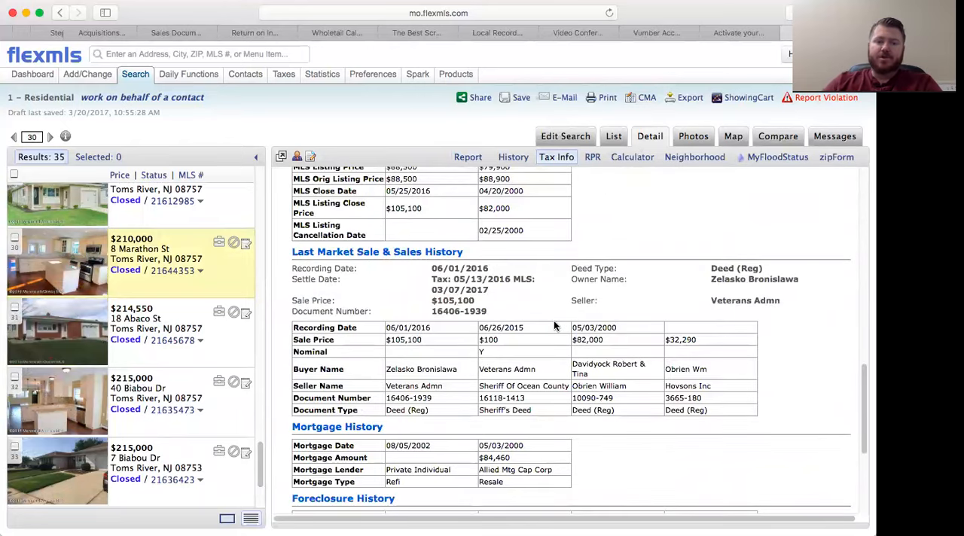
pyautogui.moveTo(425, 350)
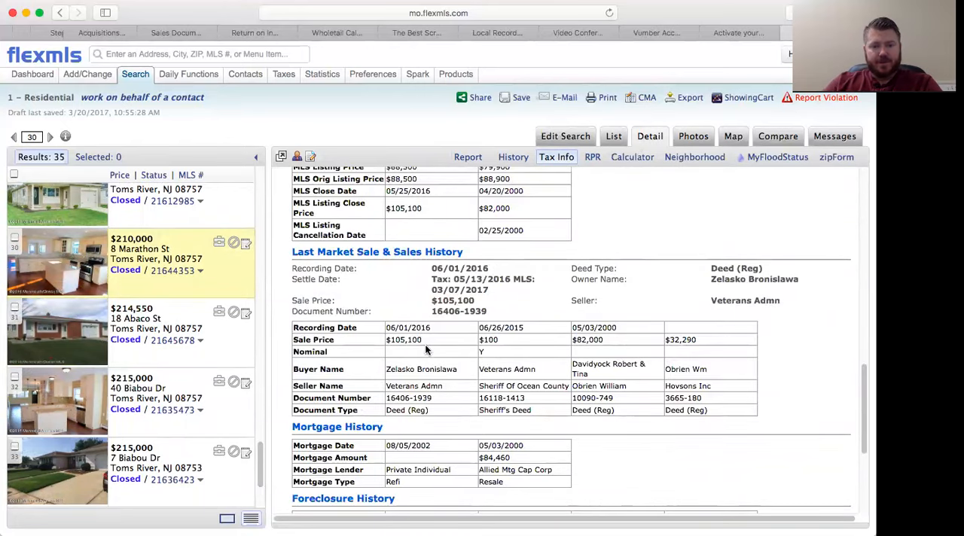
pyautogui.doubleClick(403, 340)
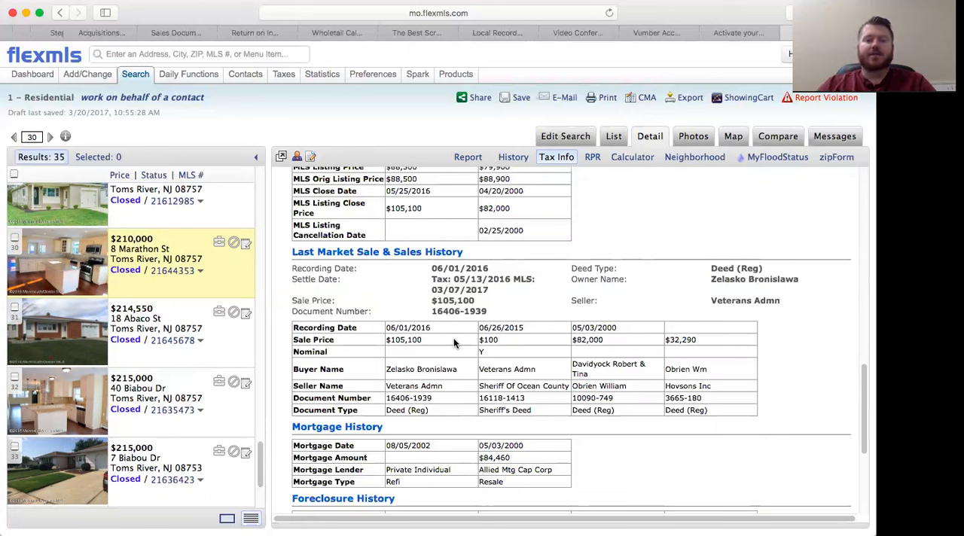
pyautogui.doubleClick(403, 340)
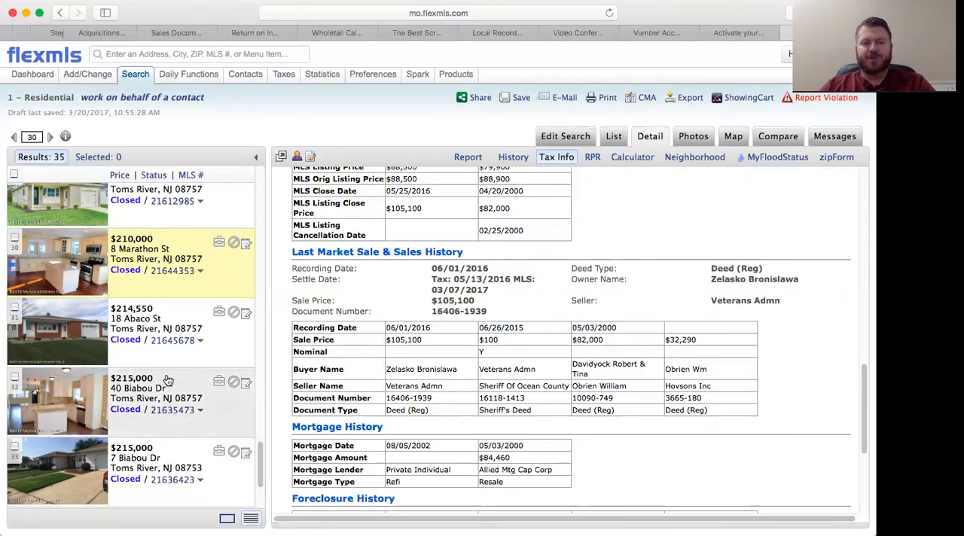
pyautogui.moveTo(187, 395)
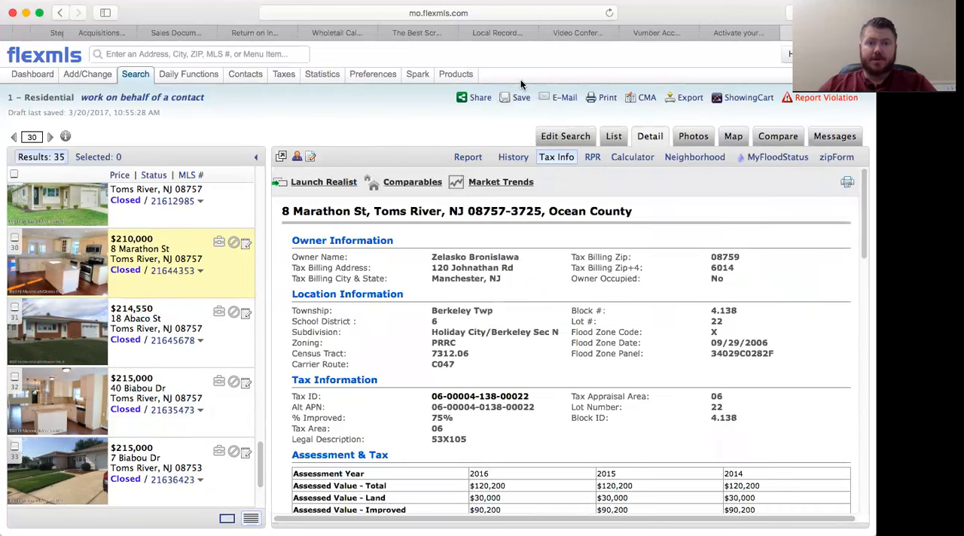
pyautogui.moveTo(518, 47)
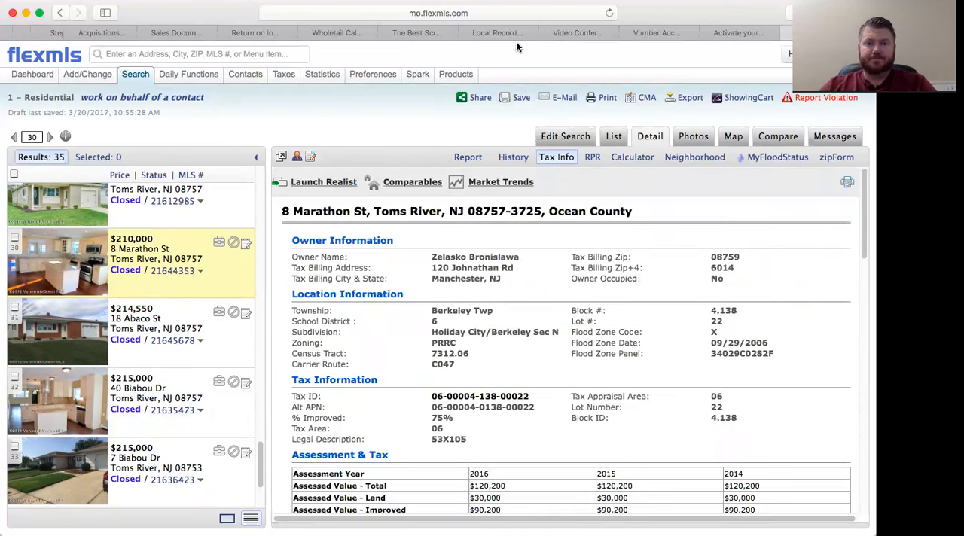